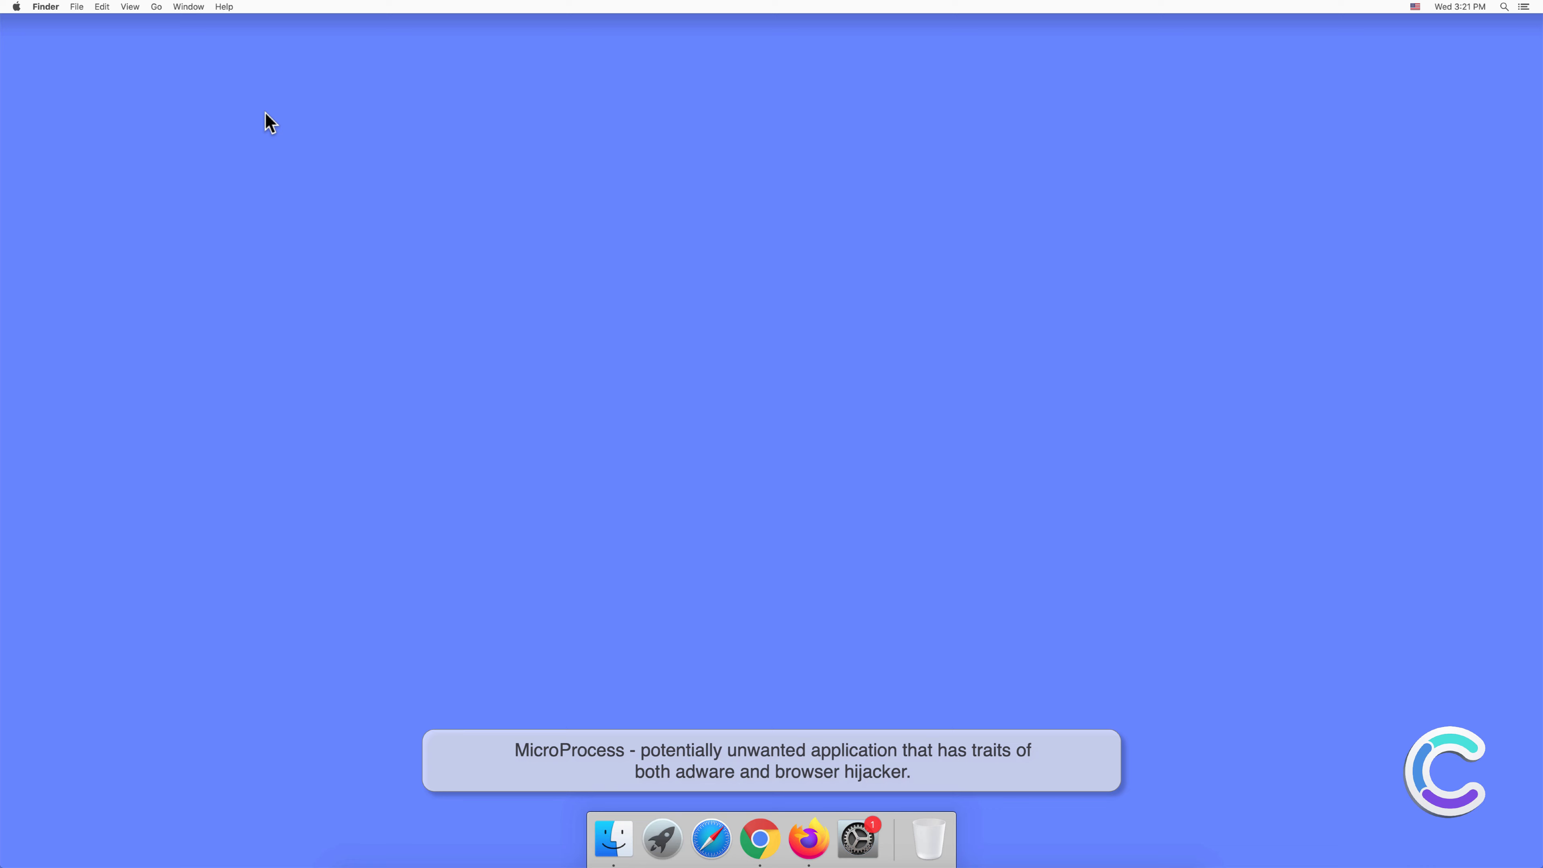
- Bring up Go to Folder from the Go menu with /Library as the target path
{"action": "left_click", "coordinate": [155, 7]}
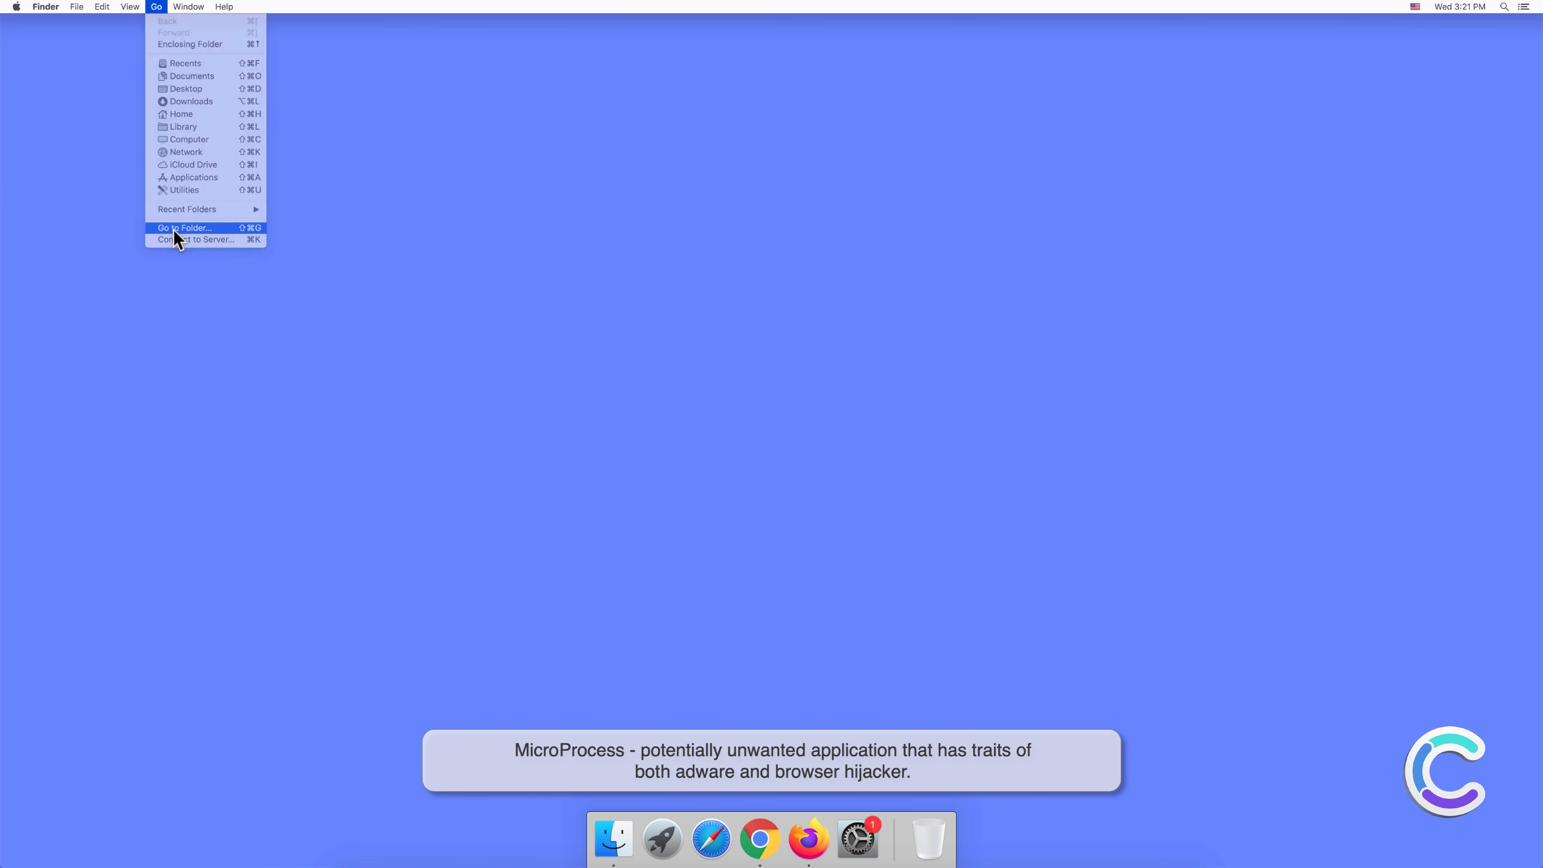
{"action": "left_click", "coordinate": [183, 228]}
{"action": "type", "text": "/Library"}
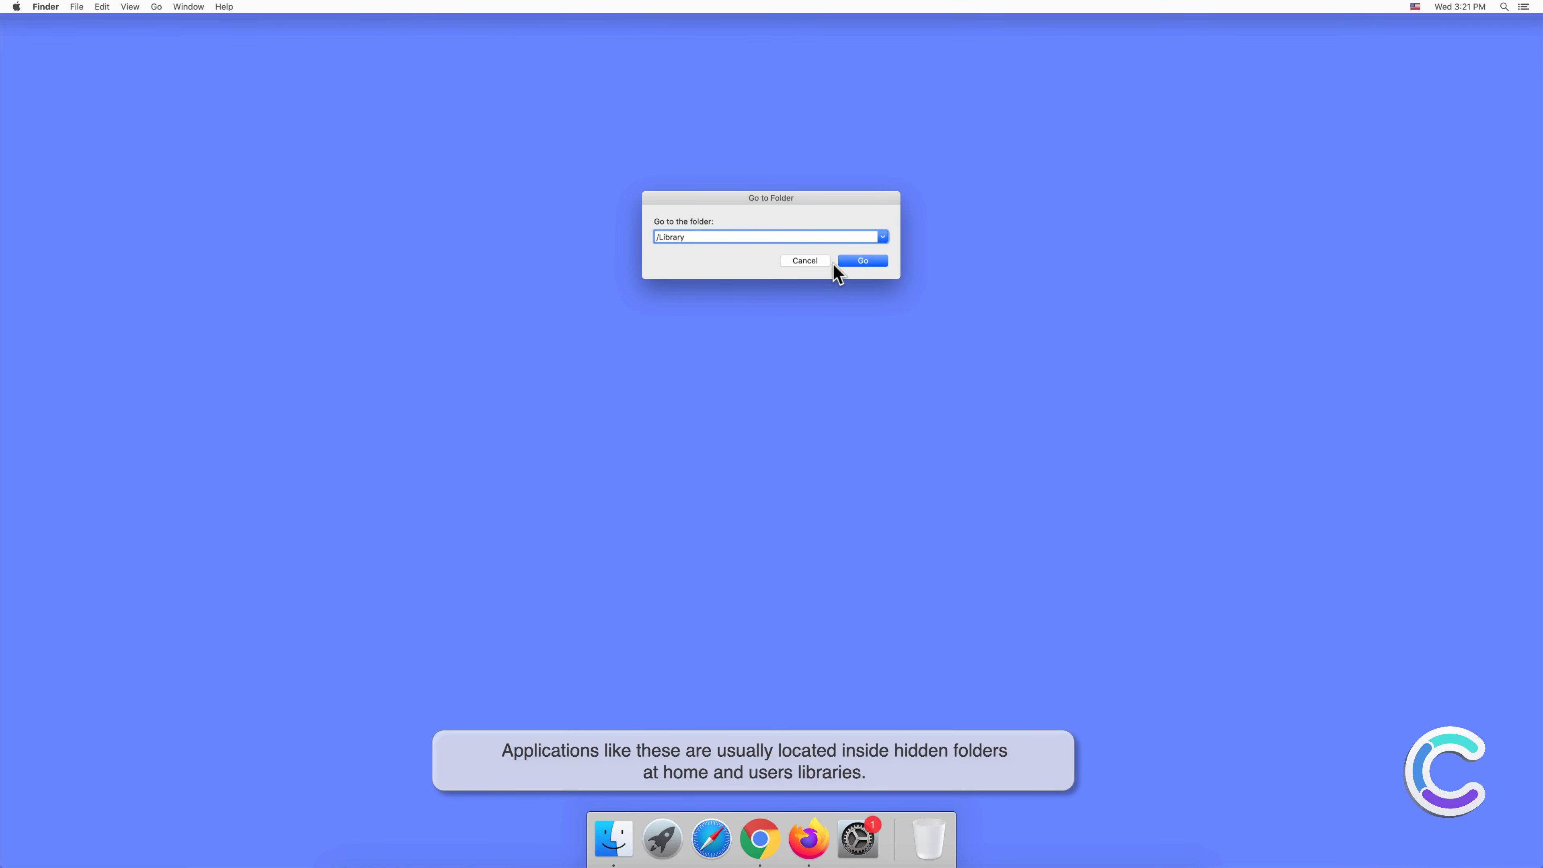
- Navigate into /Library/LaunchDaemons and trash com.MicroProcess.system.plist, authorizing with the password
{"action": "left_click", "coordinate": [861, 261]}
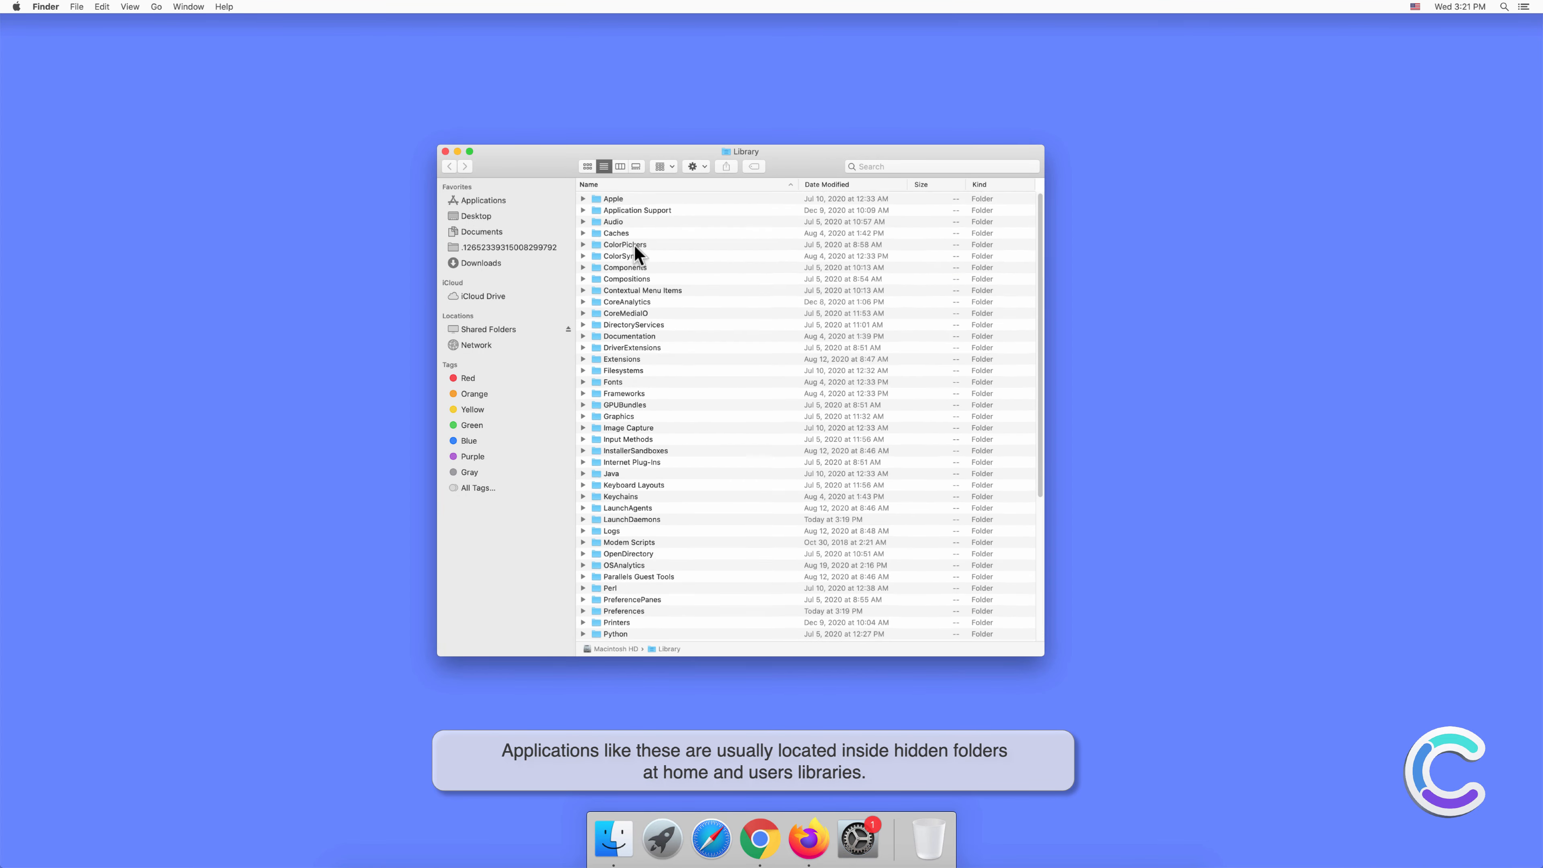
{"action": "left_click", "coordinate": [583, 210]}
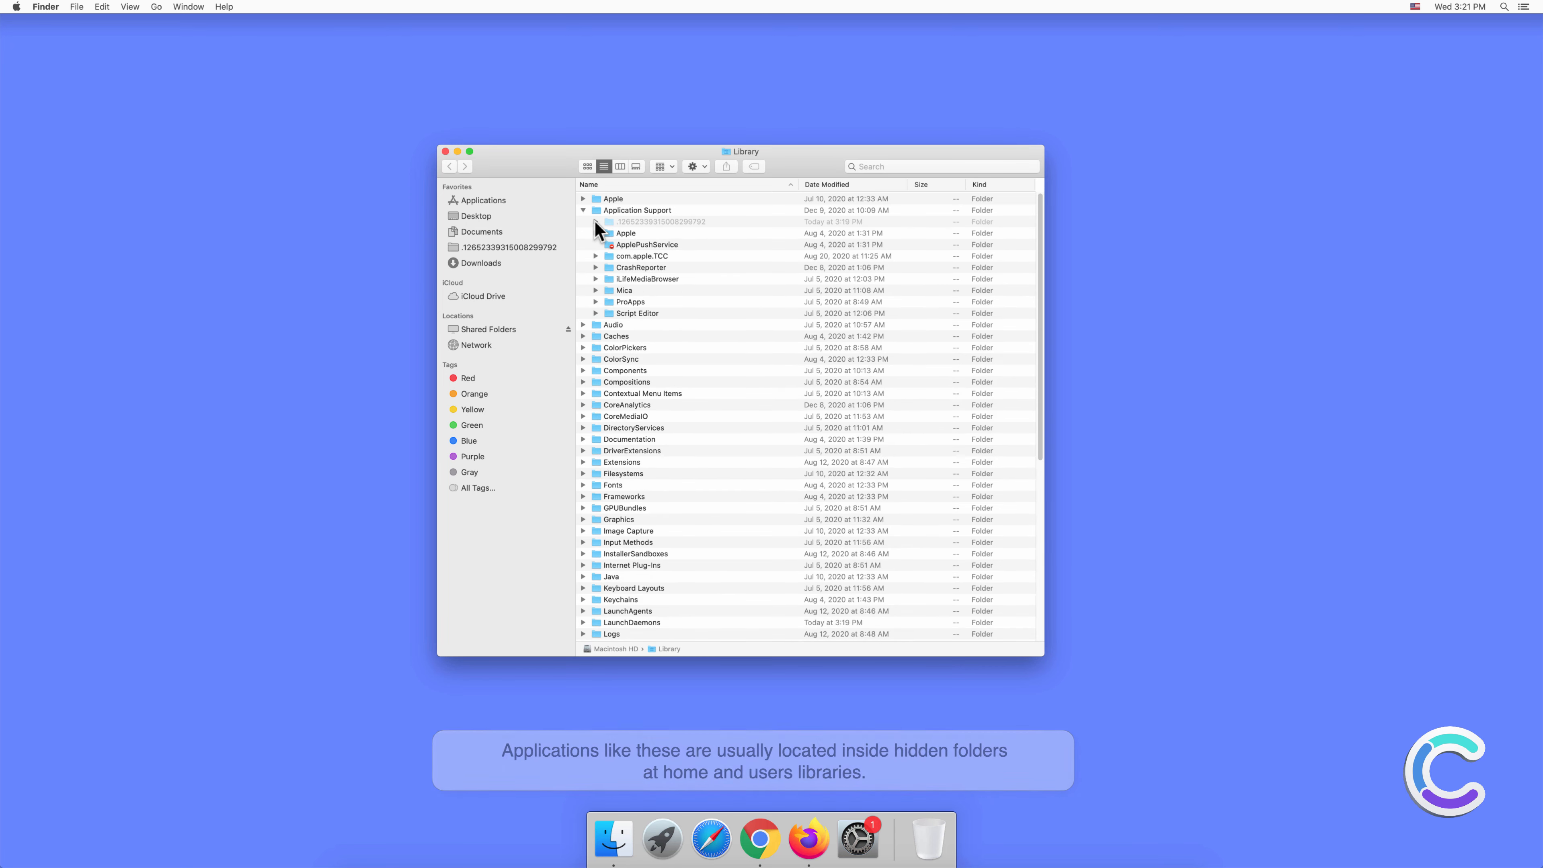
{"action": "scroll", "scroll_direction": "down", "scroll_amount": 3}
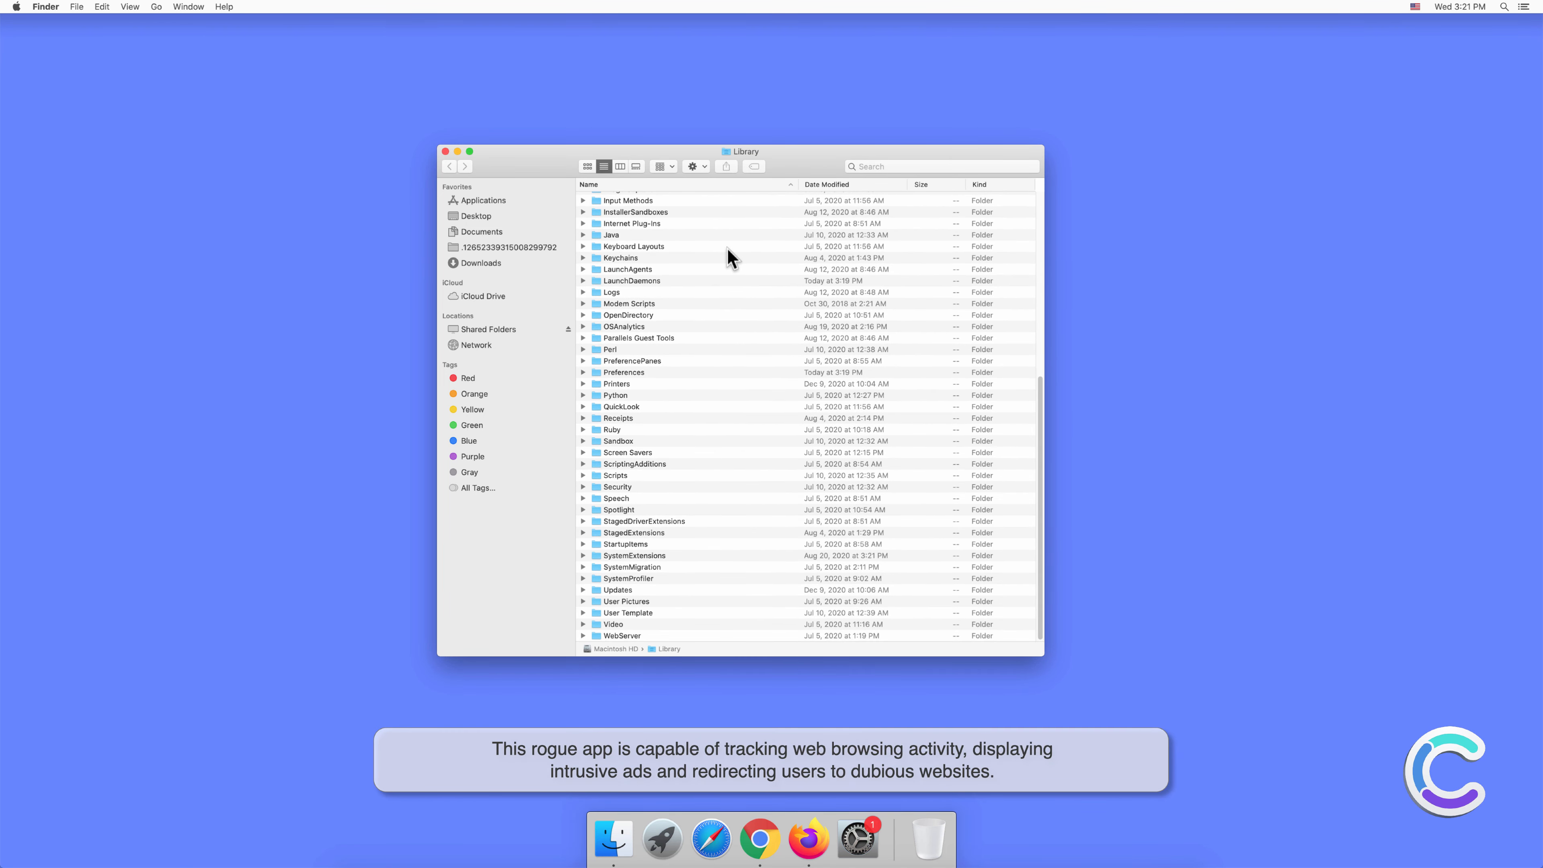
{"action": "left_click", "coordinate": [584, 280]}
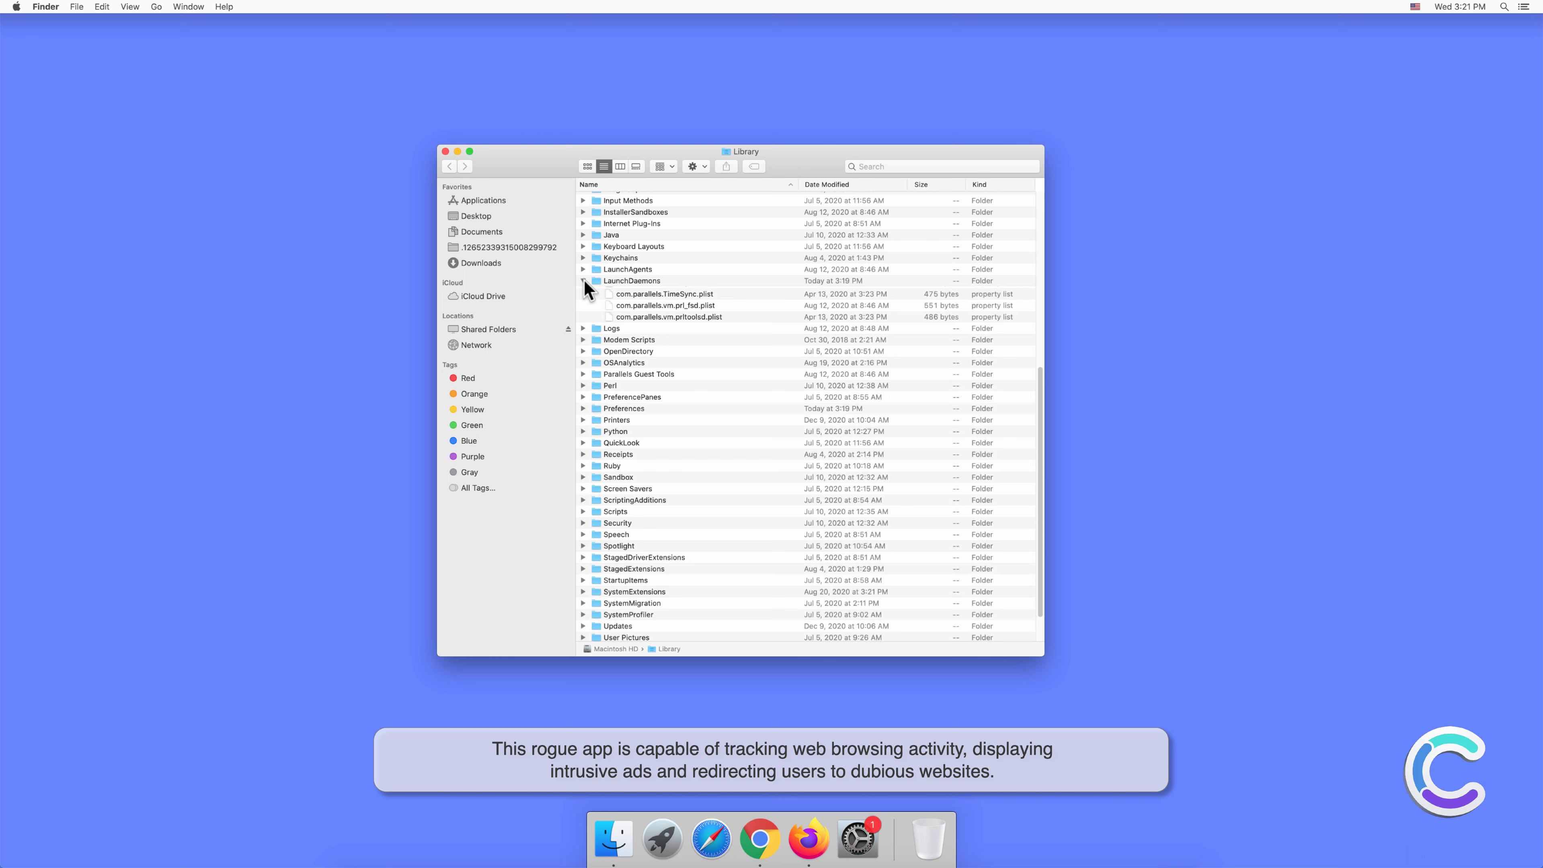
{"action": "left_click", "coordinate": [667, 291]}
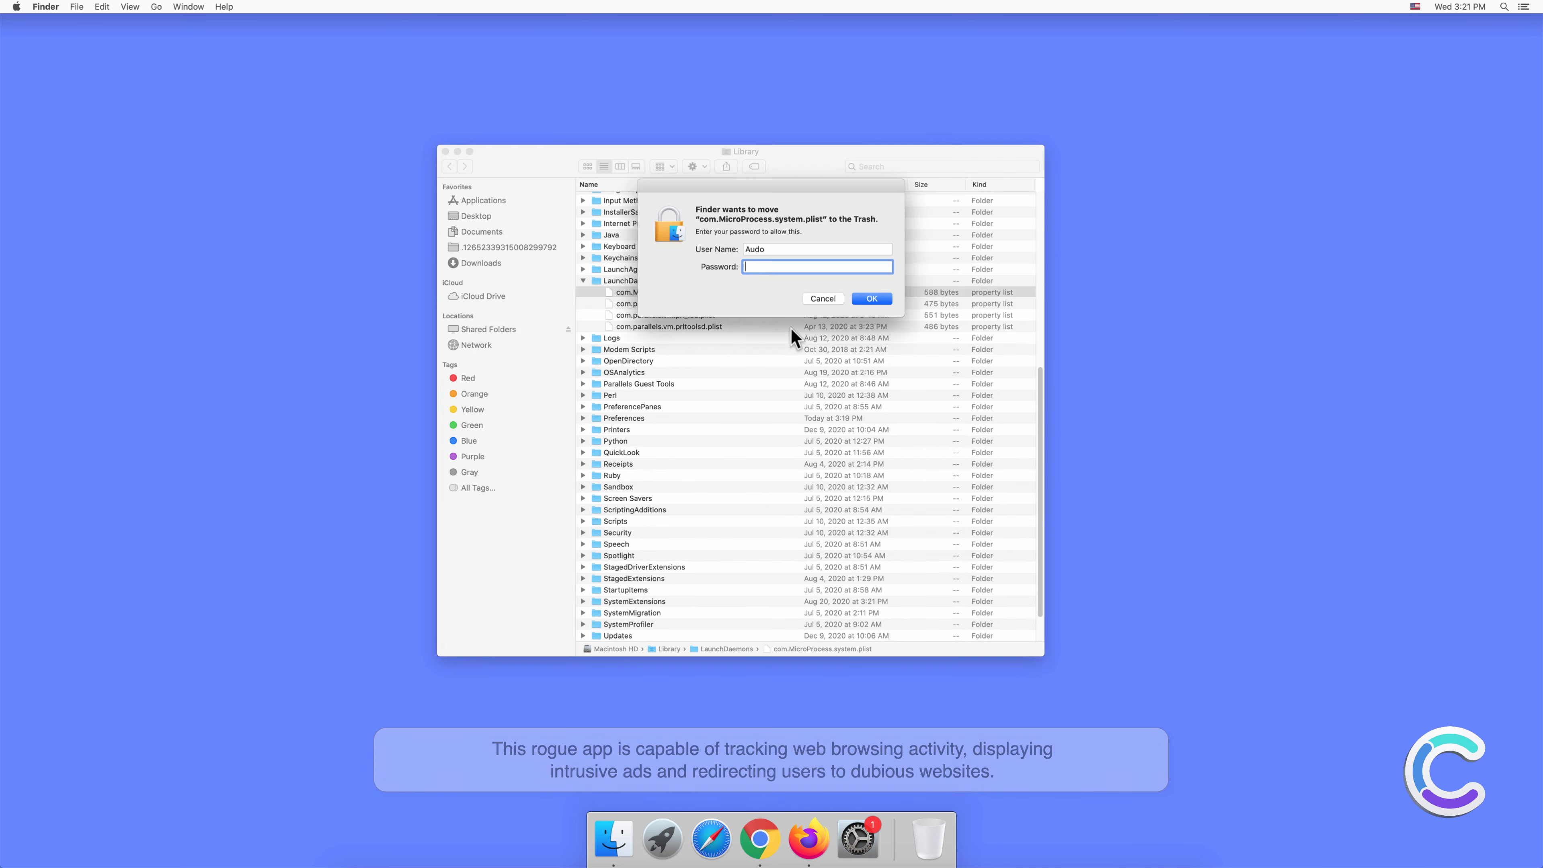
{"action": "type", "text": "••••"}
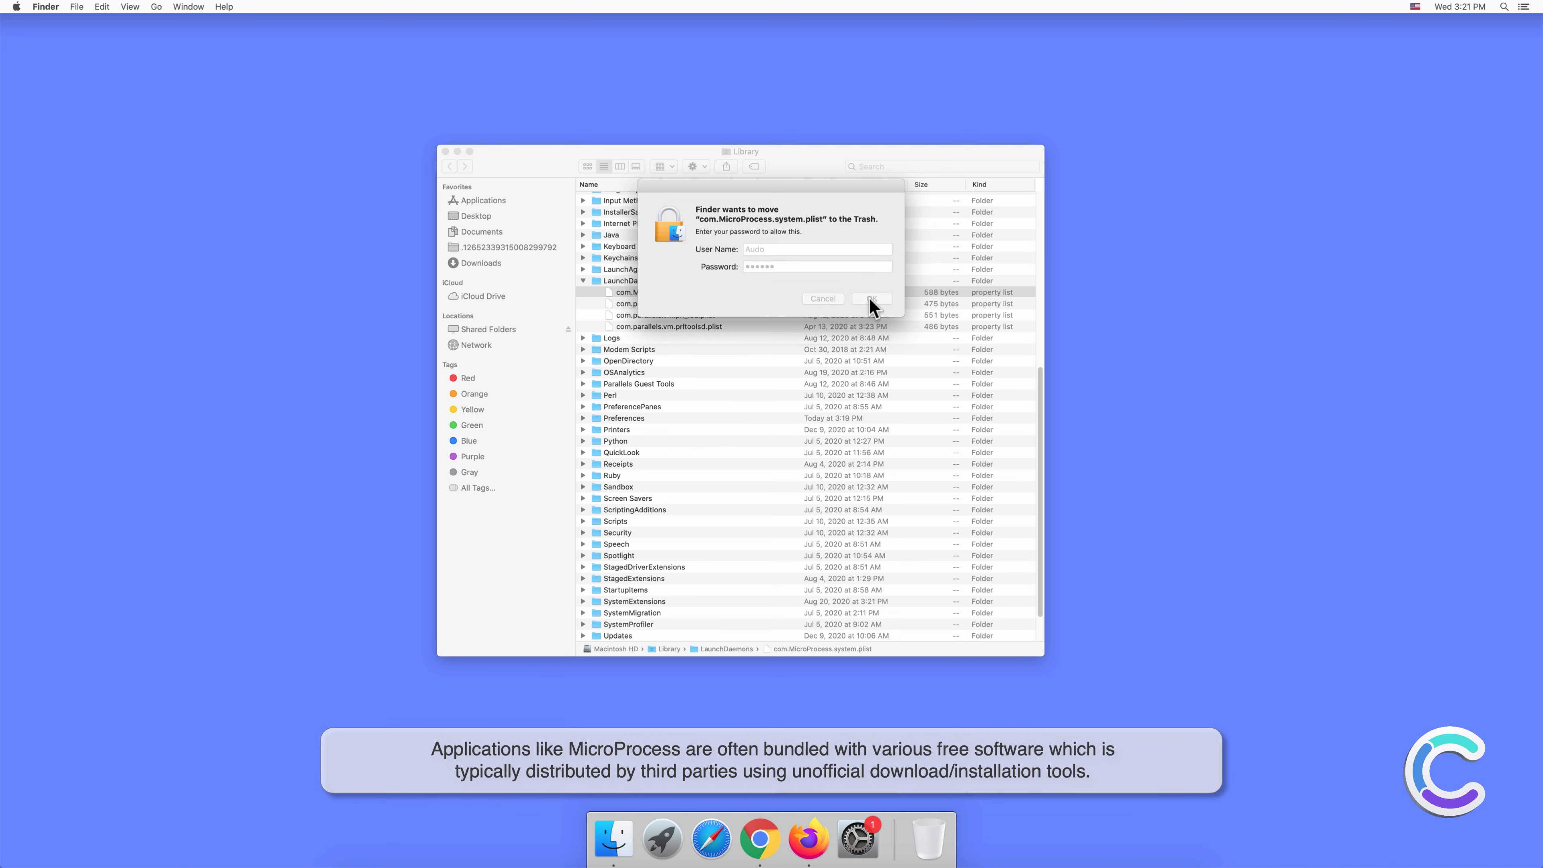
{"action": "left_click", "coordinate": [873, 299]}
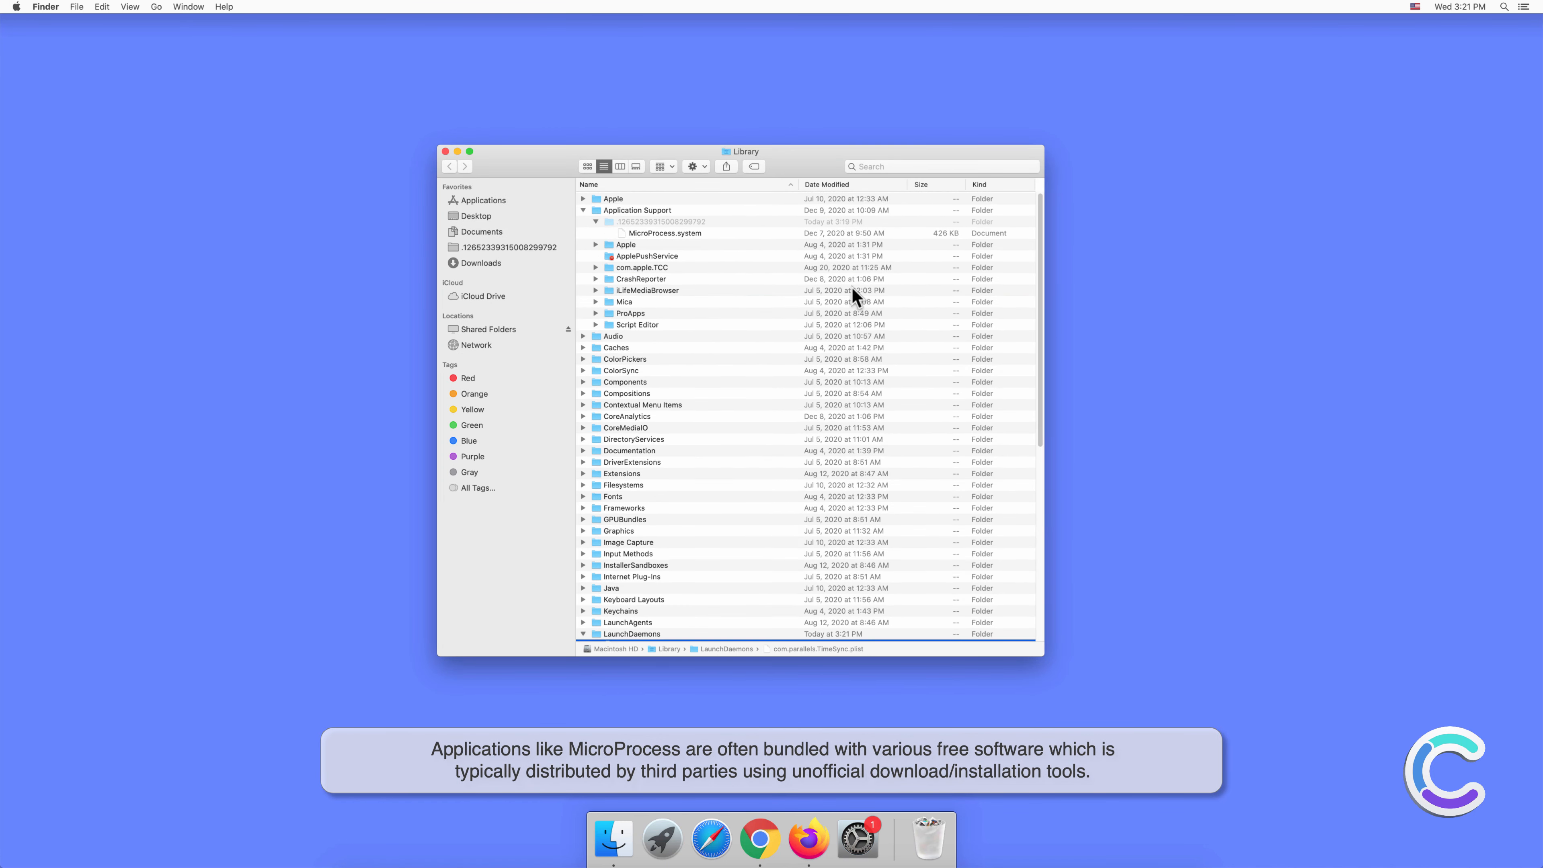
- Move the MicroProcess.system file in Application Support to the Trash
{"action": "right_click", "coordinate": [663, 233]}
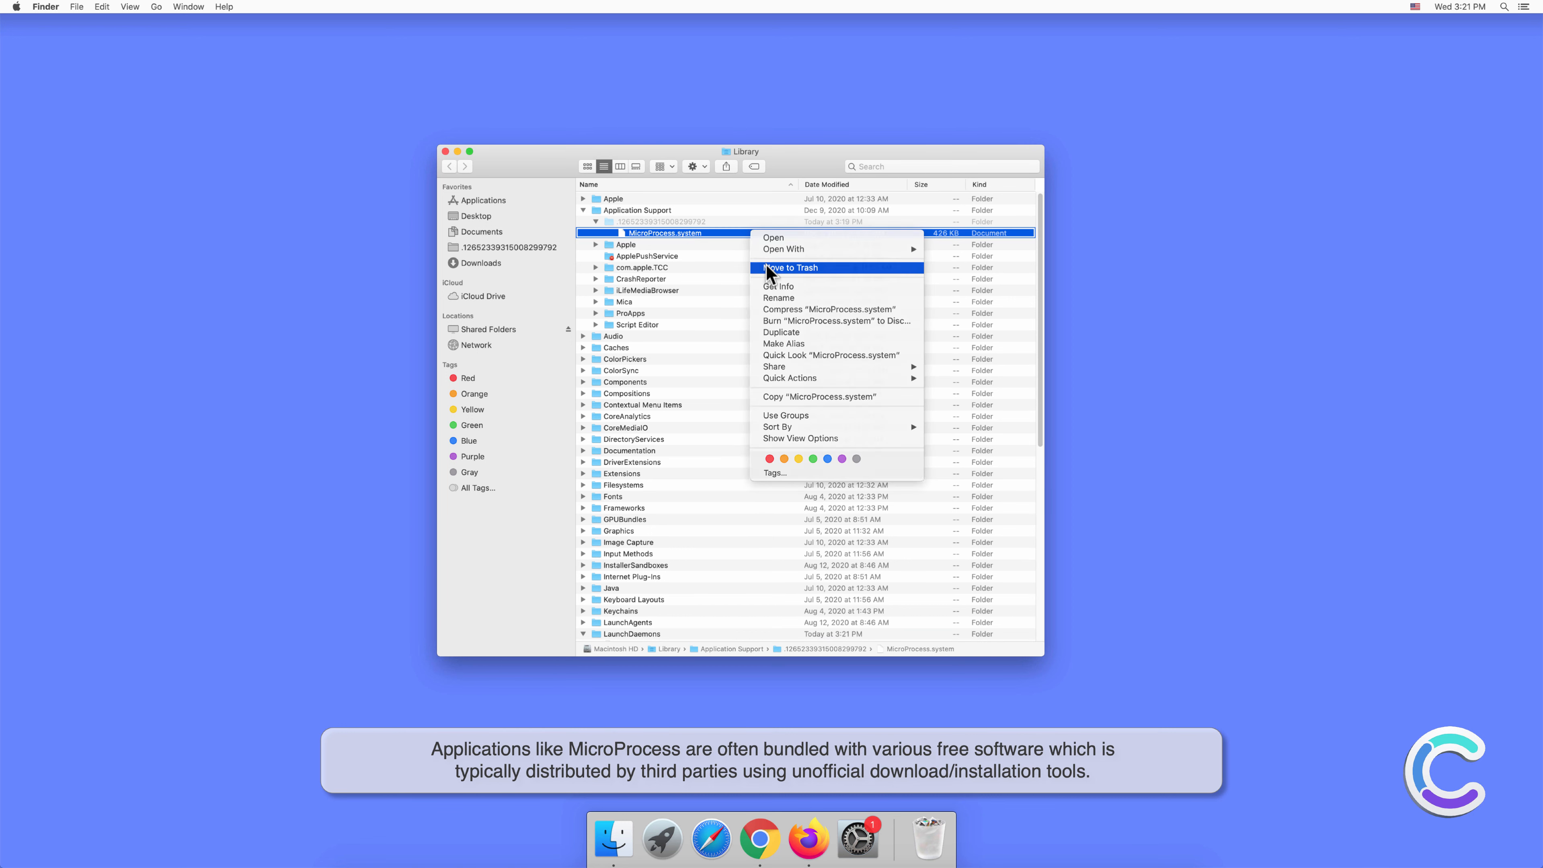
{"action": "left_click", "coordinate": [790, 268]}
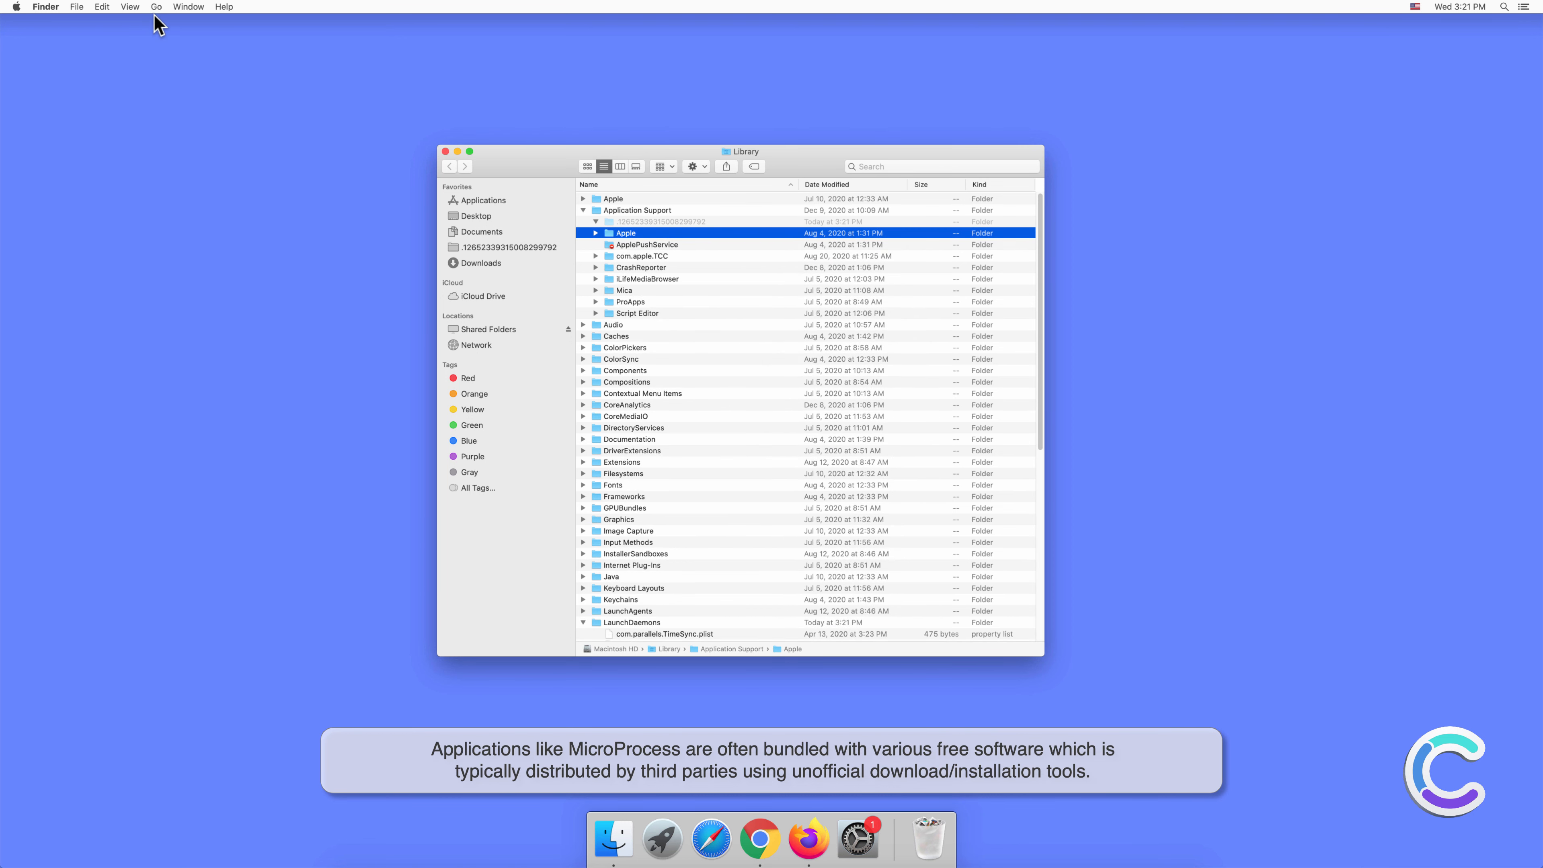
- Bring up Go to Folder again with ~/Library as the target path
{"action": "left_click", "coordinate": [156, 7]}
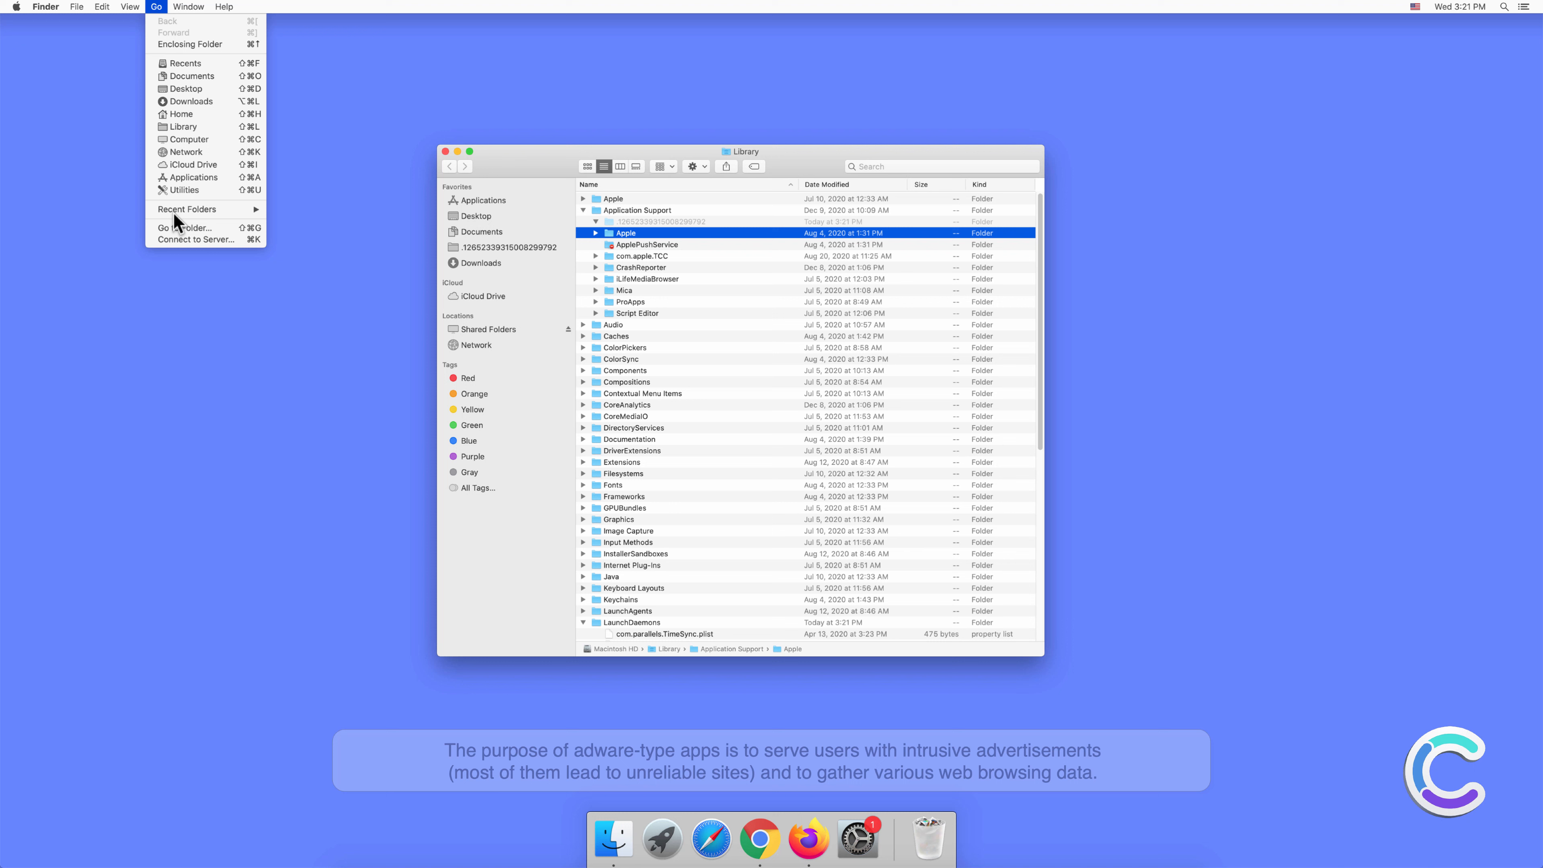
{"action": "left_click", "coordinate": [181, 227]}
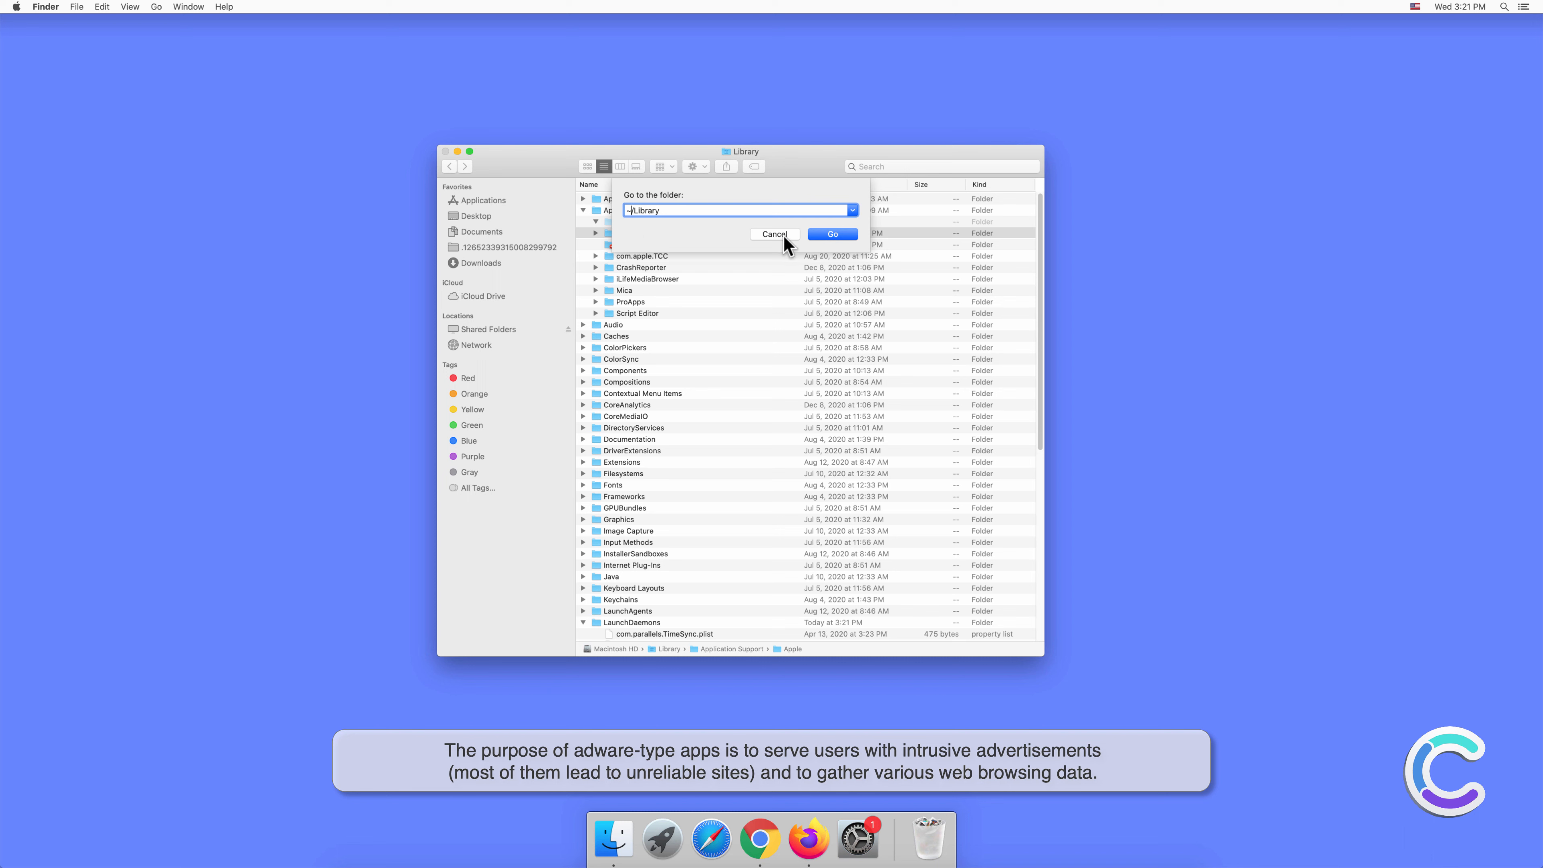
- Navigate into ~/Library/LaunchAgents and trash com.MicroProcess.service.plist
{"action": "left_click", "coordinate": [832, 234]}
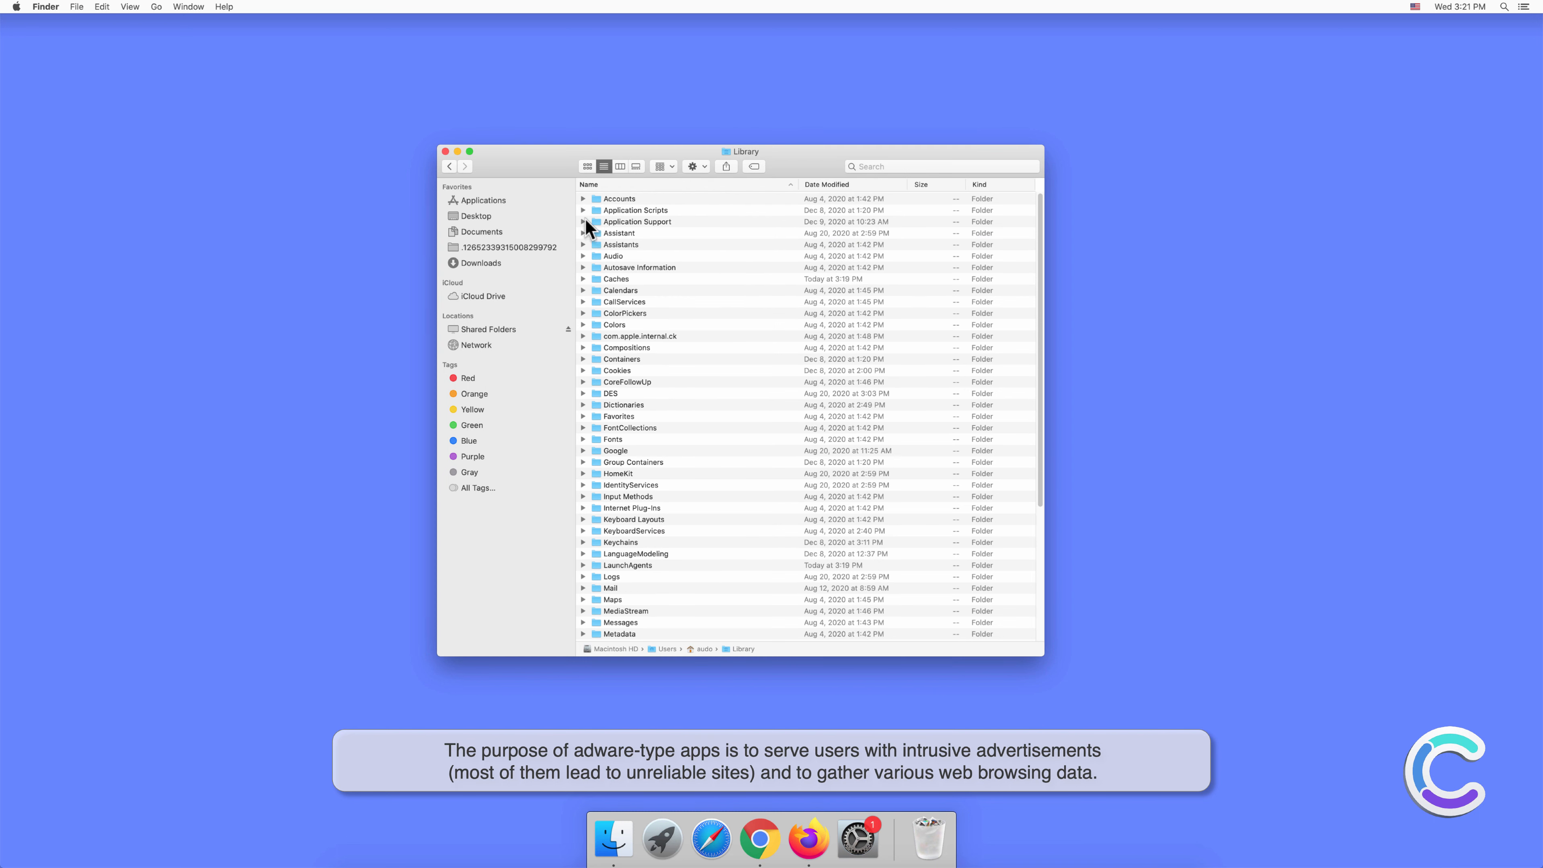
{"action": "left_click", "coordinate": [583, 222]}
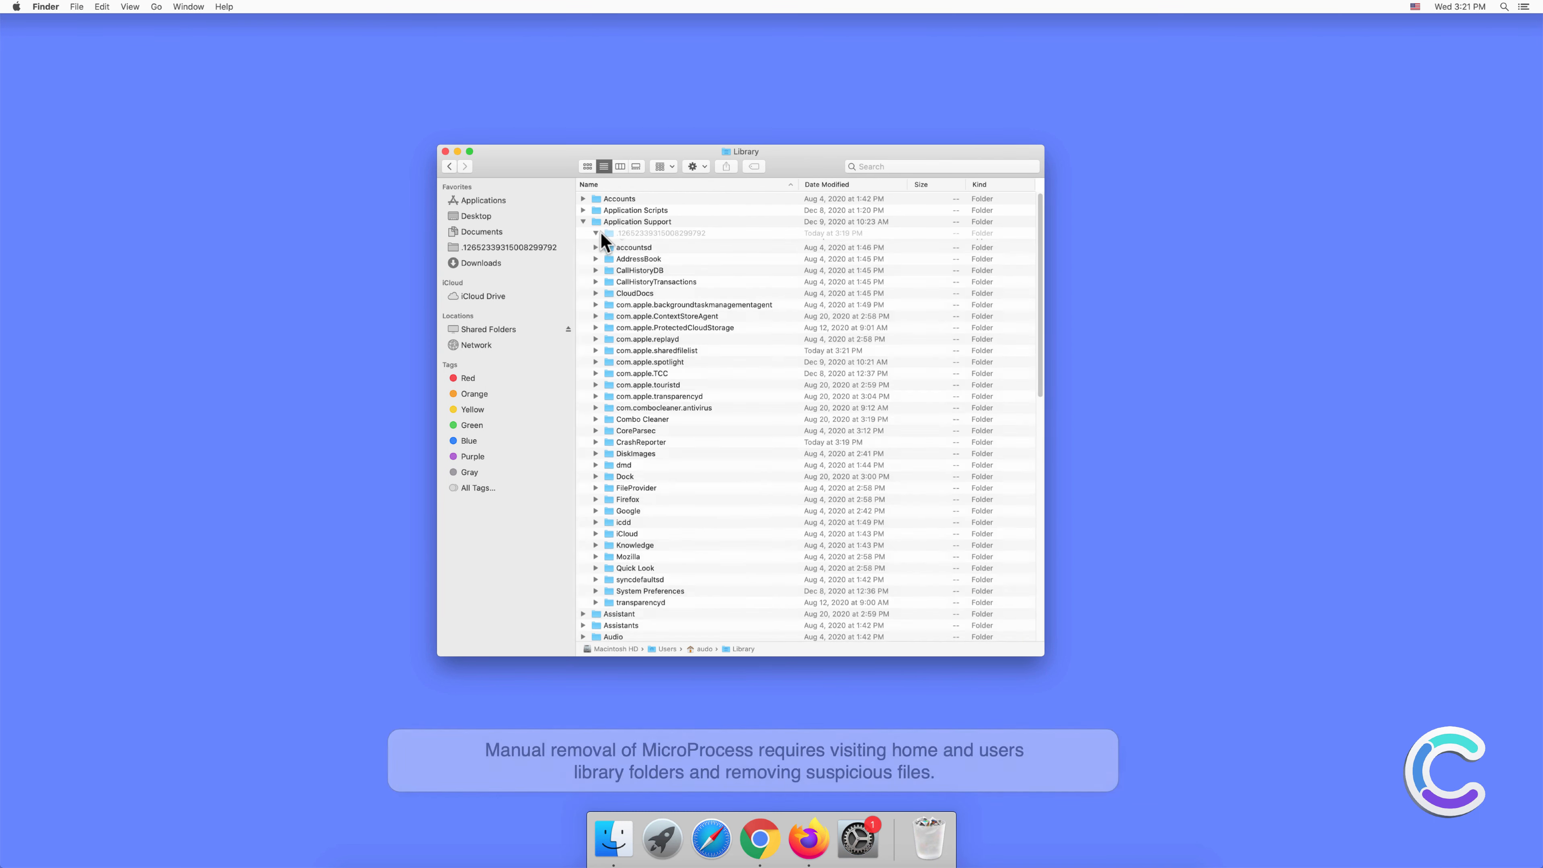
{"action": "left_click", "coordinate": [595, 234]}
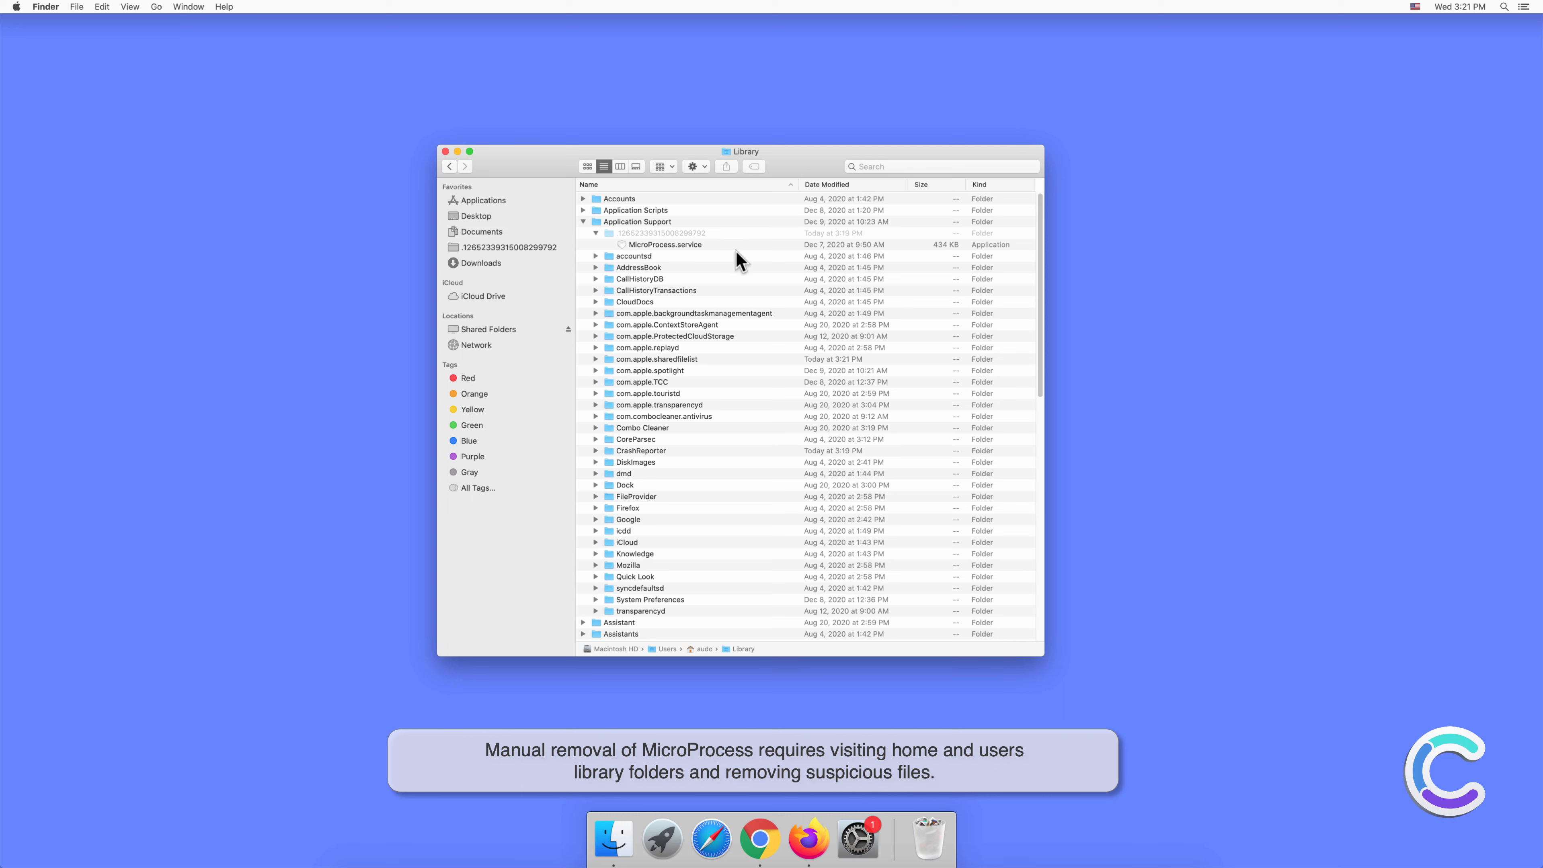
{"action": "scroll", "scroll_direction": "down", "scroll_amount": 3}
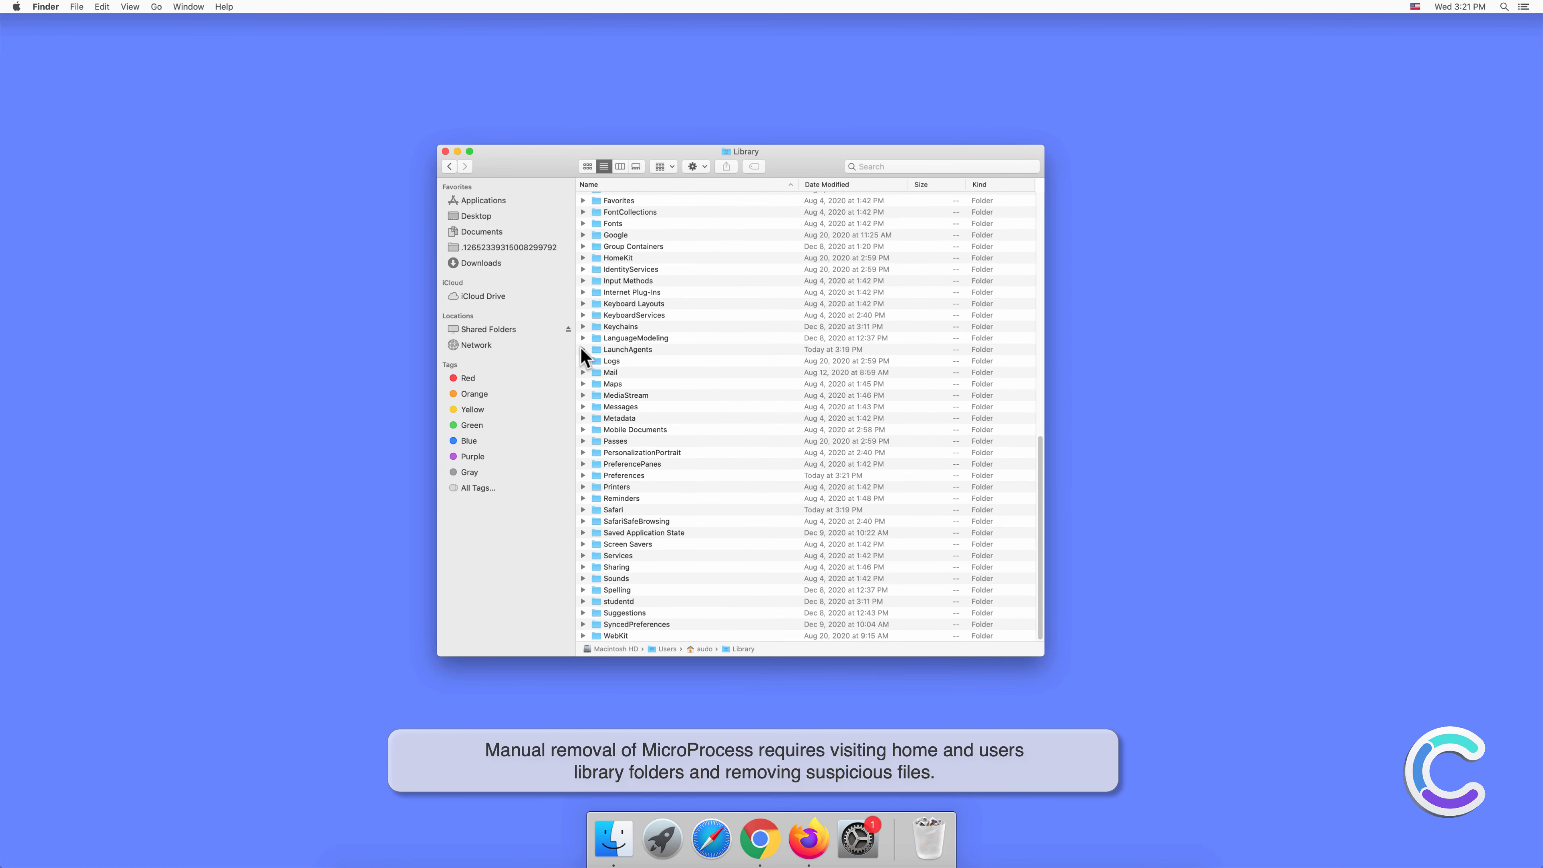
{"action": "left_click", "coordinate": [584, 350]}
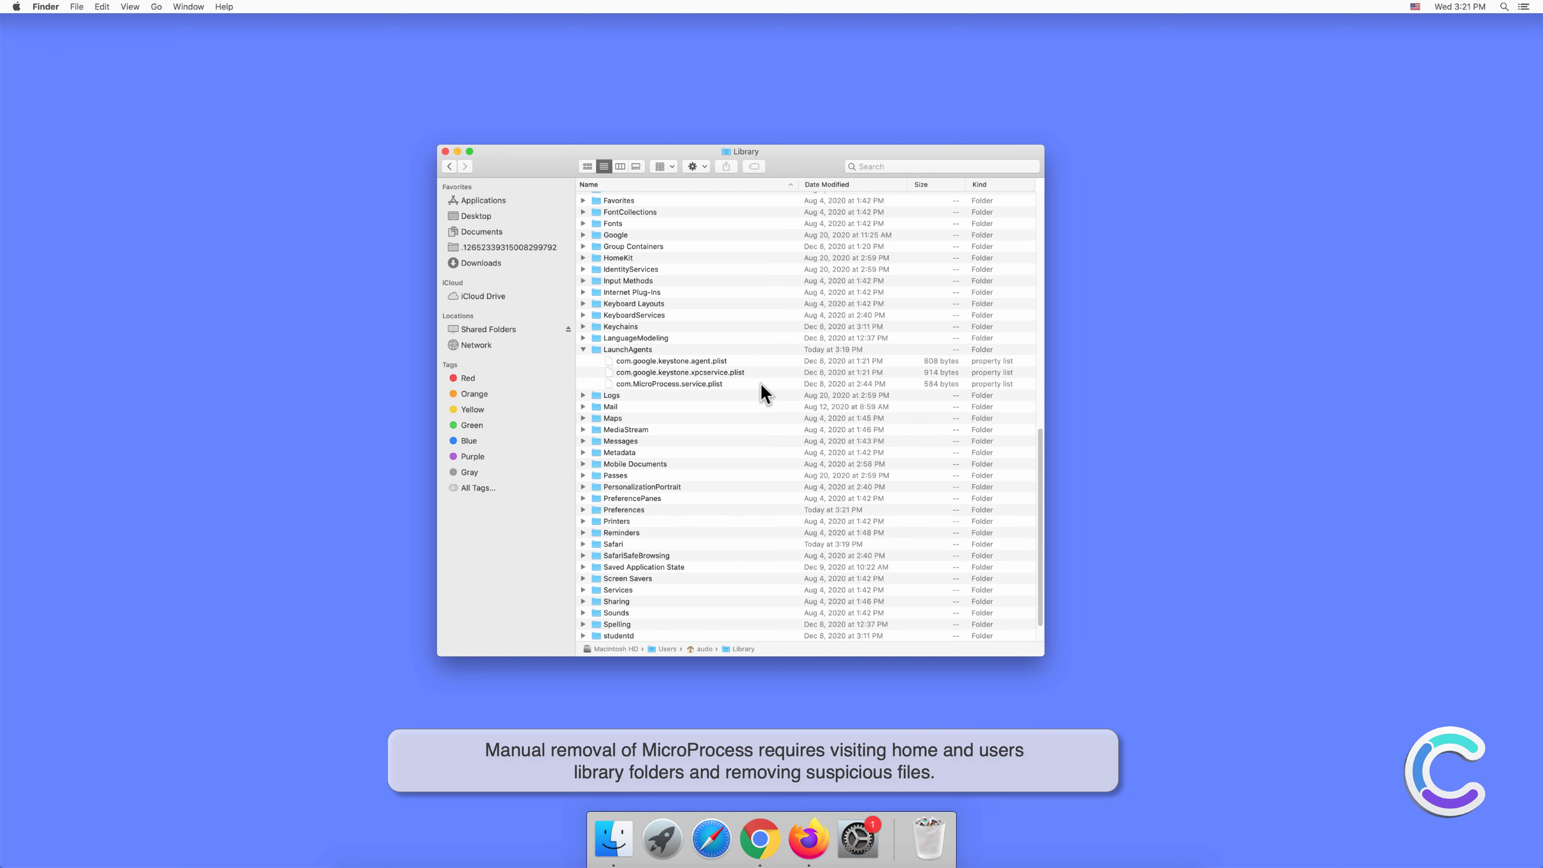
{"action": "right_click", "coordinate": [668, 384]}
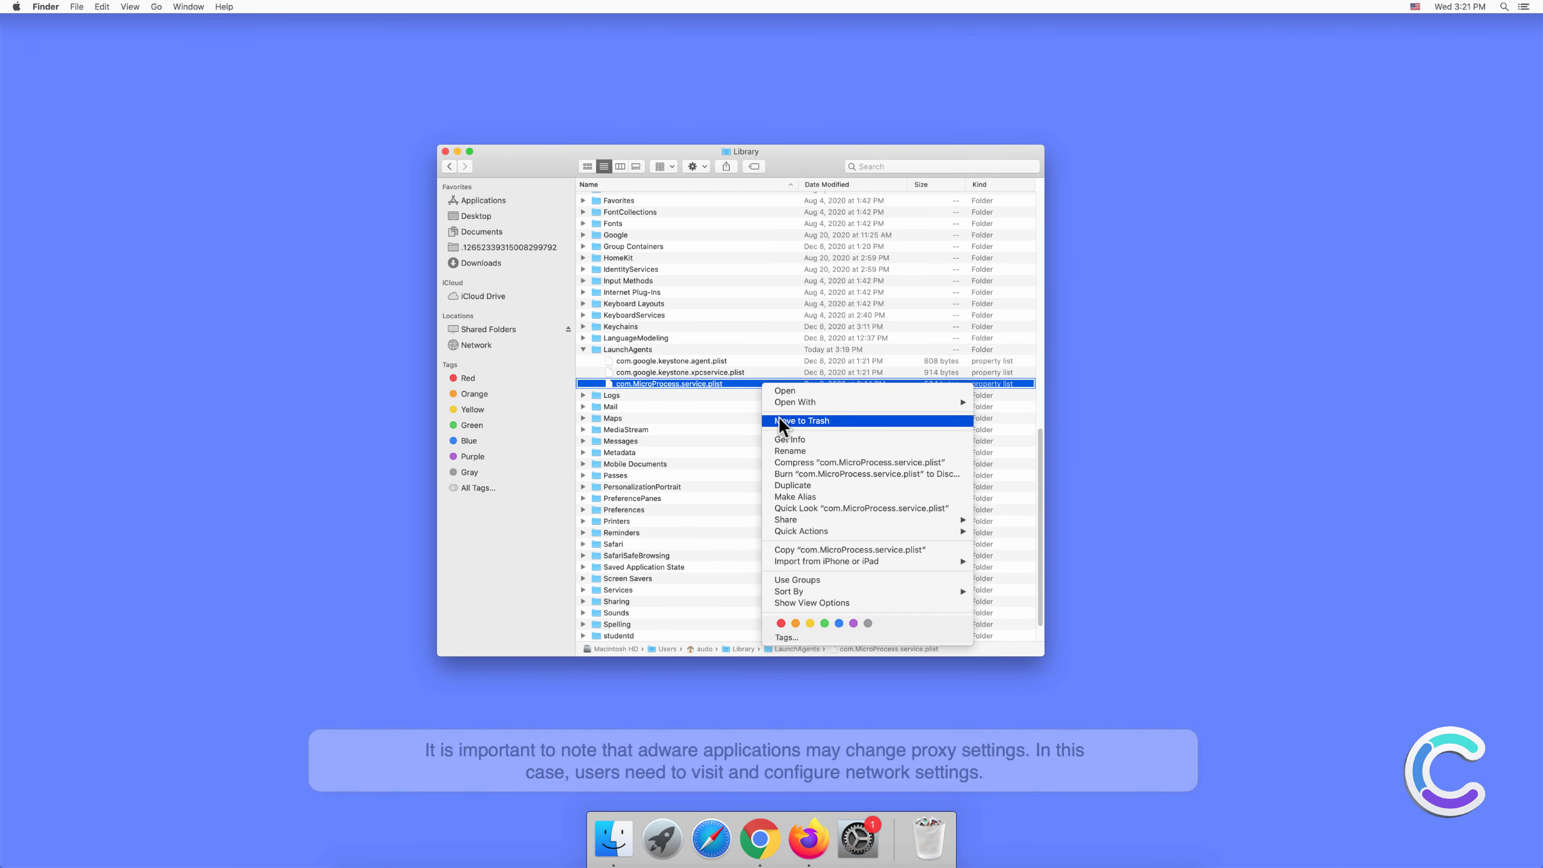
{"action": "left_click", "coordinate": [803, 421]}
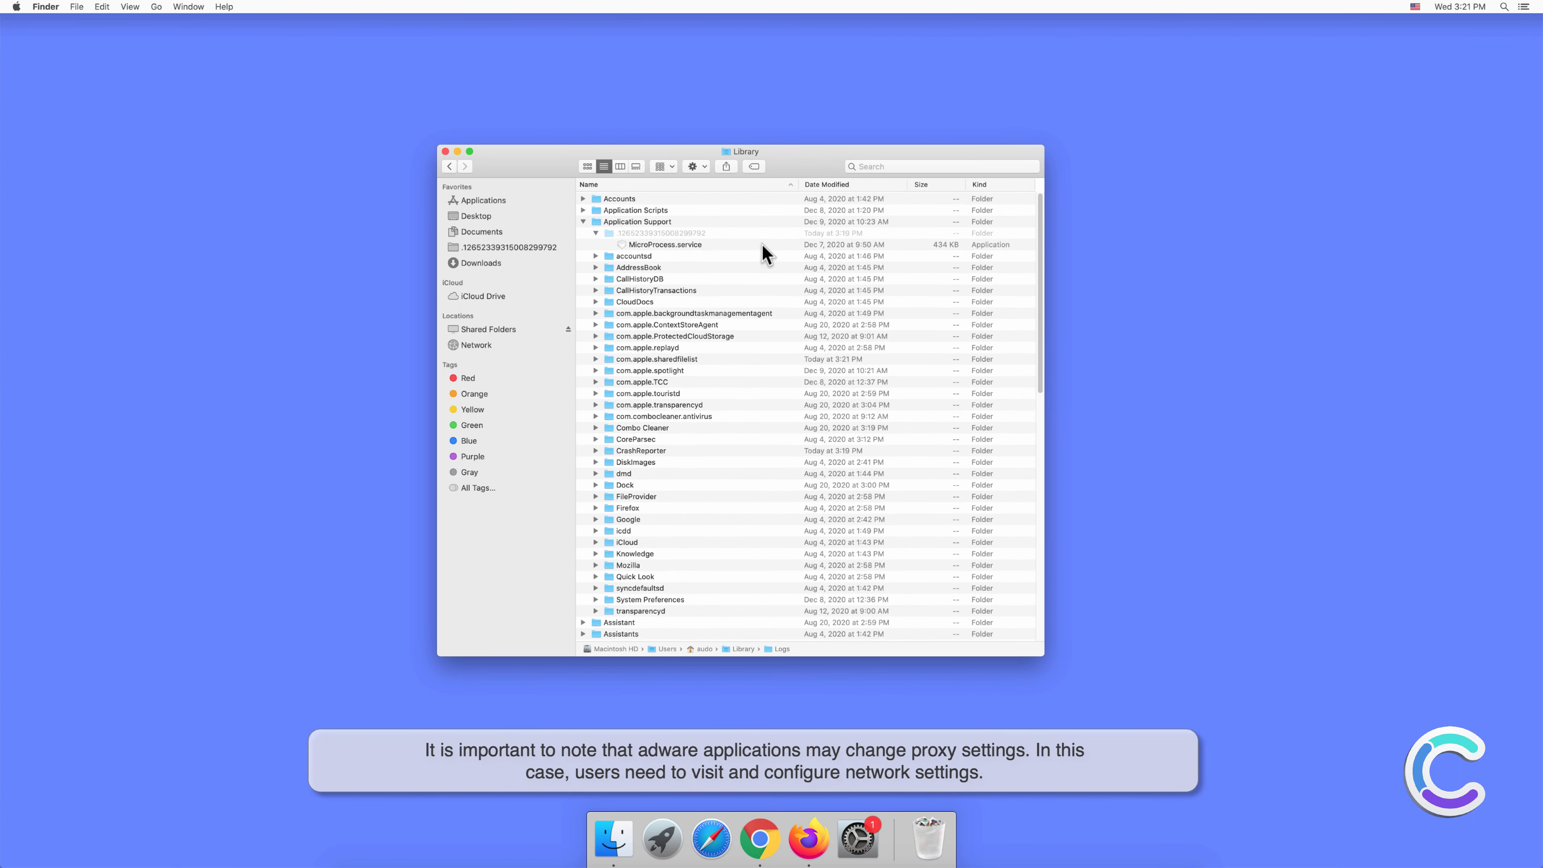
- Move MicroProcess.service in Application Support to the Trash and close the Library window
{"action": "right_click", "coordinate": [664, 244]}
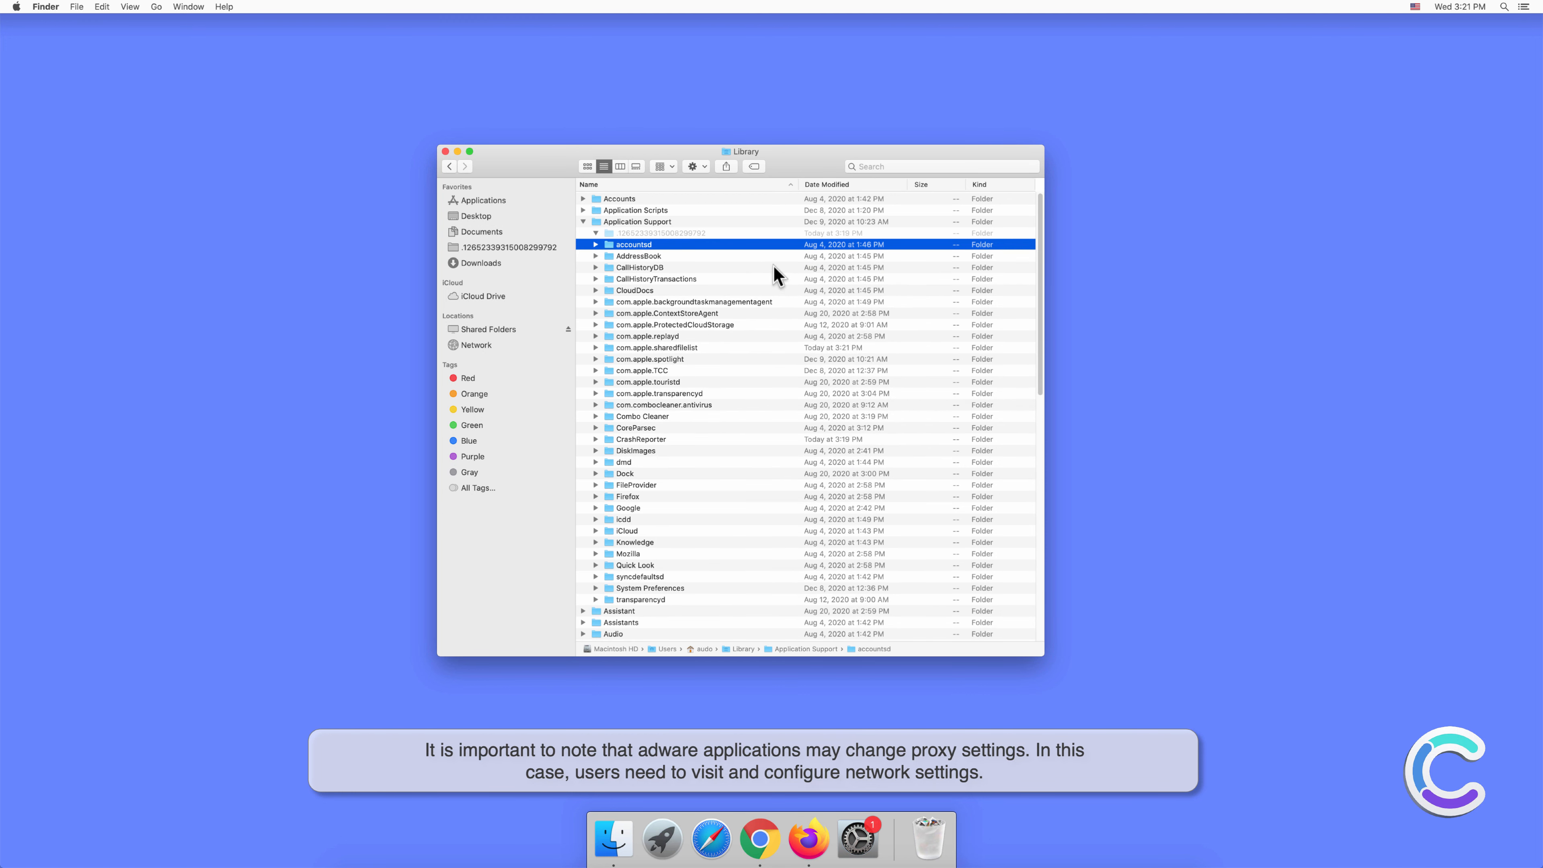
{"action": "left_click", "coordinate": [446, 152]}
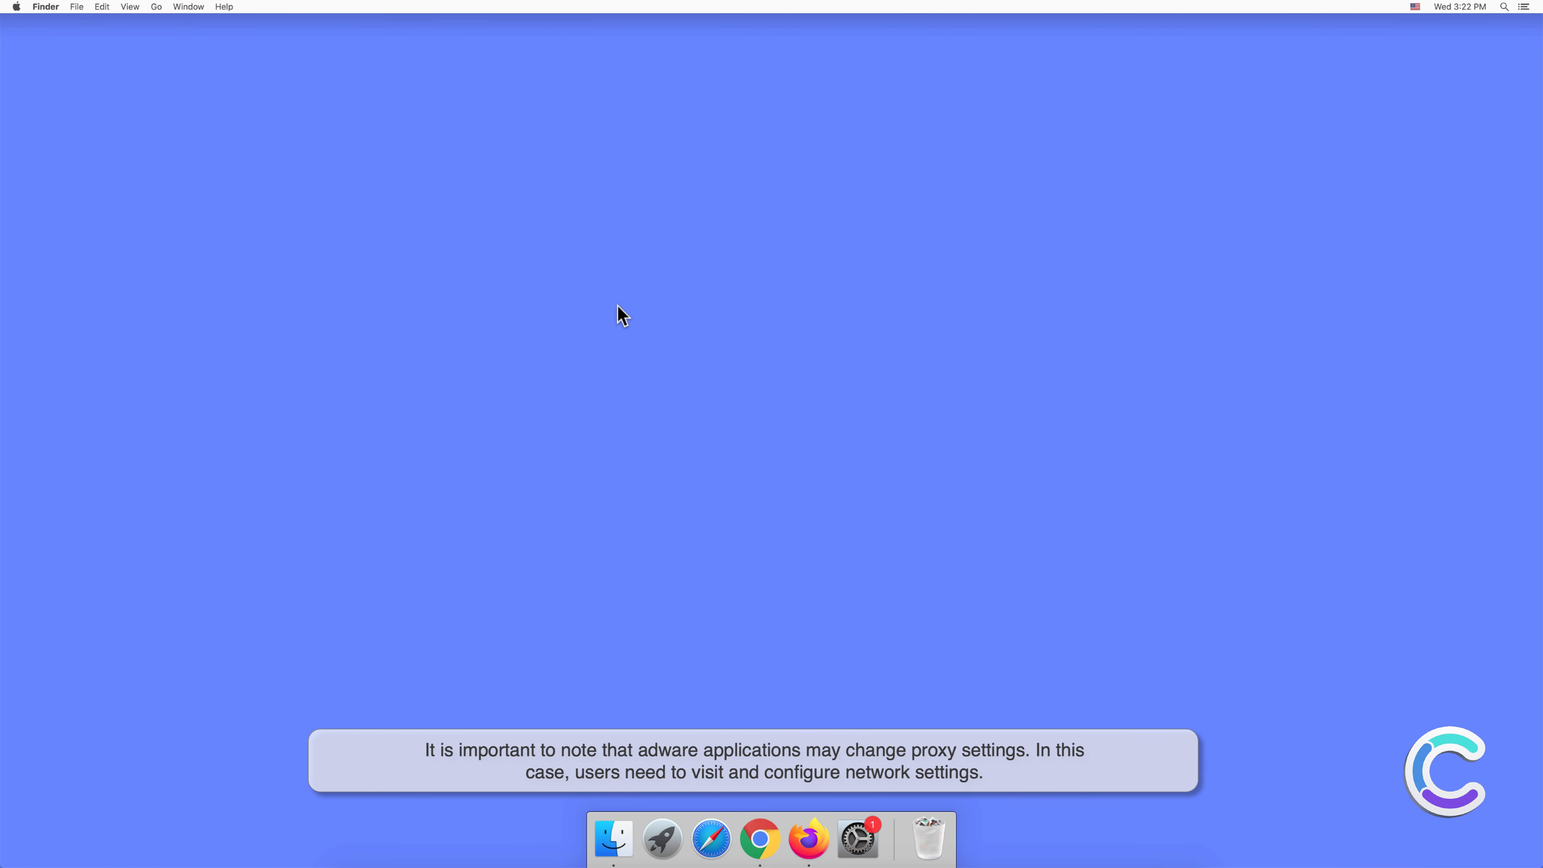
- Launch System Preferences, go to Network and reach the Ethernet connection's Advanced settings
{"action": "left_click", "coordinate": [856, 839]}
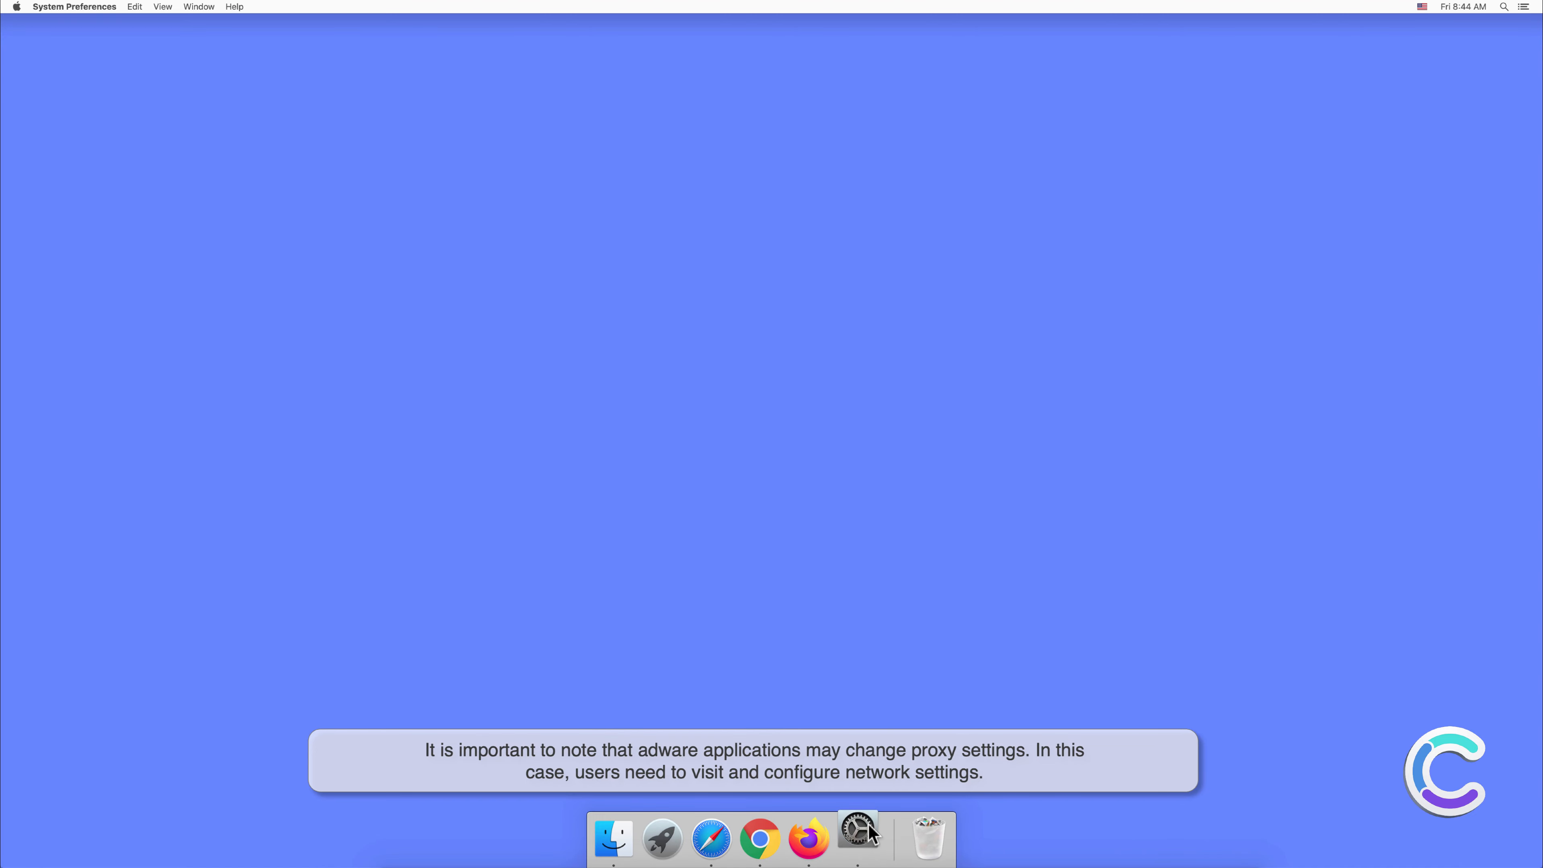
{"action": "left_click", "coordinate": [857, 838]}
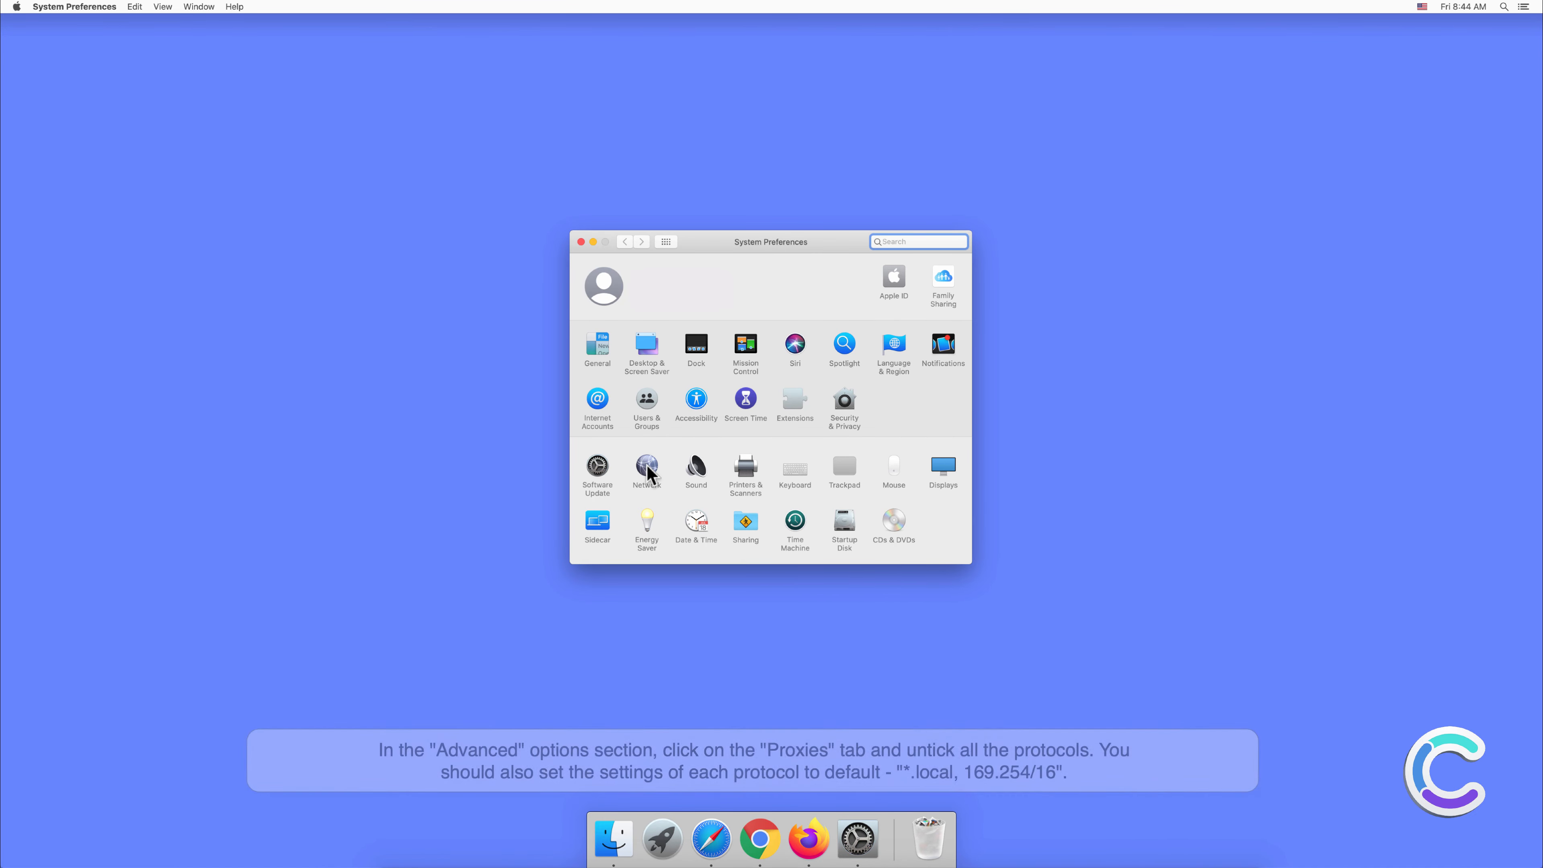
{"action": "left_click", "coordinate": [646, 470]}
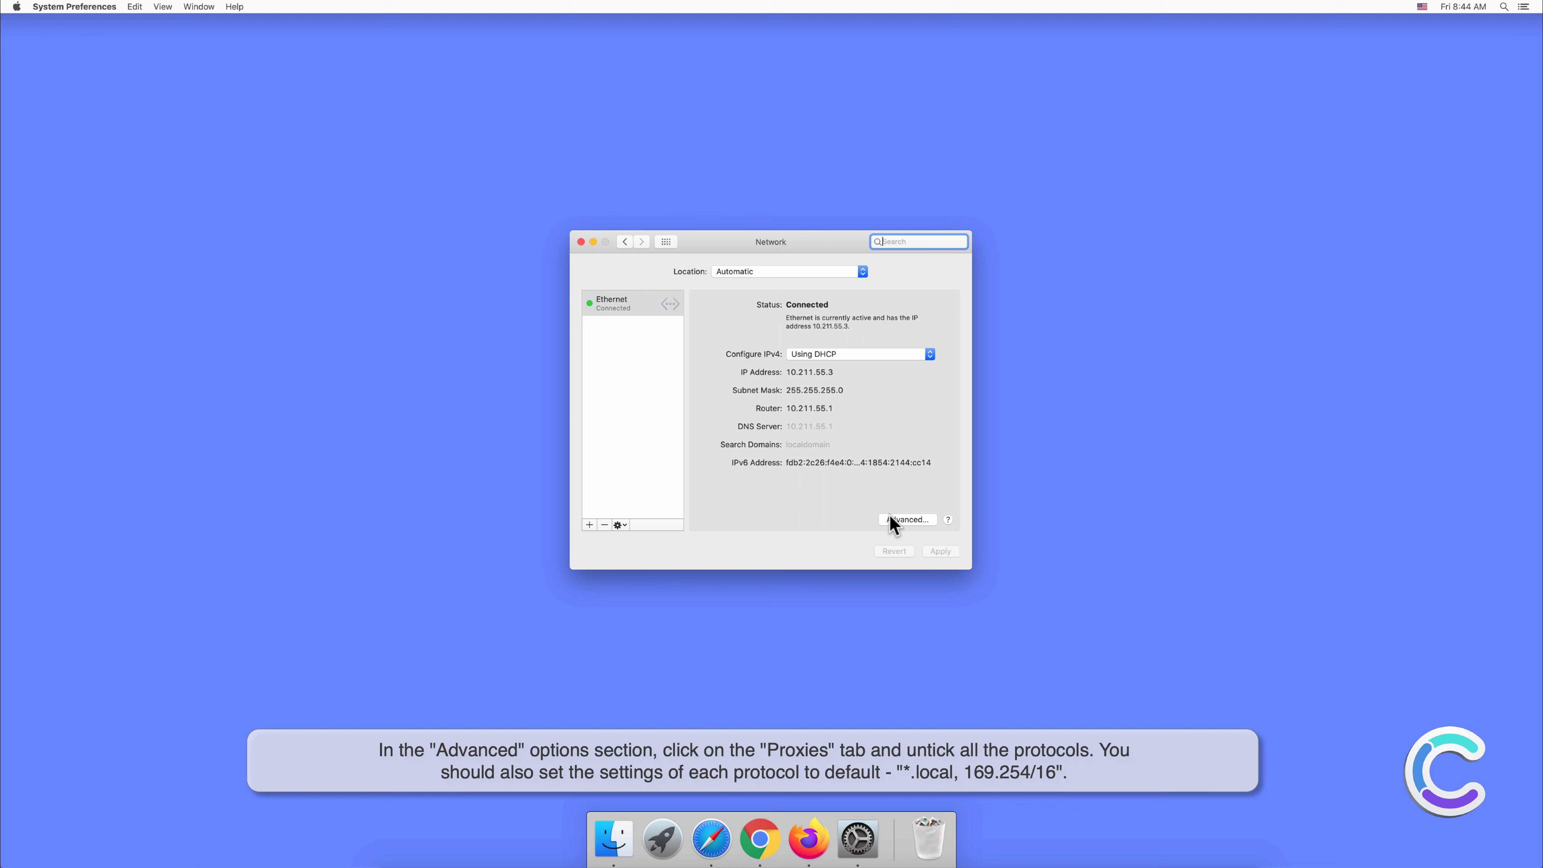
{"action": "left_click", "coordinate": [907, 519]}
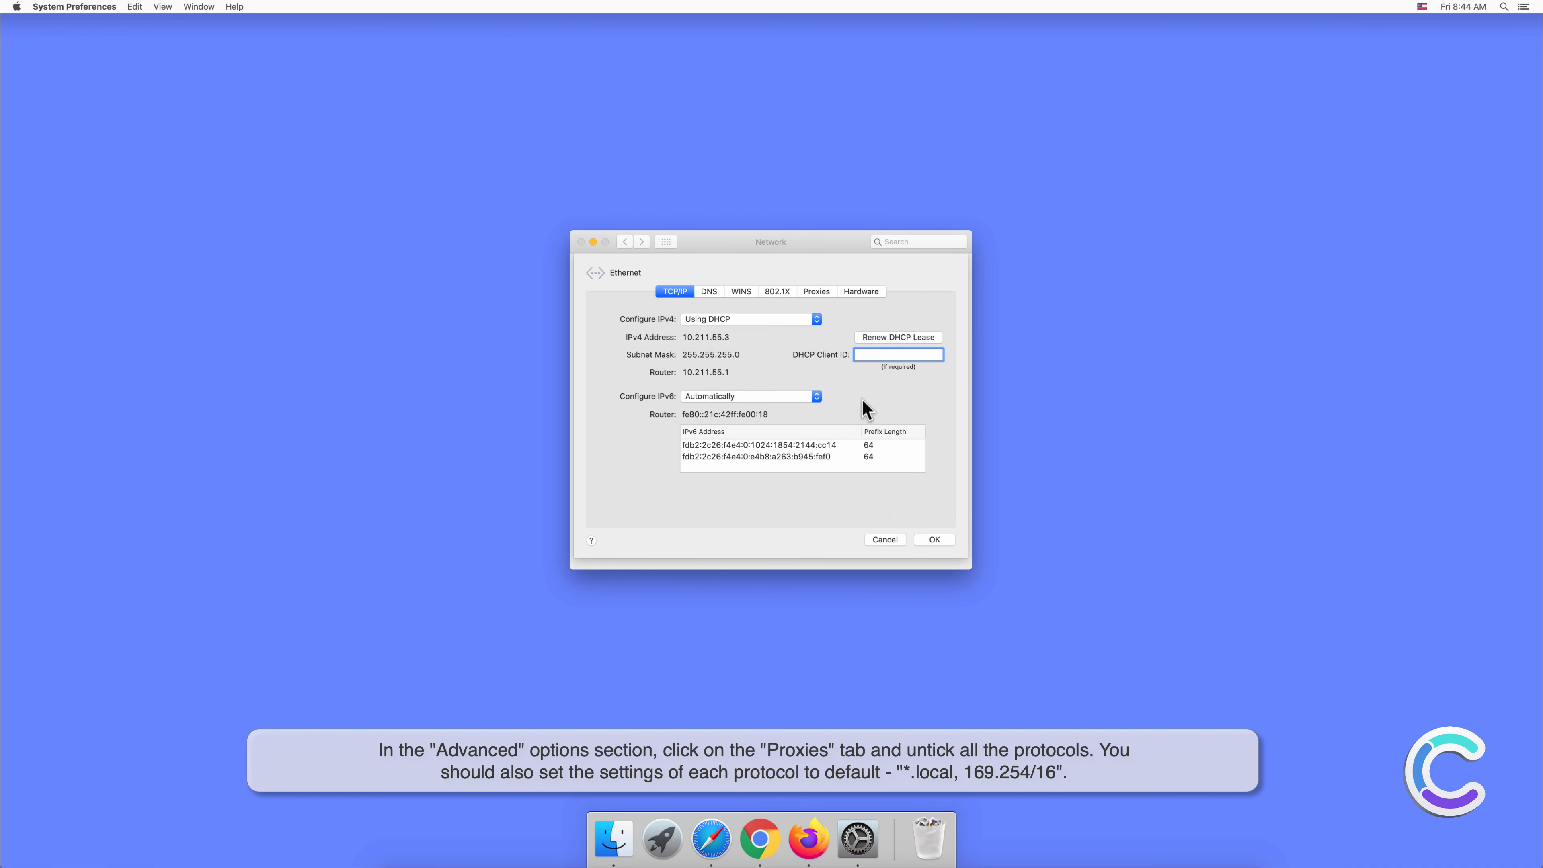
- Under Proxies, turn off SOCKS, Secure Web and Web Proxy and delete the extra bypass IP addresses
{"action": "left_click", "coordinate": [814, 291]}
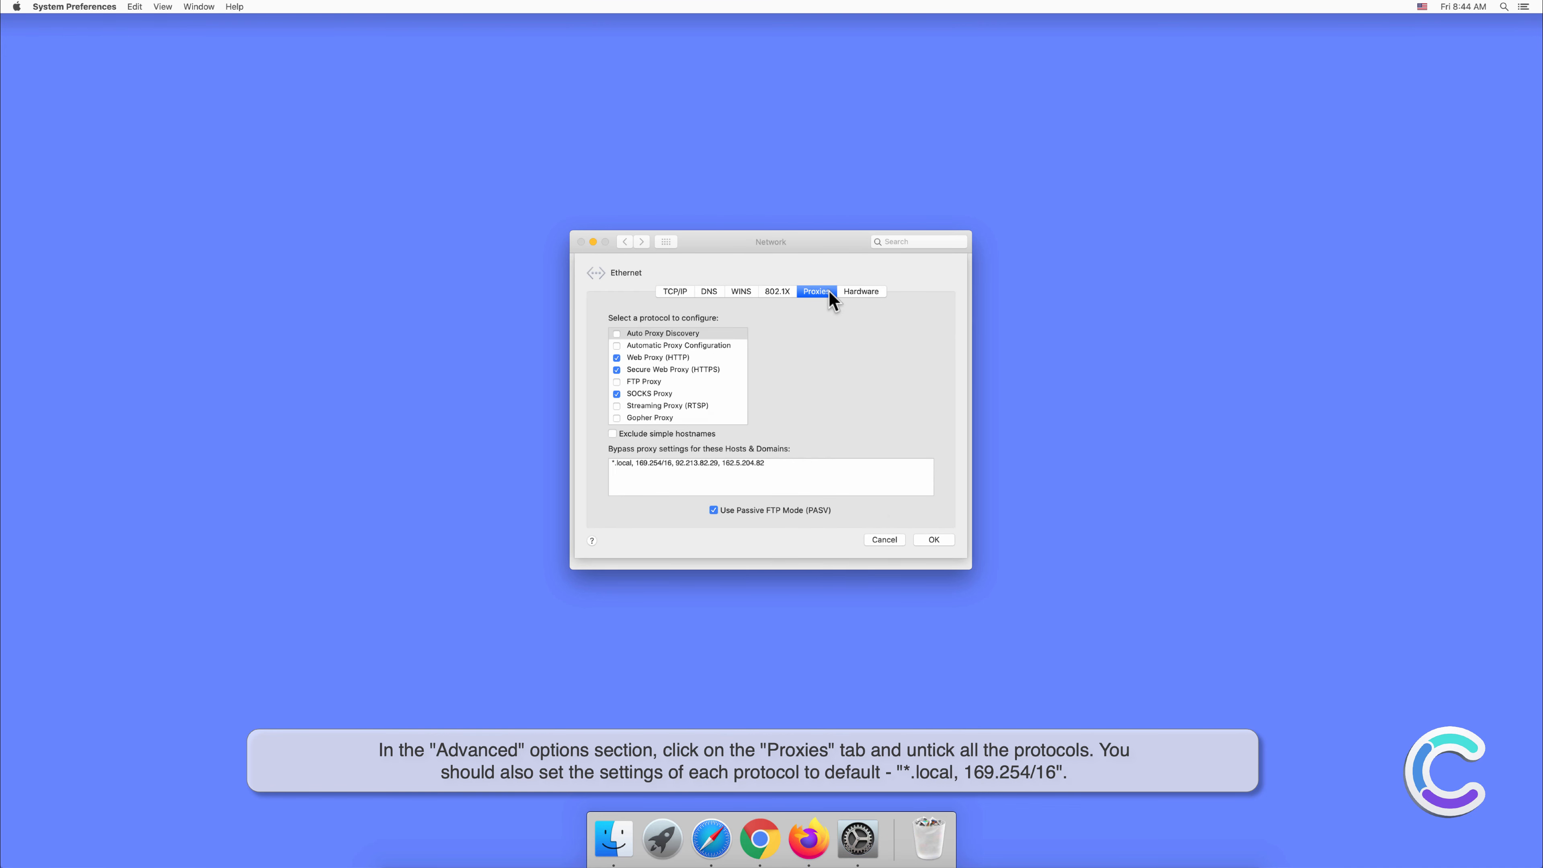
{"action": "left_click", "coordinate": [649, 394]}
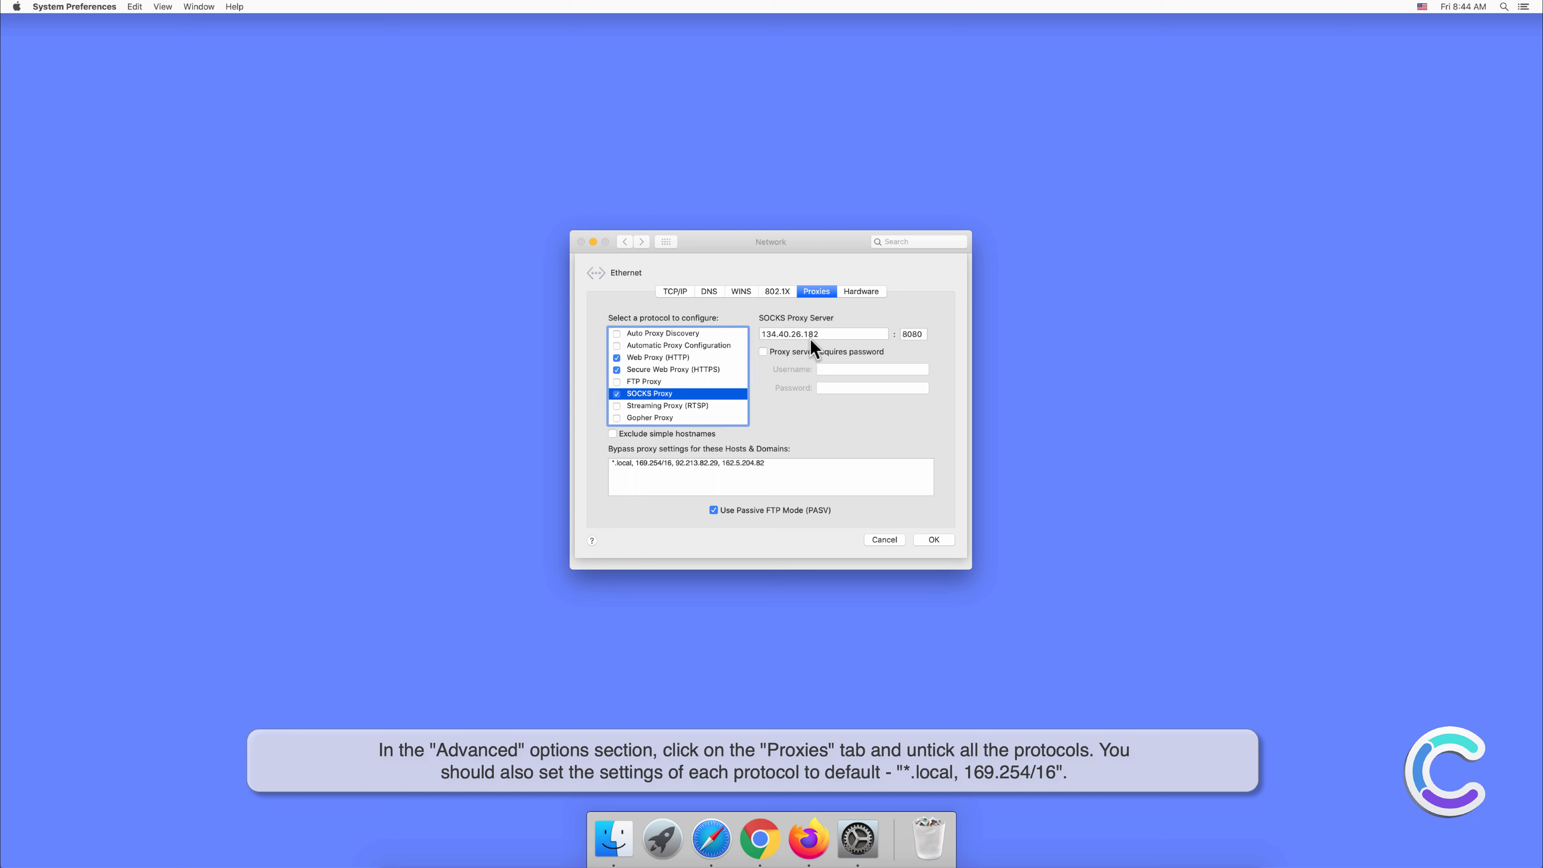
{"action": "left_click", "coordinate": [617, 393]}
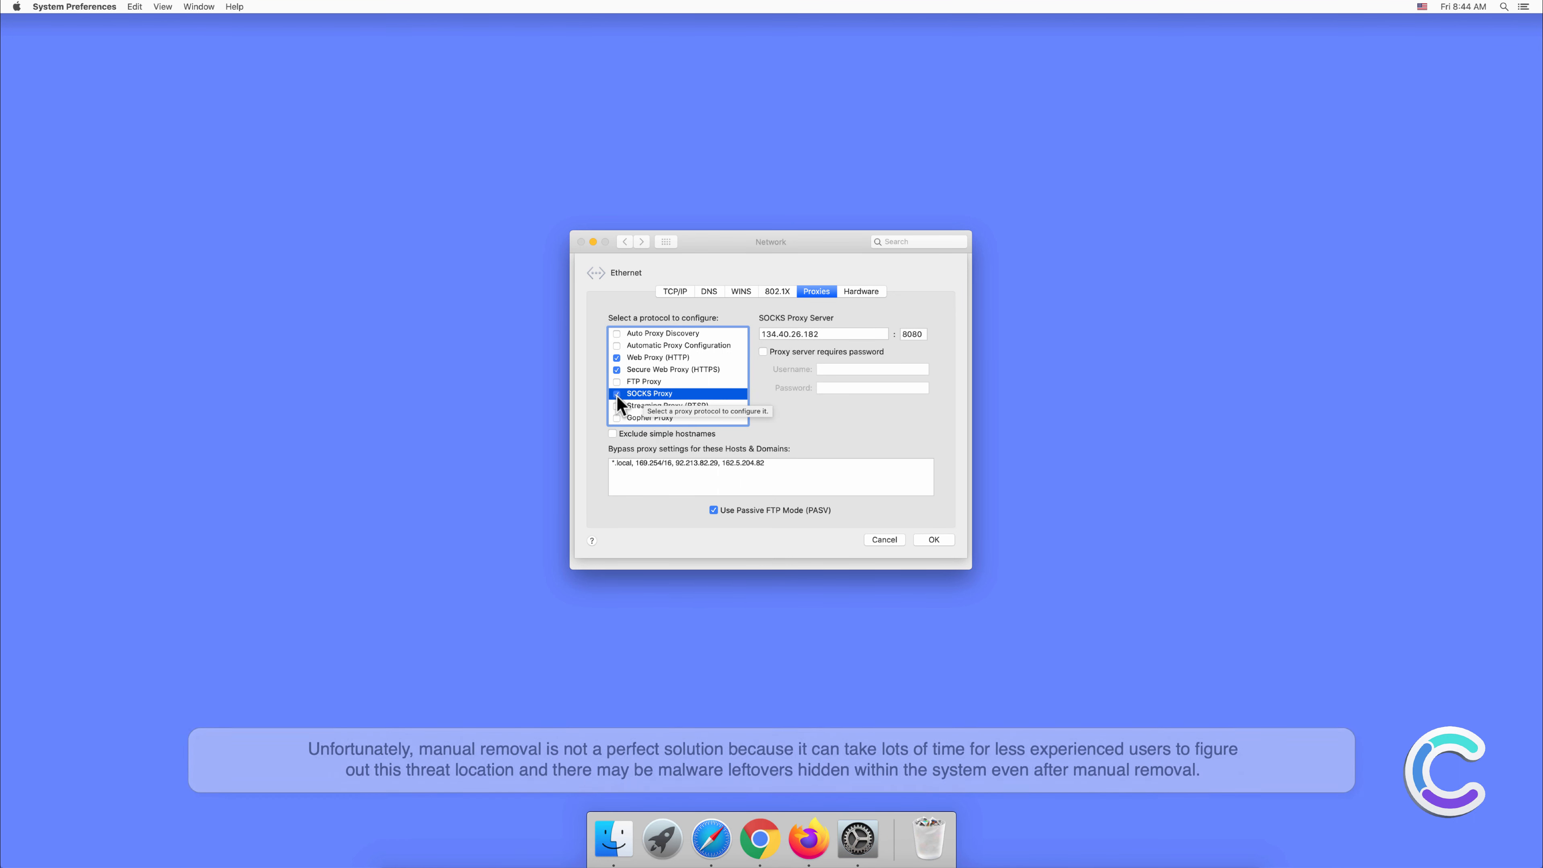
{"action": "left_click", "coordinate": [672, 369]}
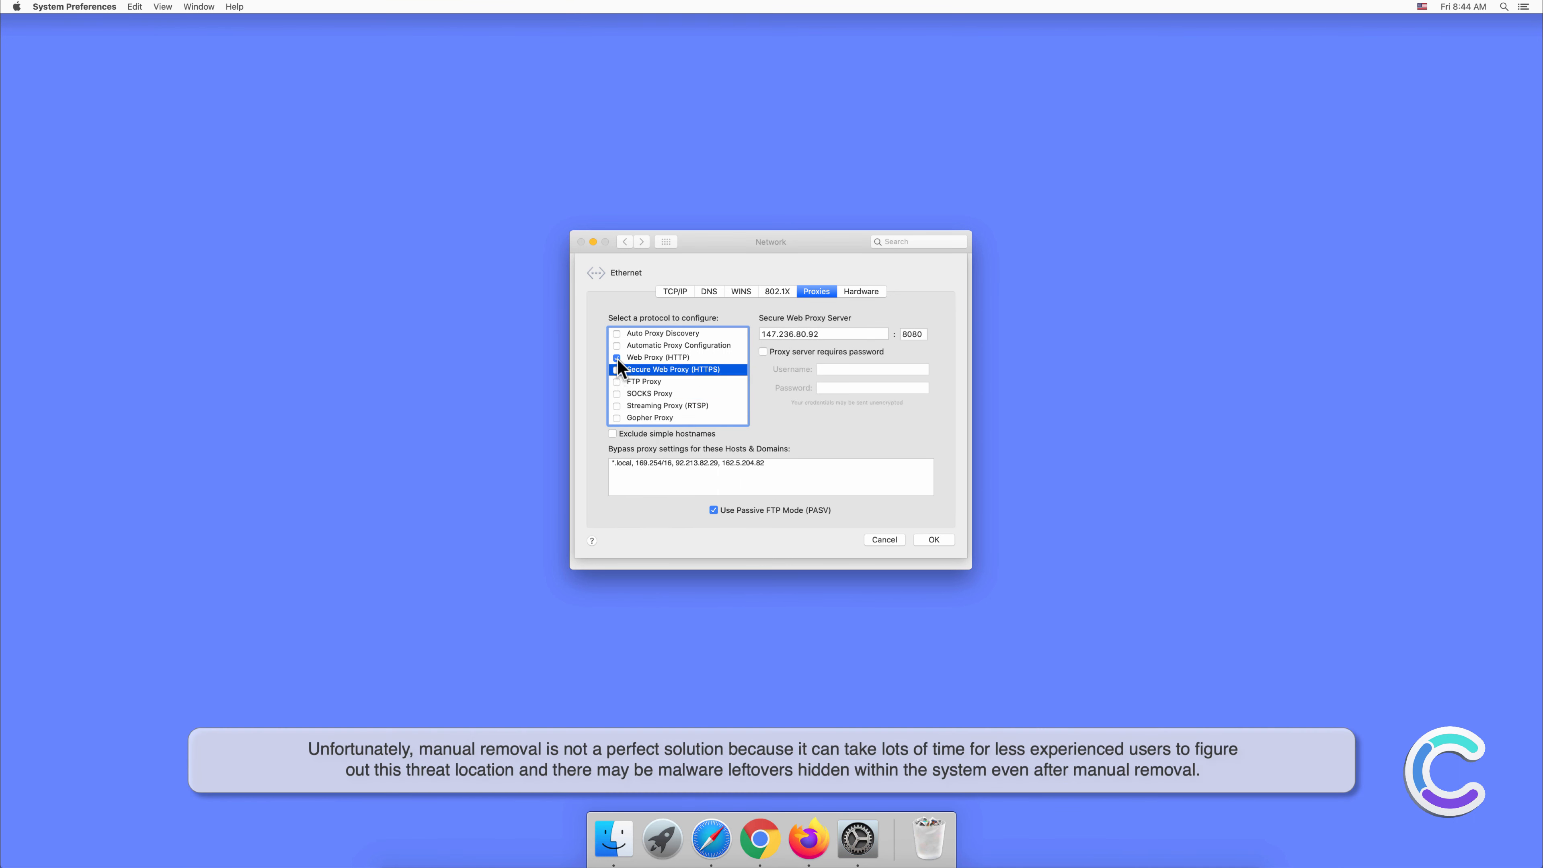
{"action": "left_click", "coordinate": [658, 357]}
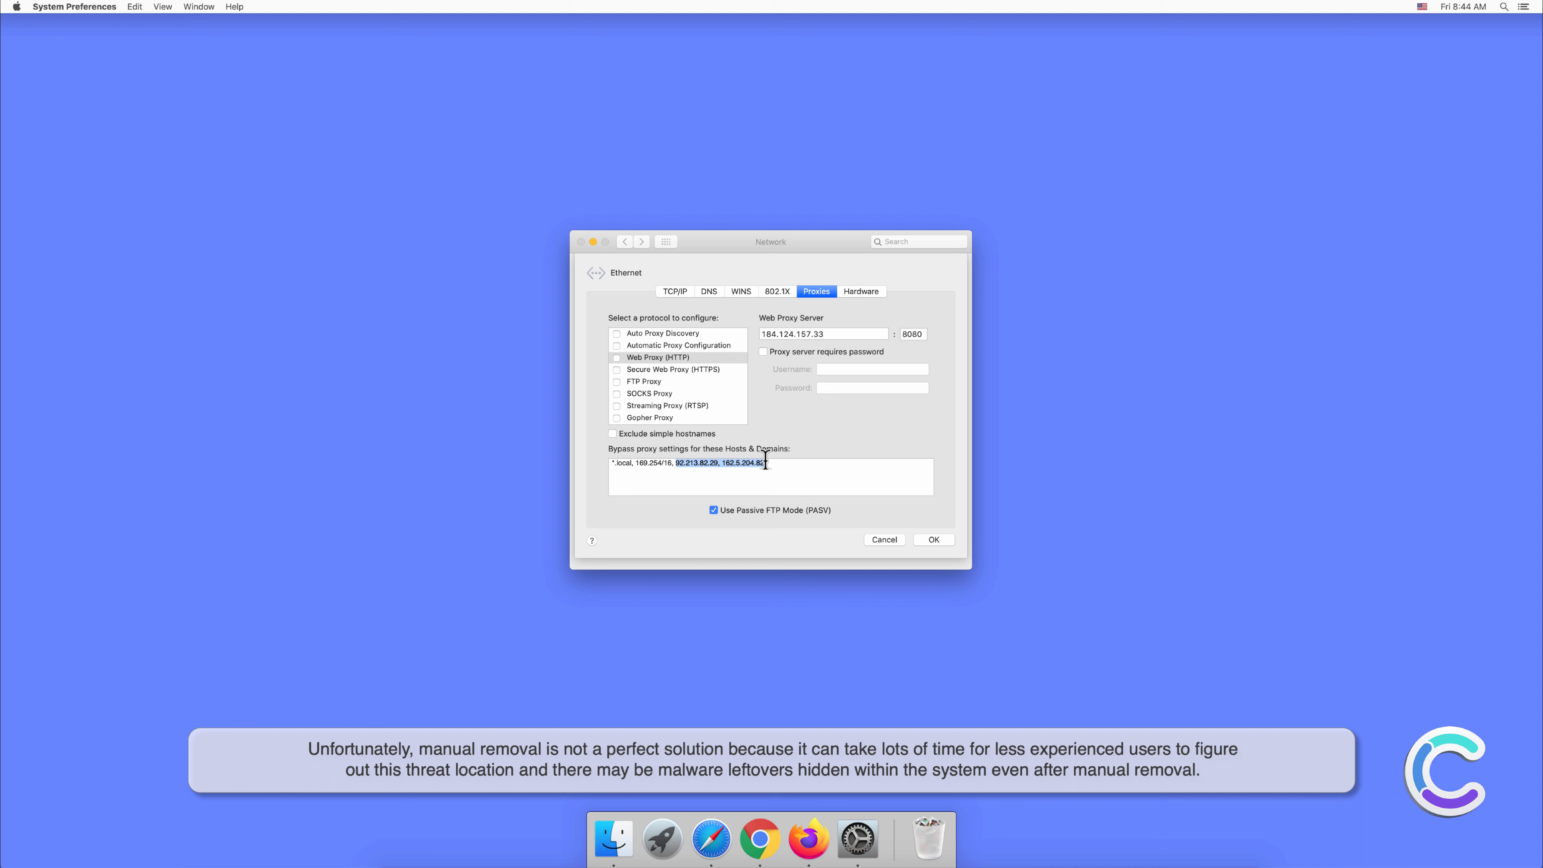
{"action": "mouse_move", "coordinate": [809, 473]}
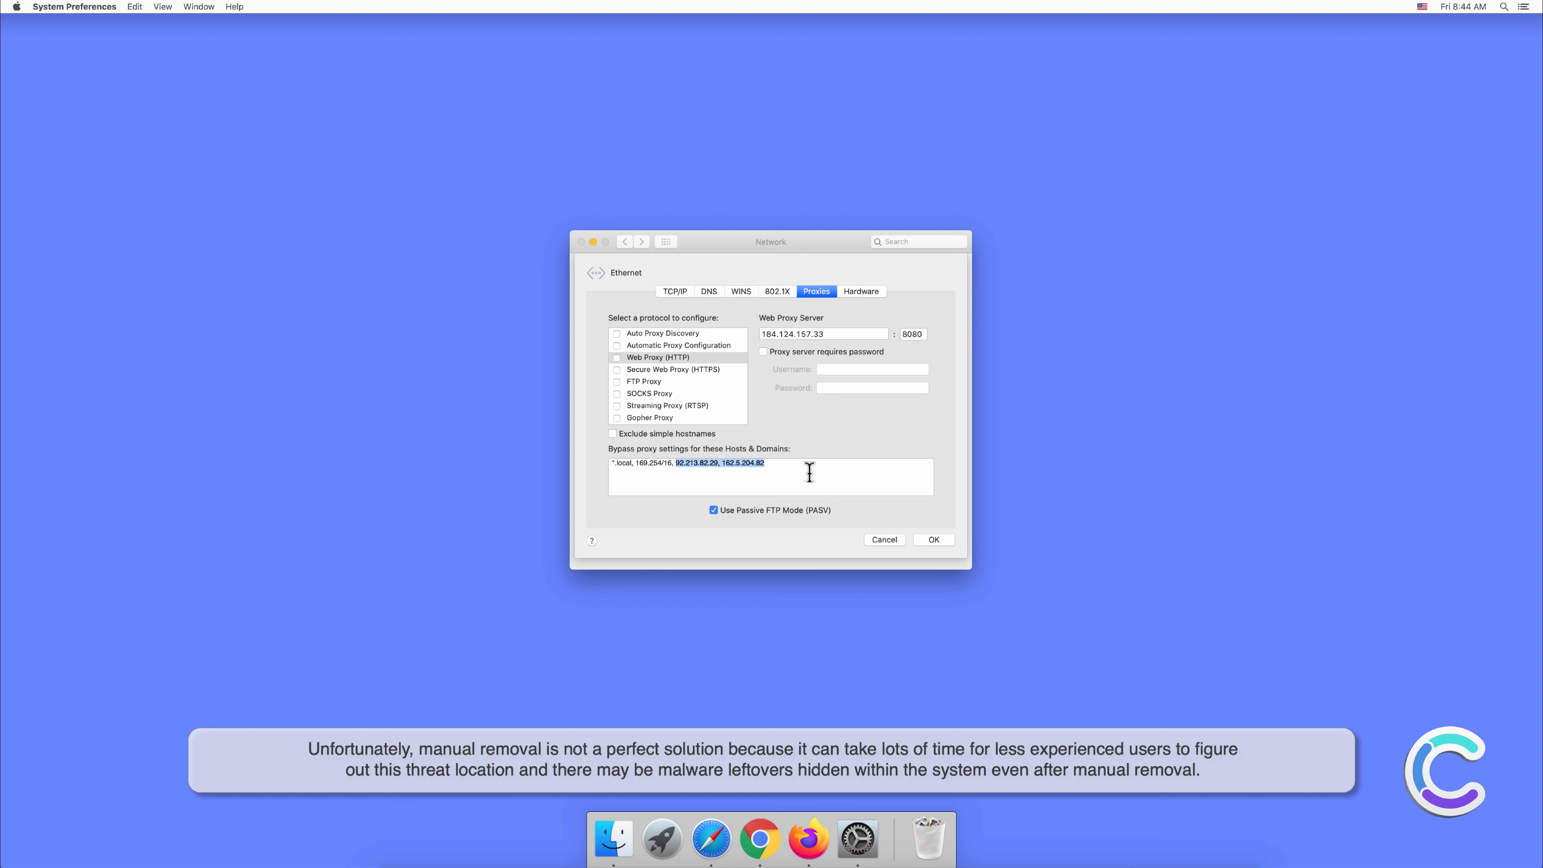
{"action": "key", "text": "Delete"}
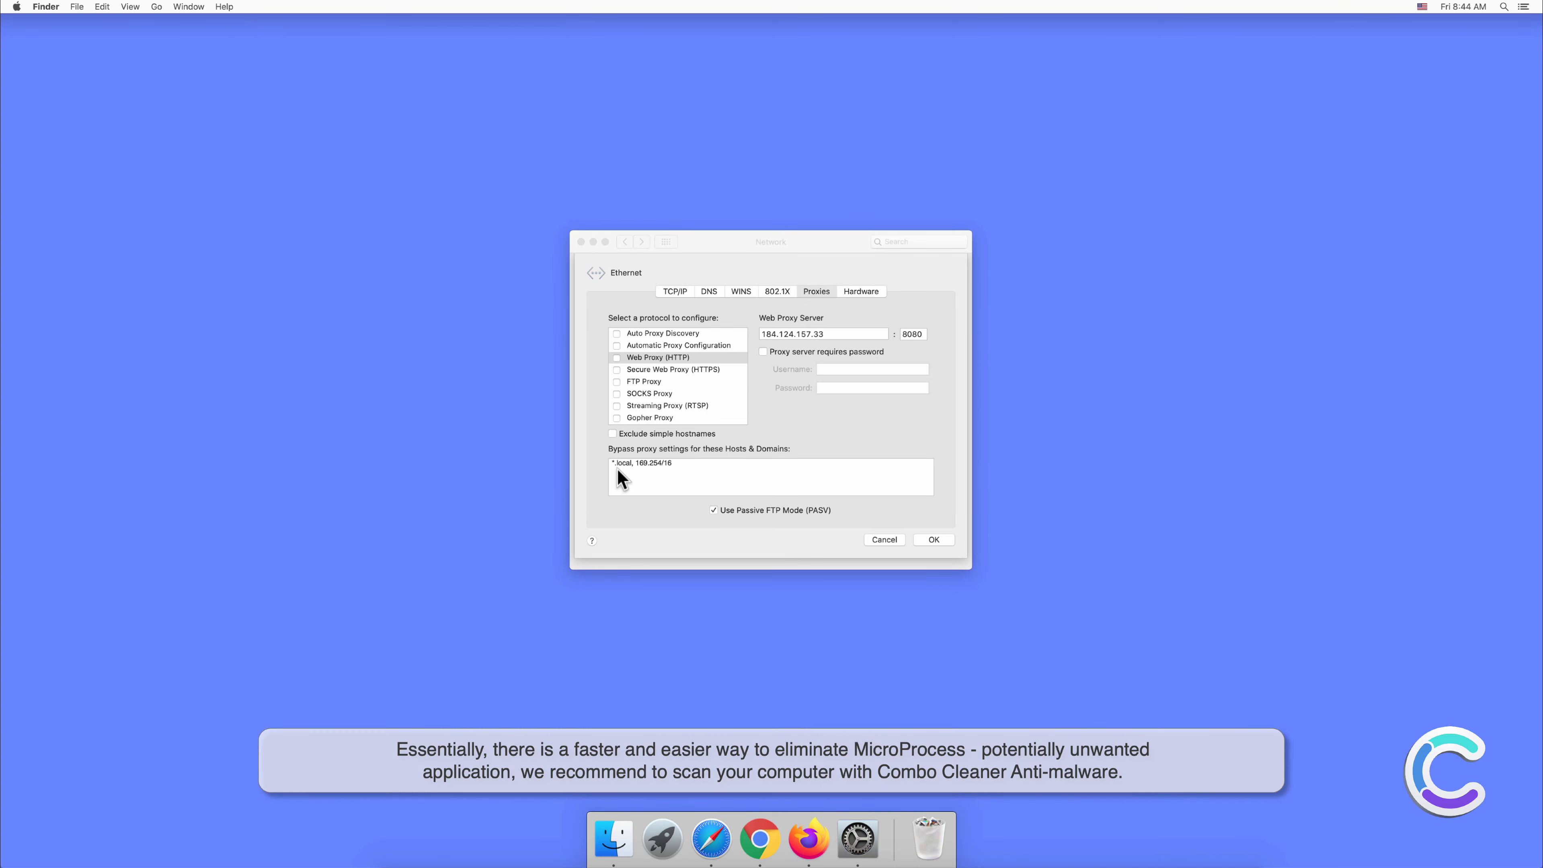
{"action": "mouse_move", "coordinate": [699, 522]}
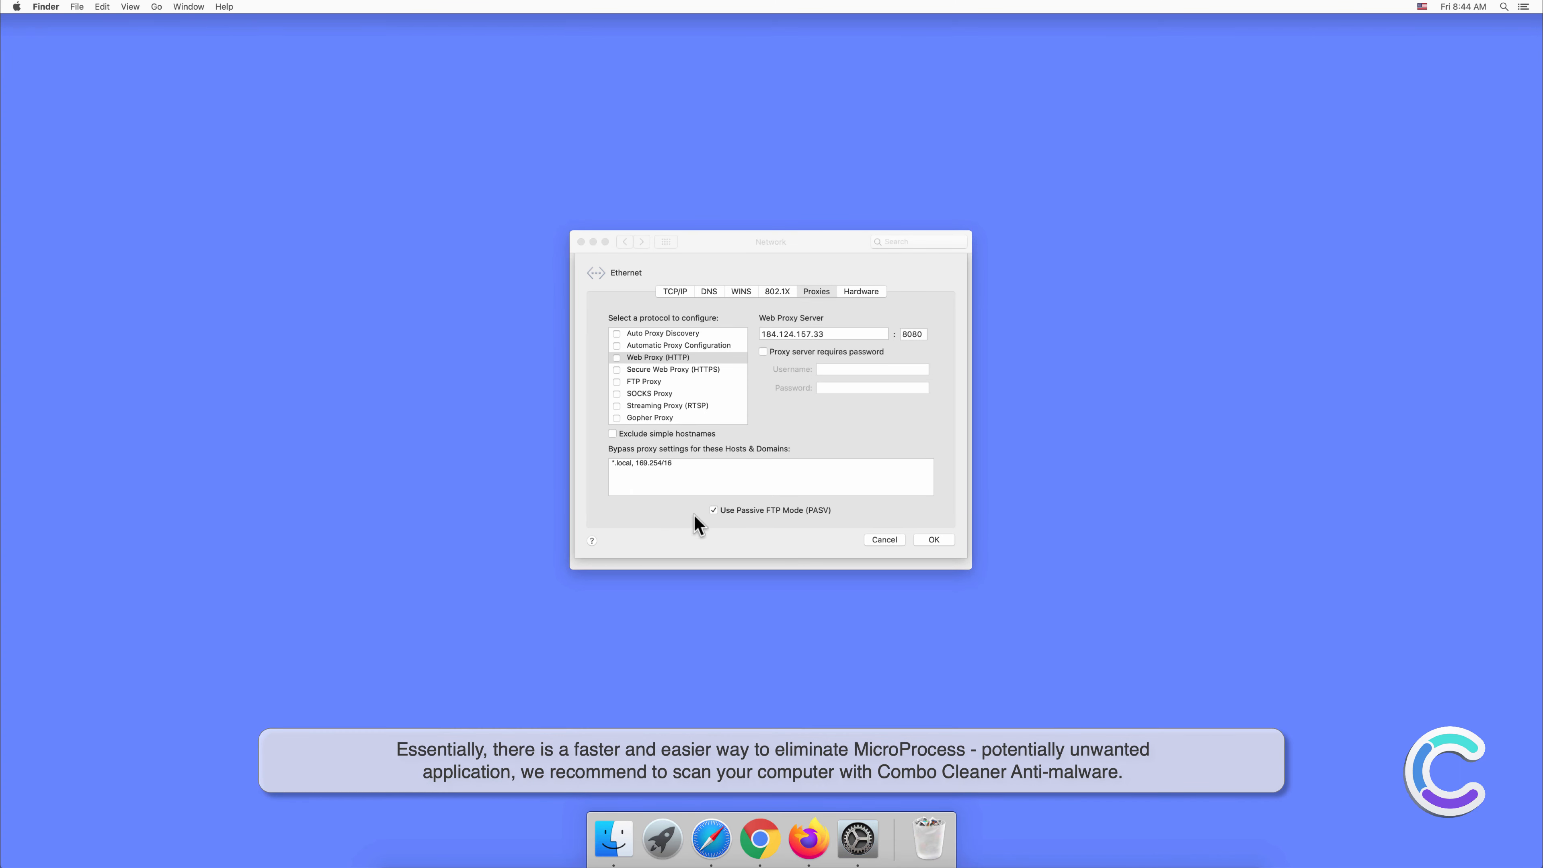
{"action": "mouse_move", "coordinate": [923, 541]}
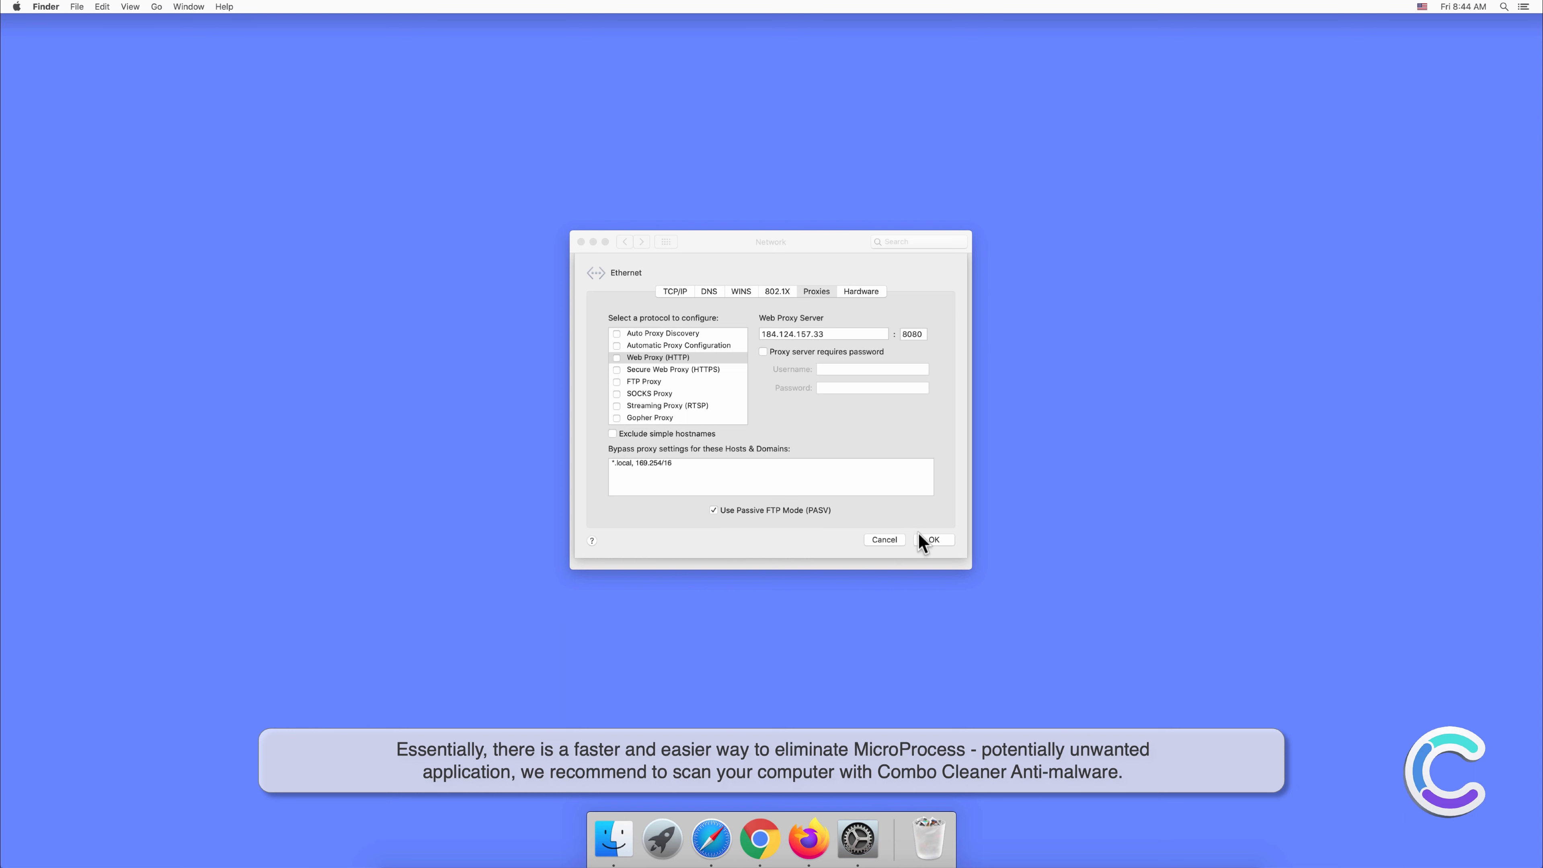
- Confirm with OK and apply the reset network settings
{"action": "left_click", "coordinate": [931, 540]}
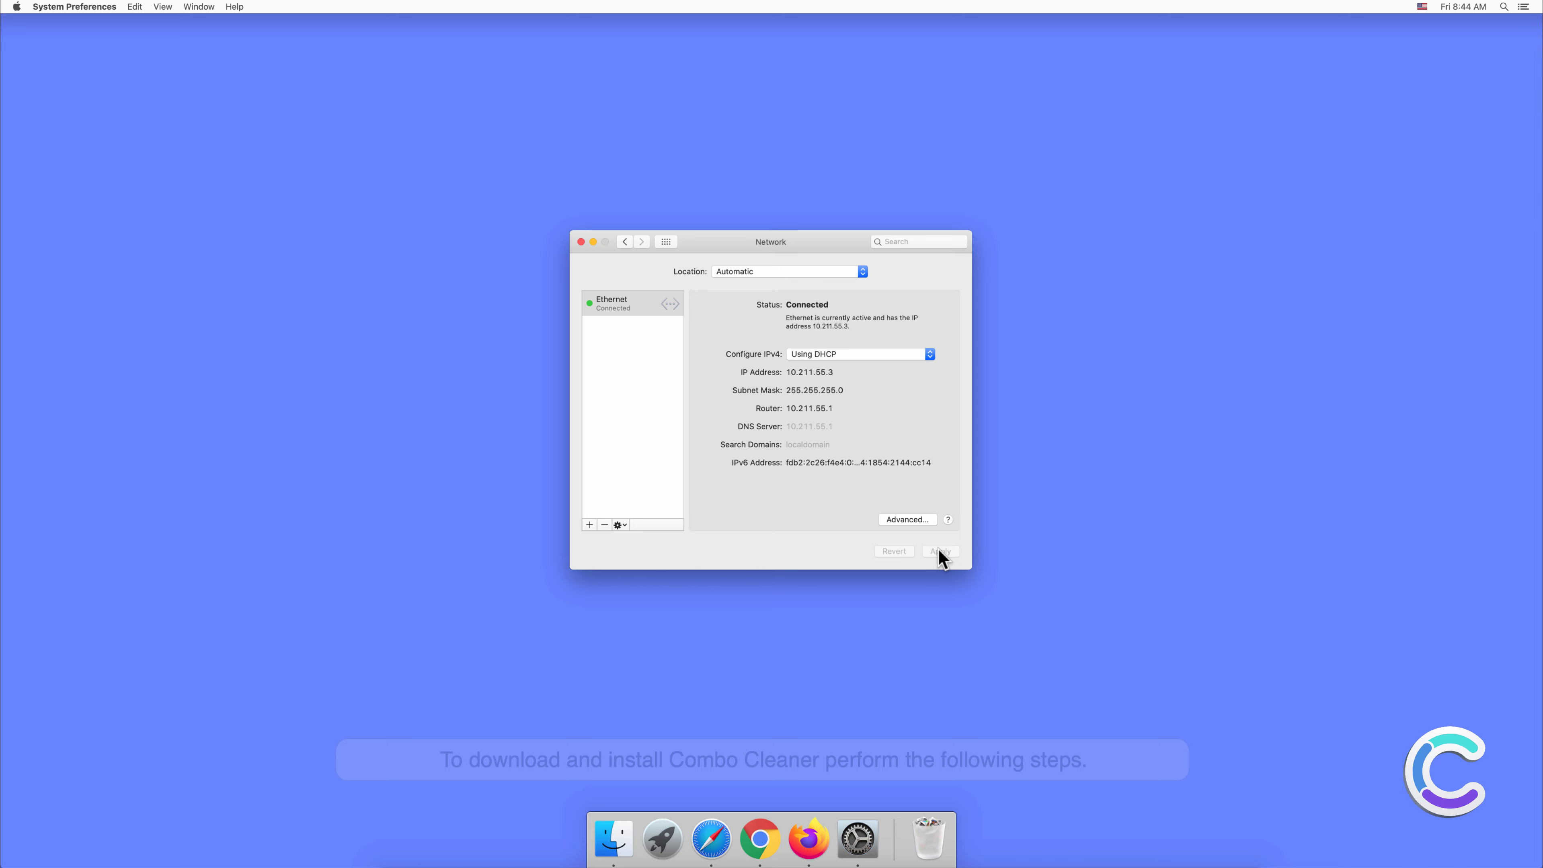
{"action": "left_click", "coordinate": [581, 242]}
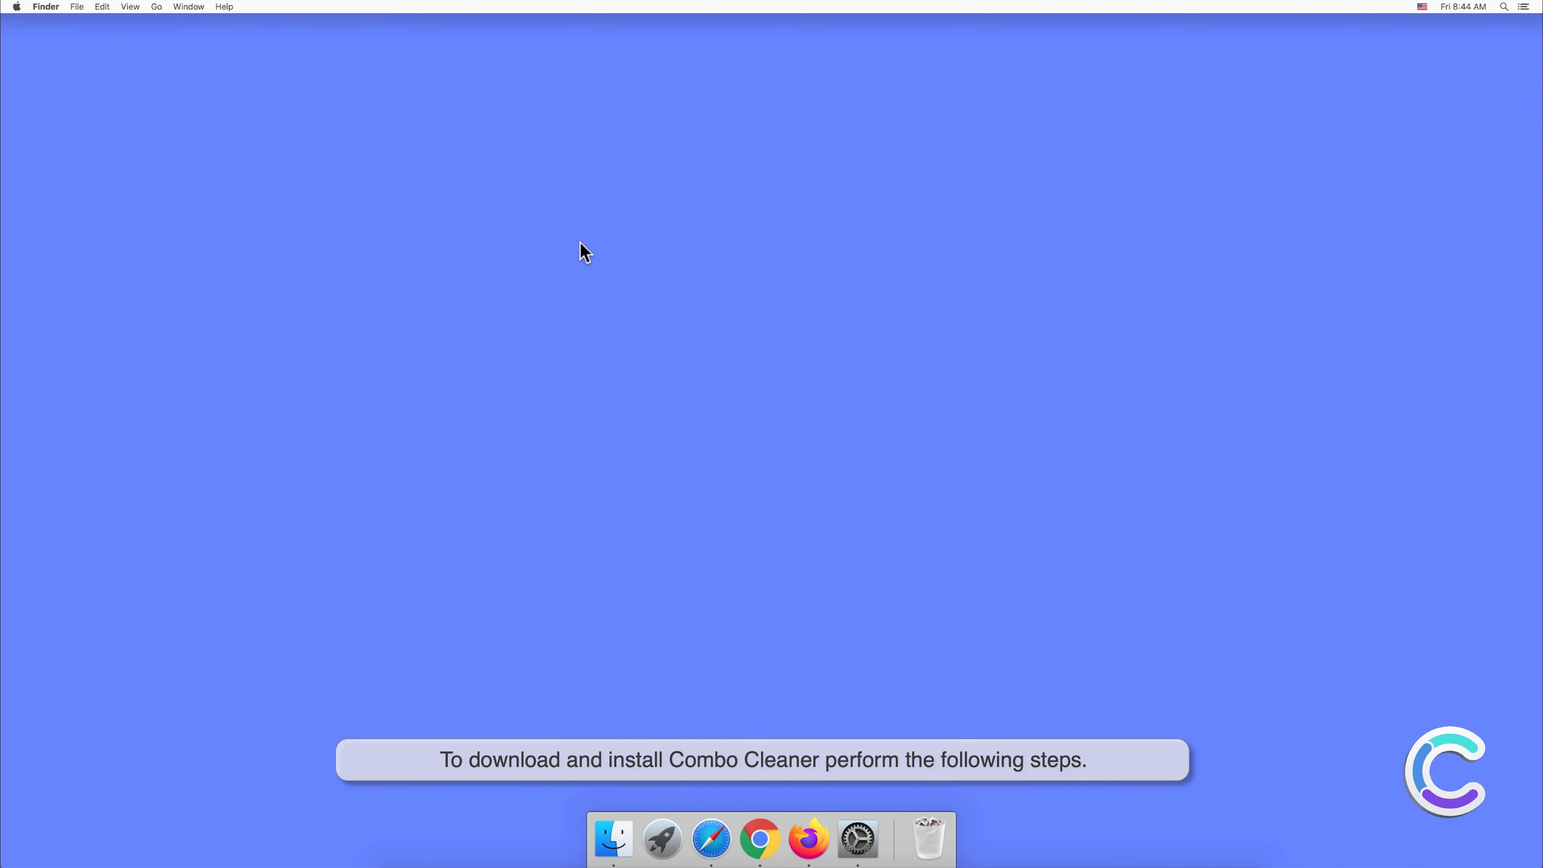
{"action": "mouse_move", "coordinate": [888, 806]}
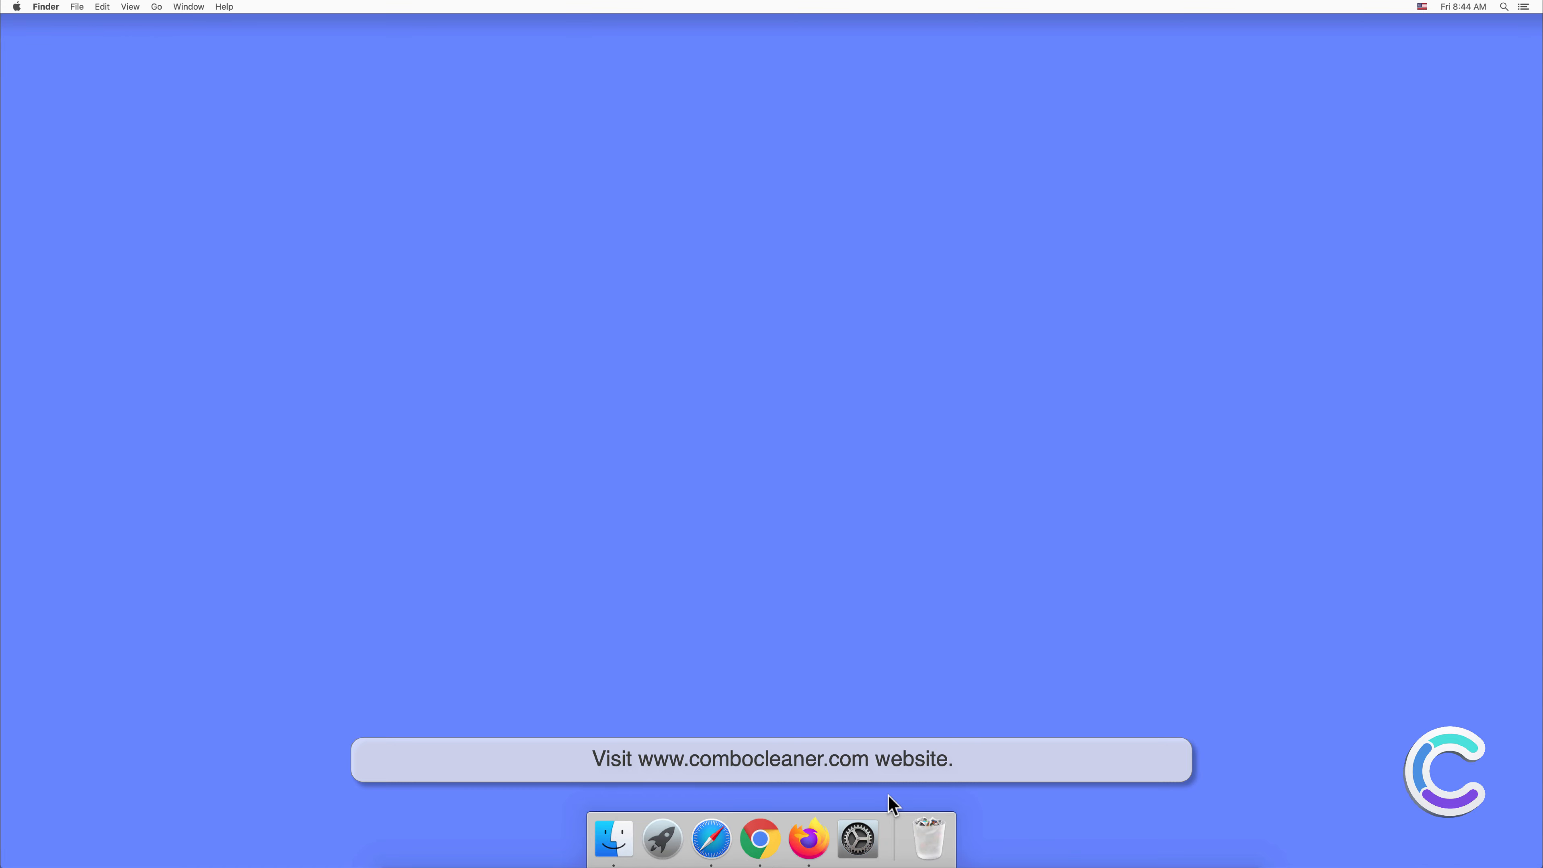
- Launch Safari and go to combocleaner.com to download combocleaner.dmg
{"action": "left_click", "coordinate": [711, 843]}
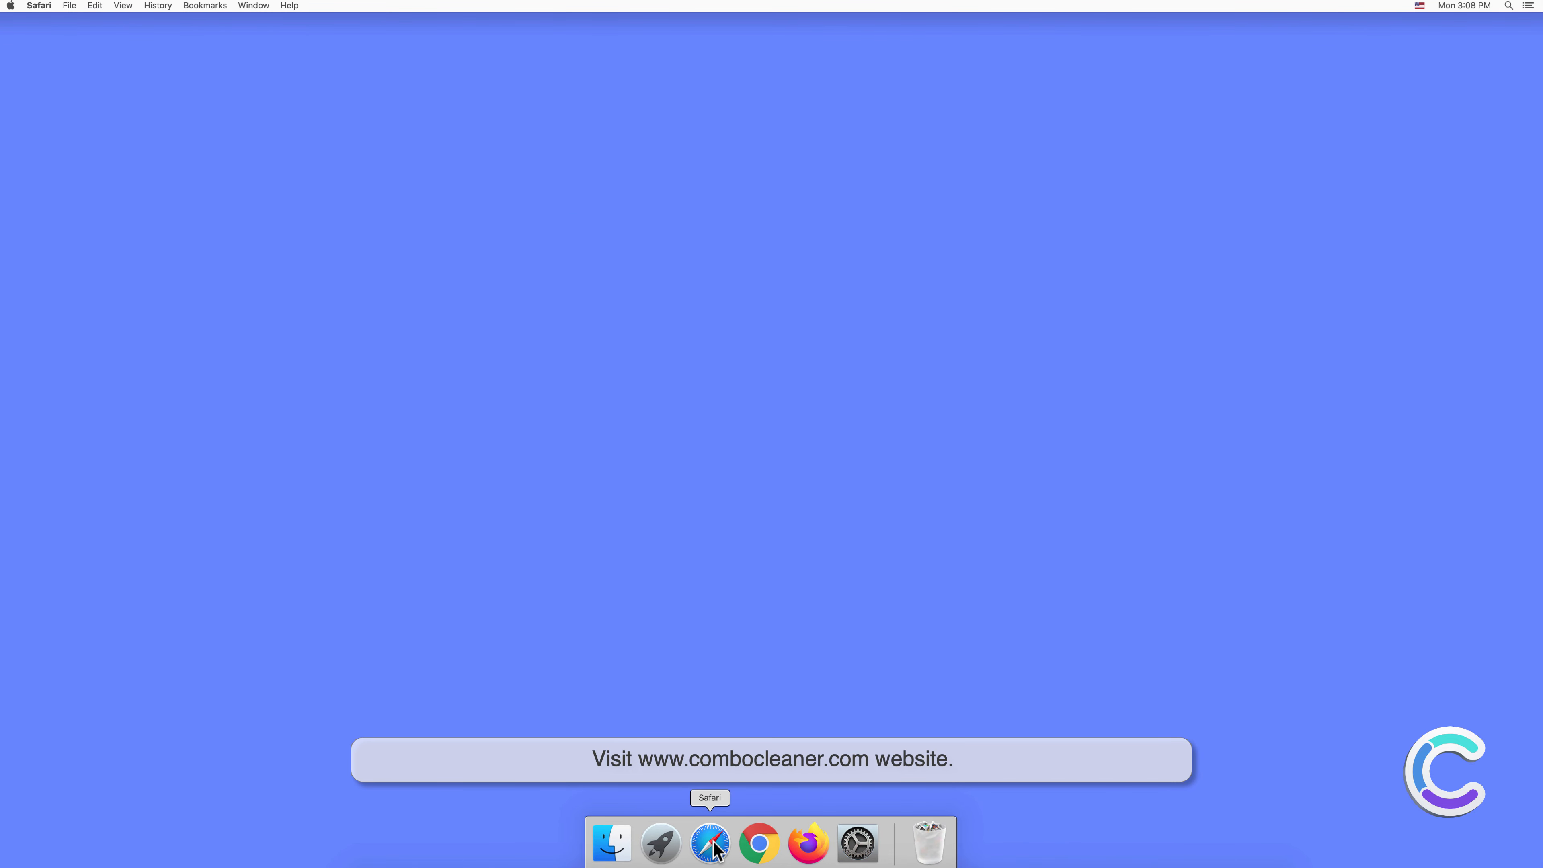
{"action": "left_click", "coordinate": [709, 844]}
{"action": "type", "text": "www.combocleaner.com"}
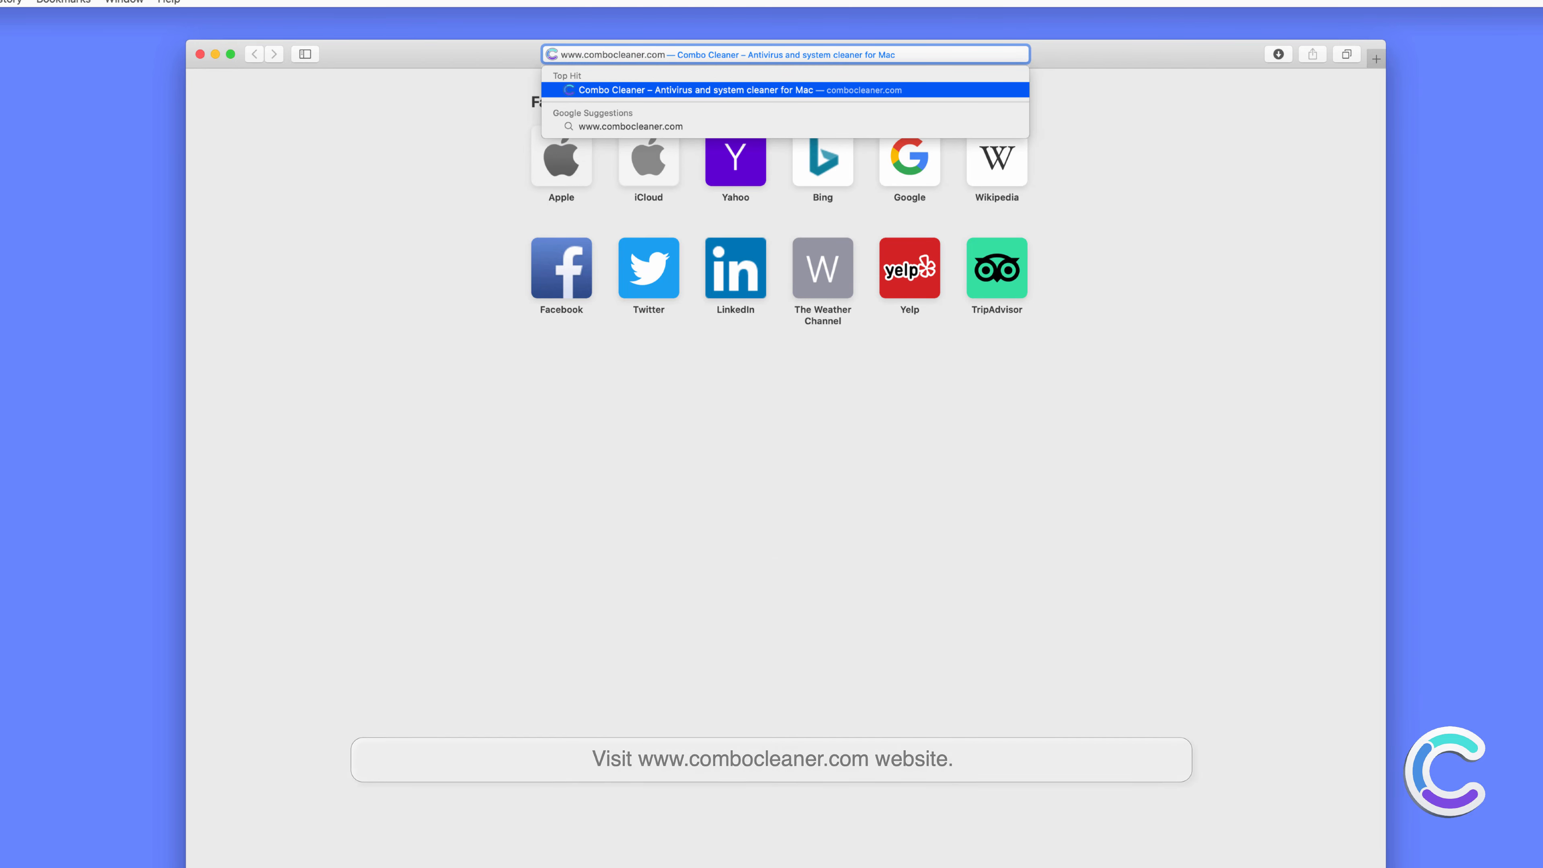
{"action": "left_click", "coordinate": [696, 89]}
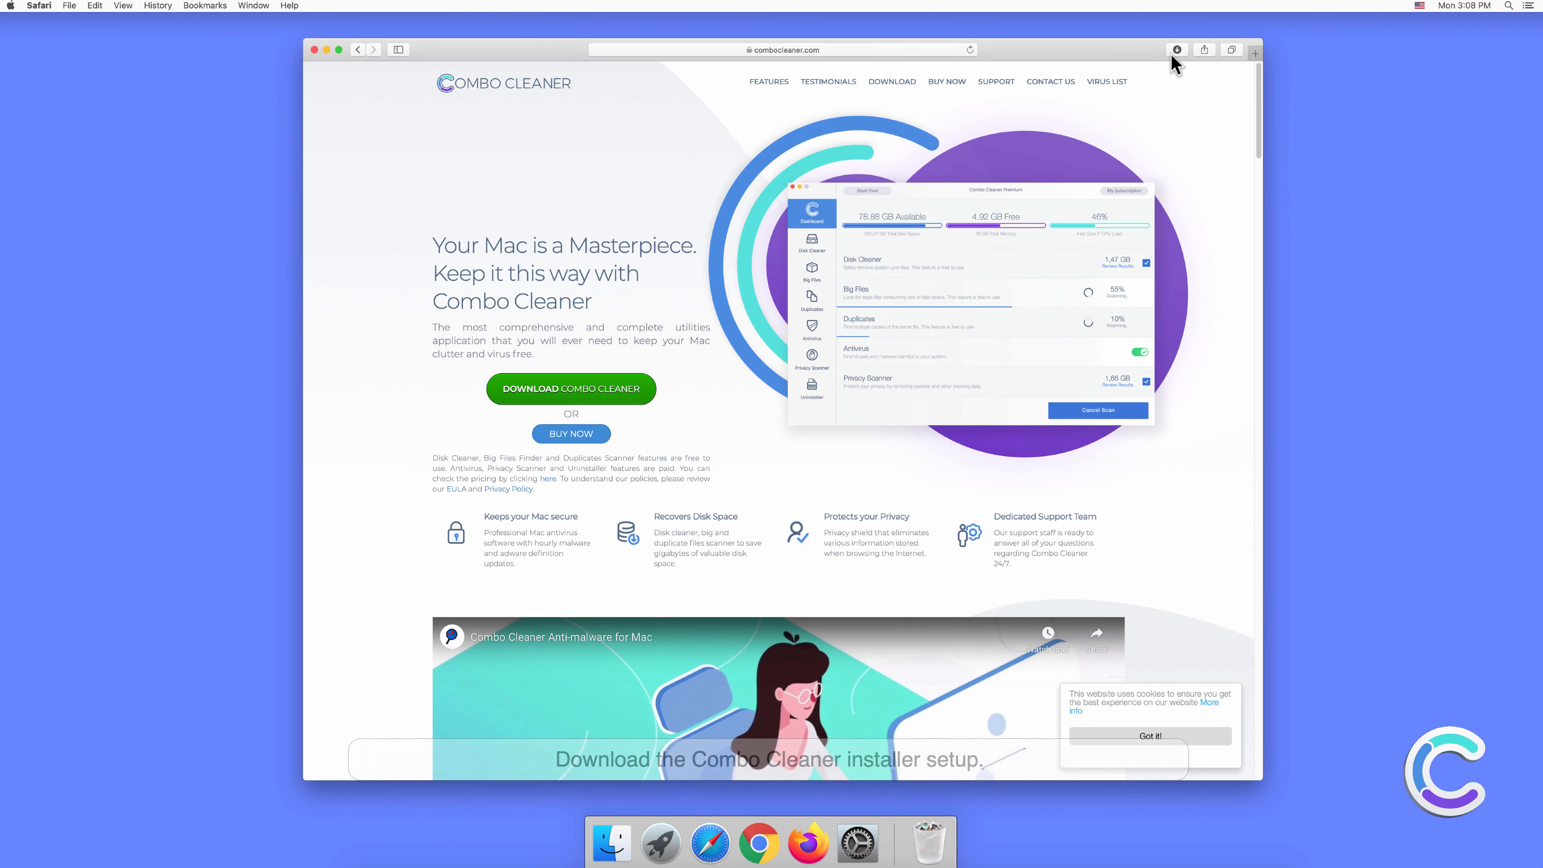
- Mount combocleaner.dmg from the Downloads list and close the installer window
{"action": "left_click", "coordinate": [1177, 50]}
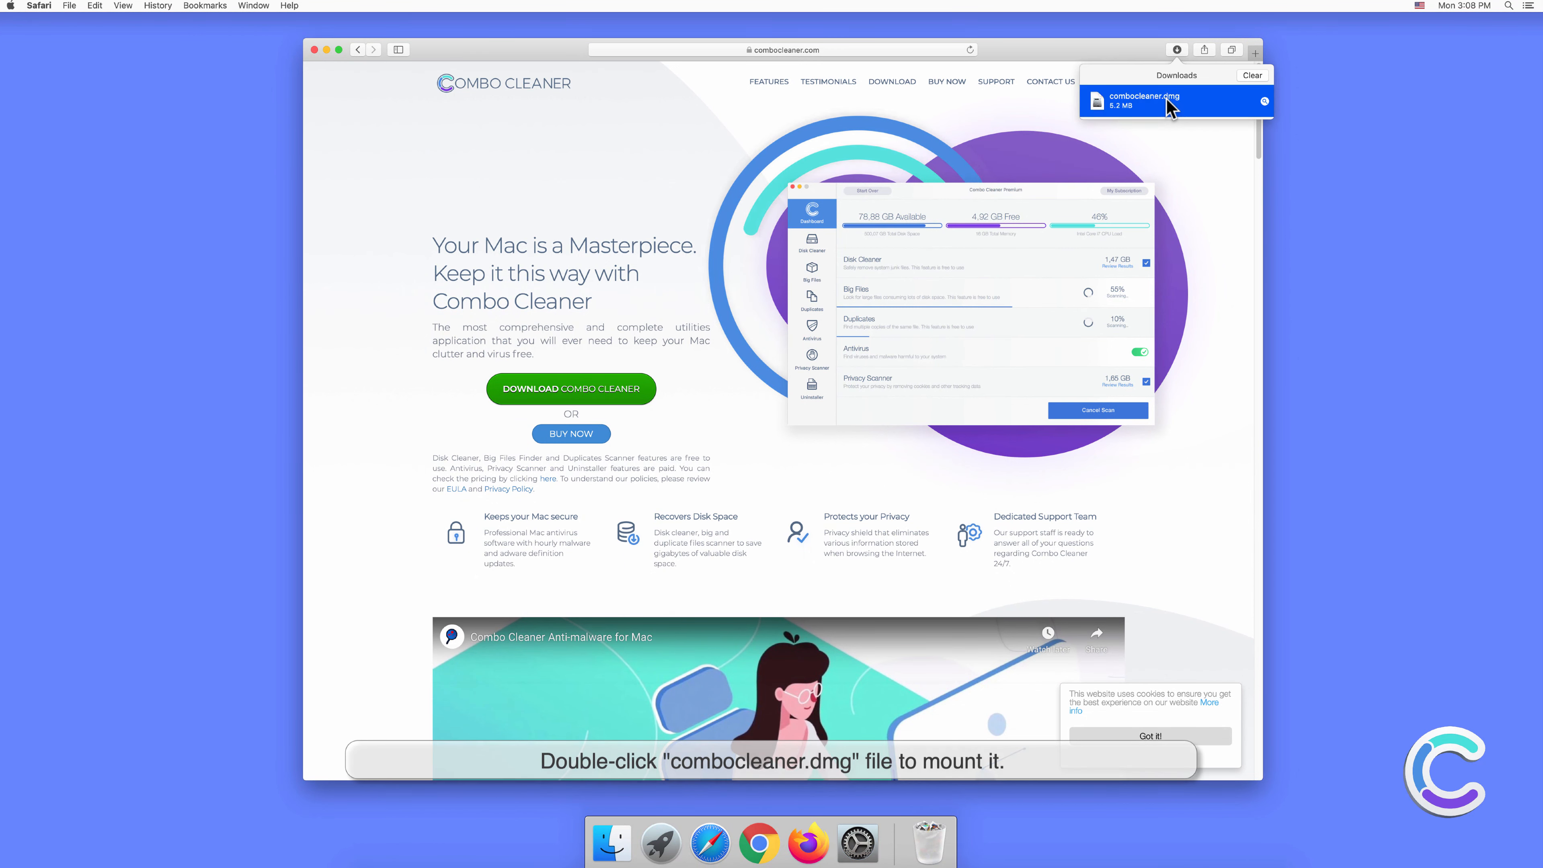
{"action": "double_click", "coordinate": [1142, 100]}
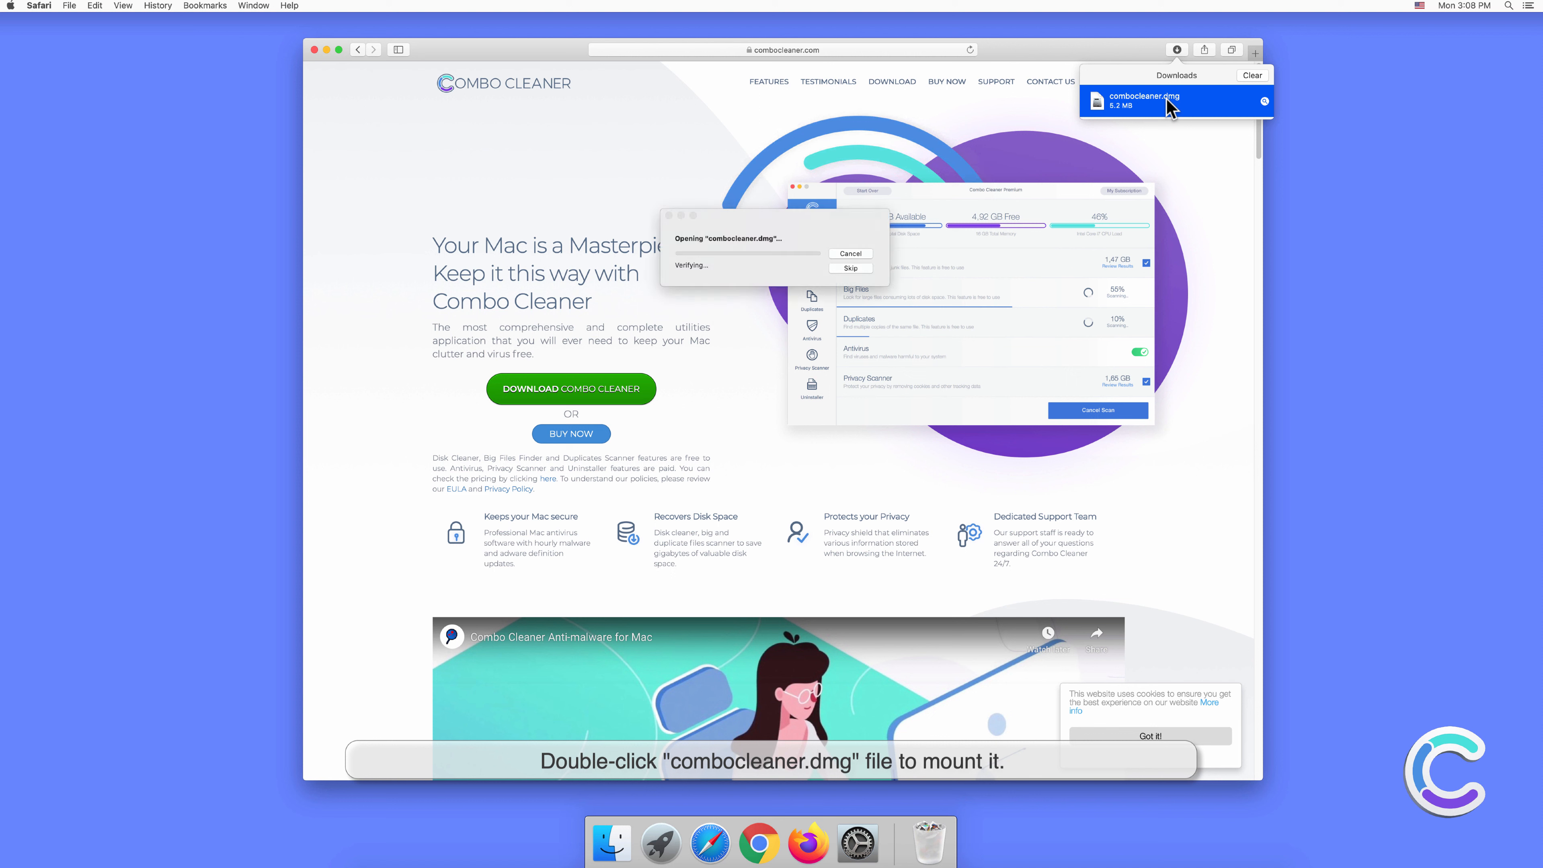
{"action": "mouse_move", "coordinate": [733, 509]}
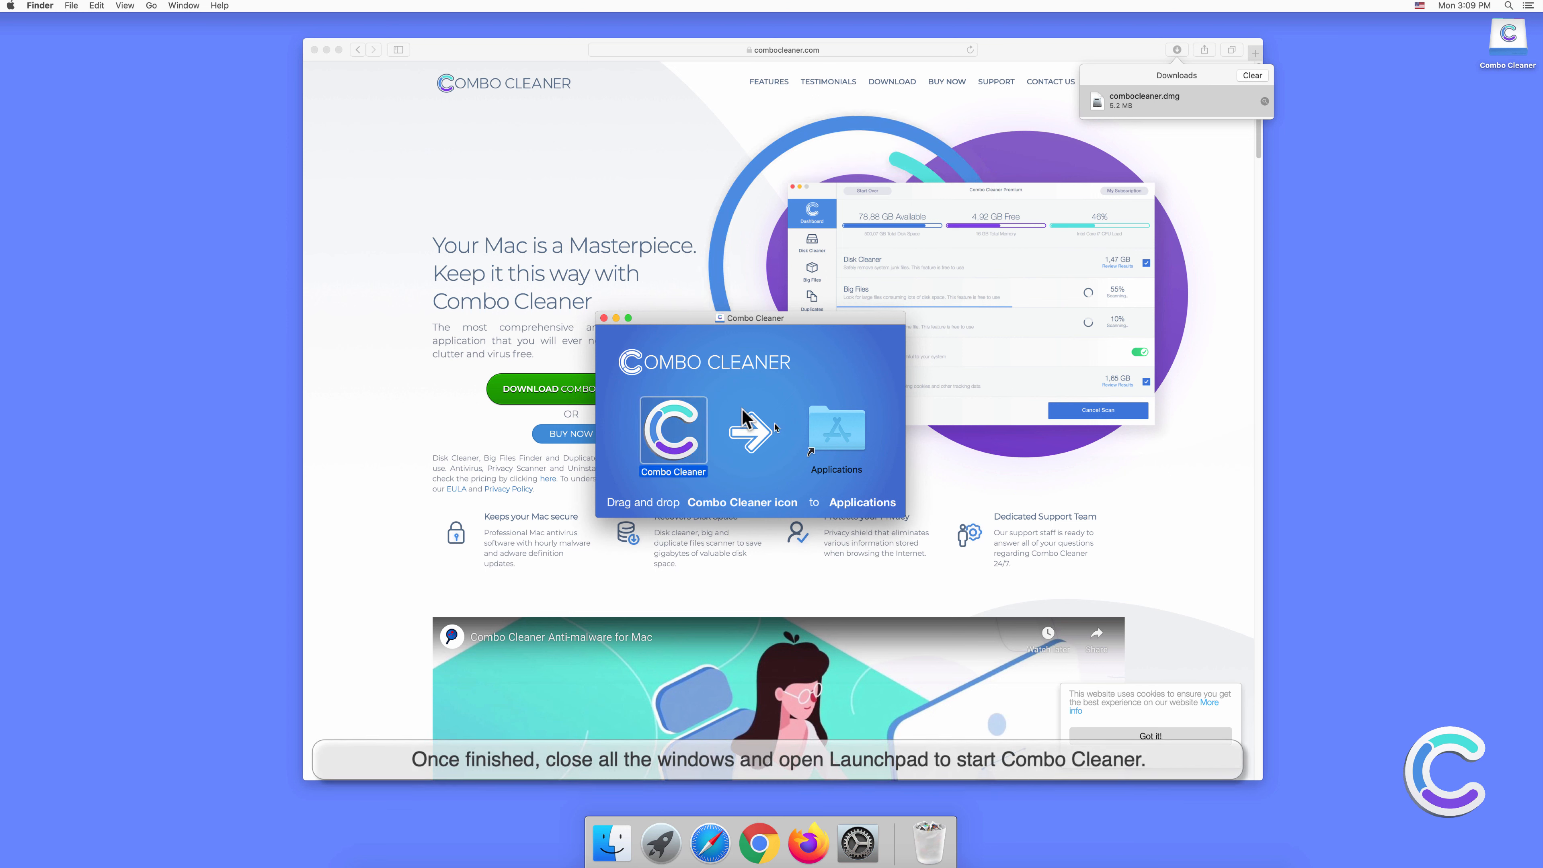
{"action": "left_click", "coordinate": [604, 318]}
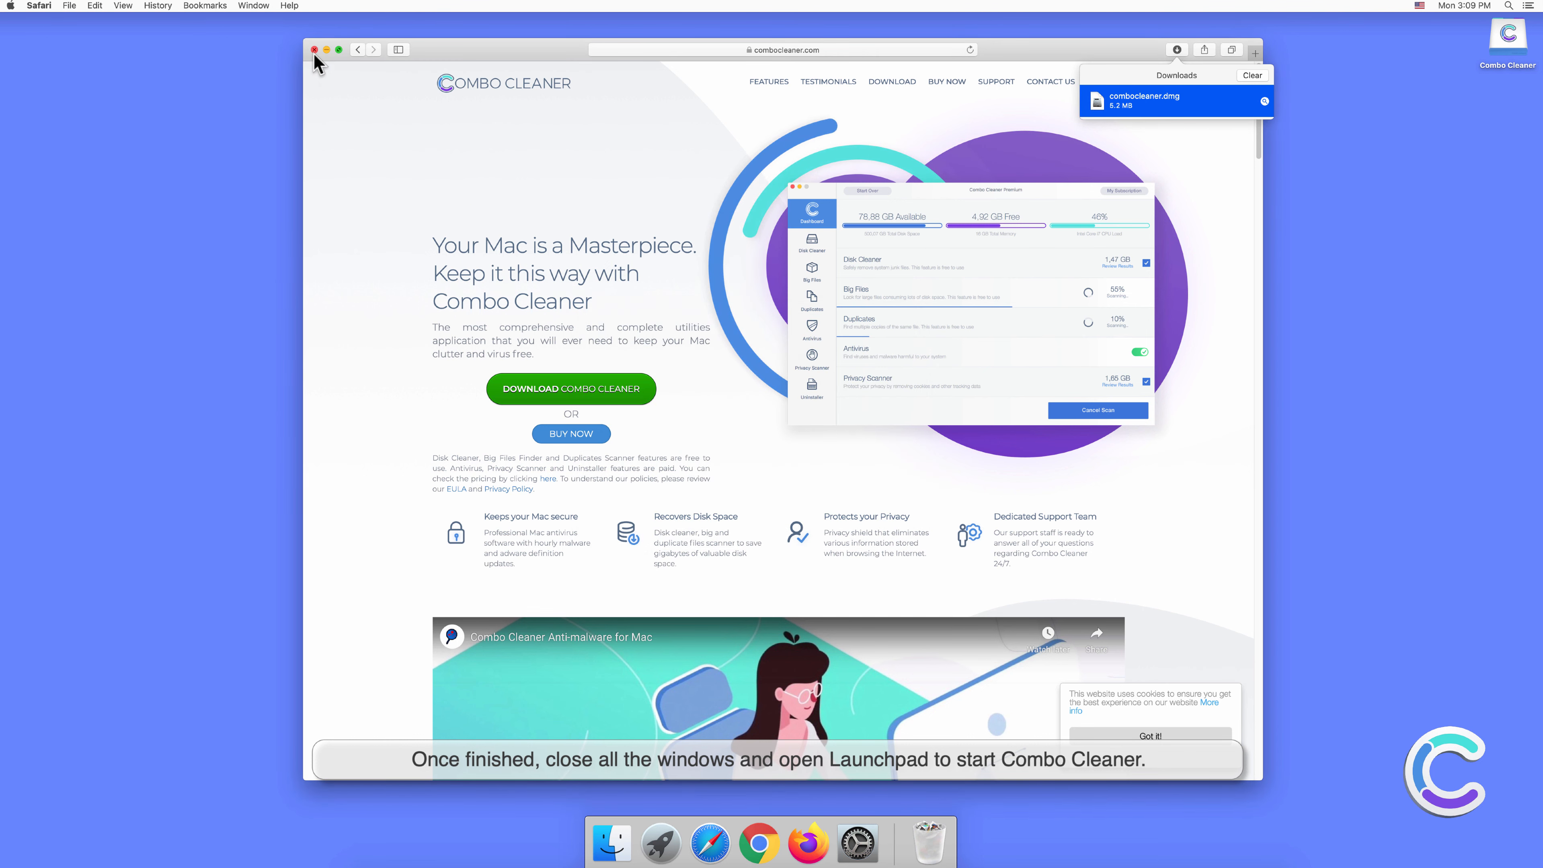
- Close Safari, launch Combo Cleaner from Launchpad and allow opening the internet-downloaded app
{"action": "left_click", "coordinate": [314, 49]}
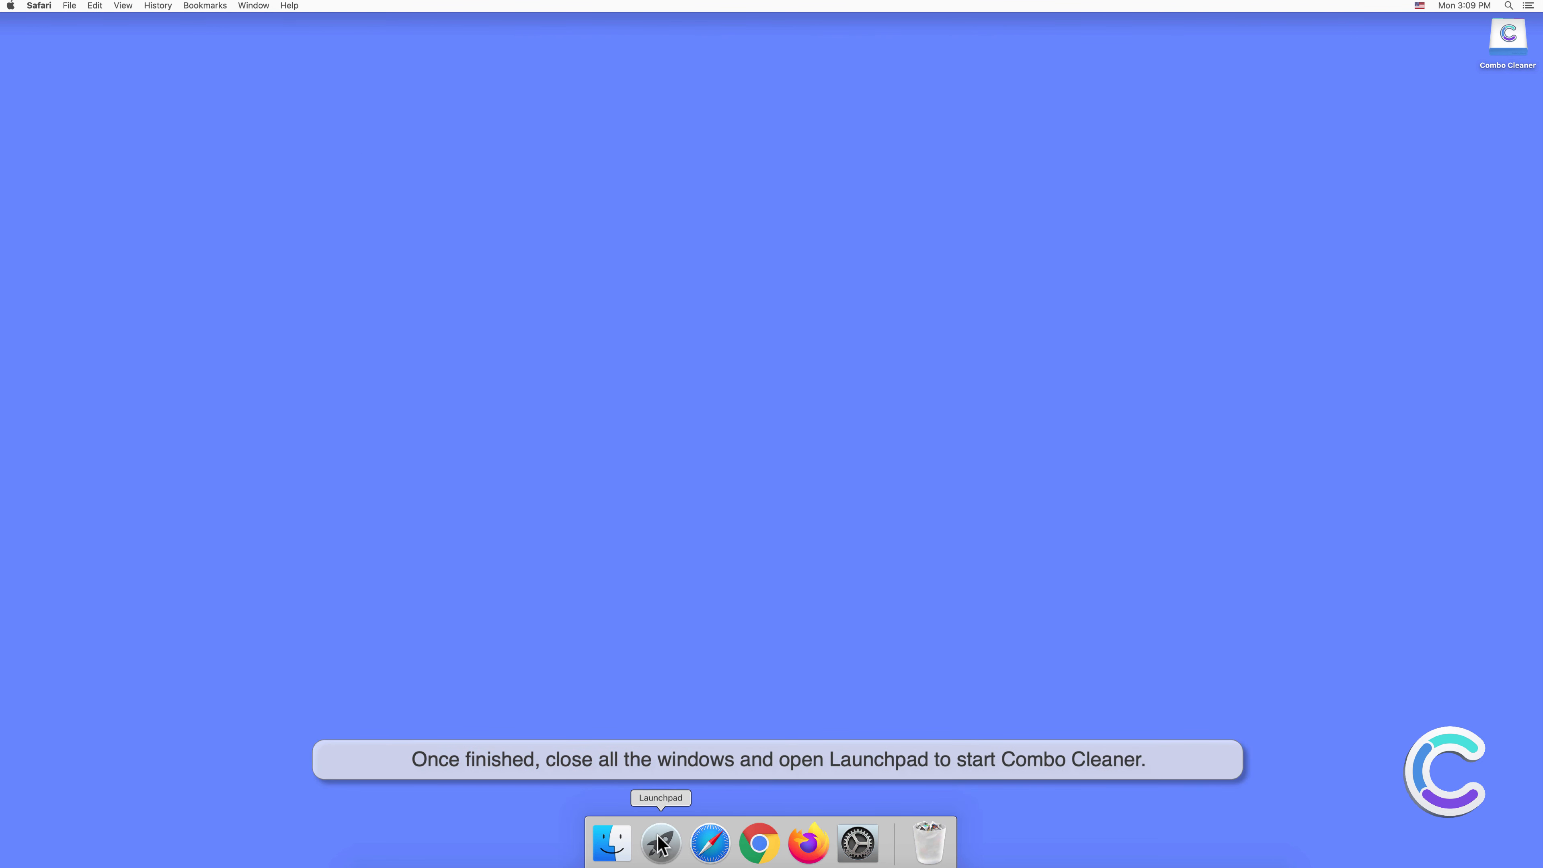
{"action": "left_click", "coordinate": [659, 843]}
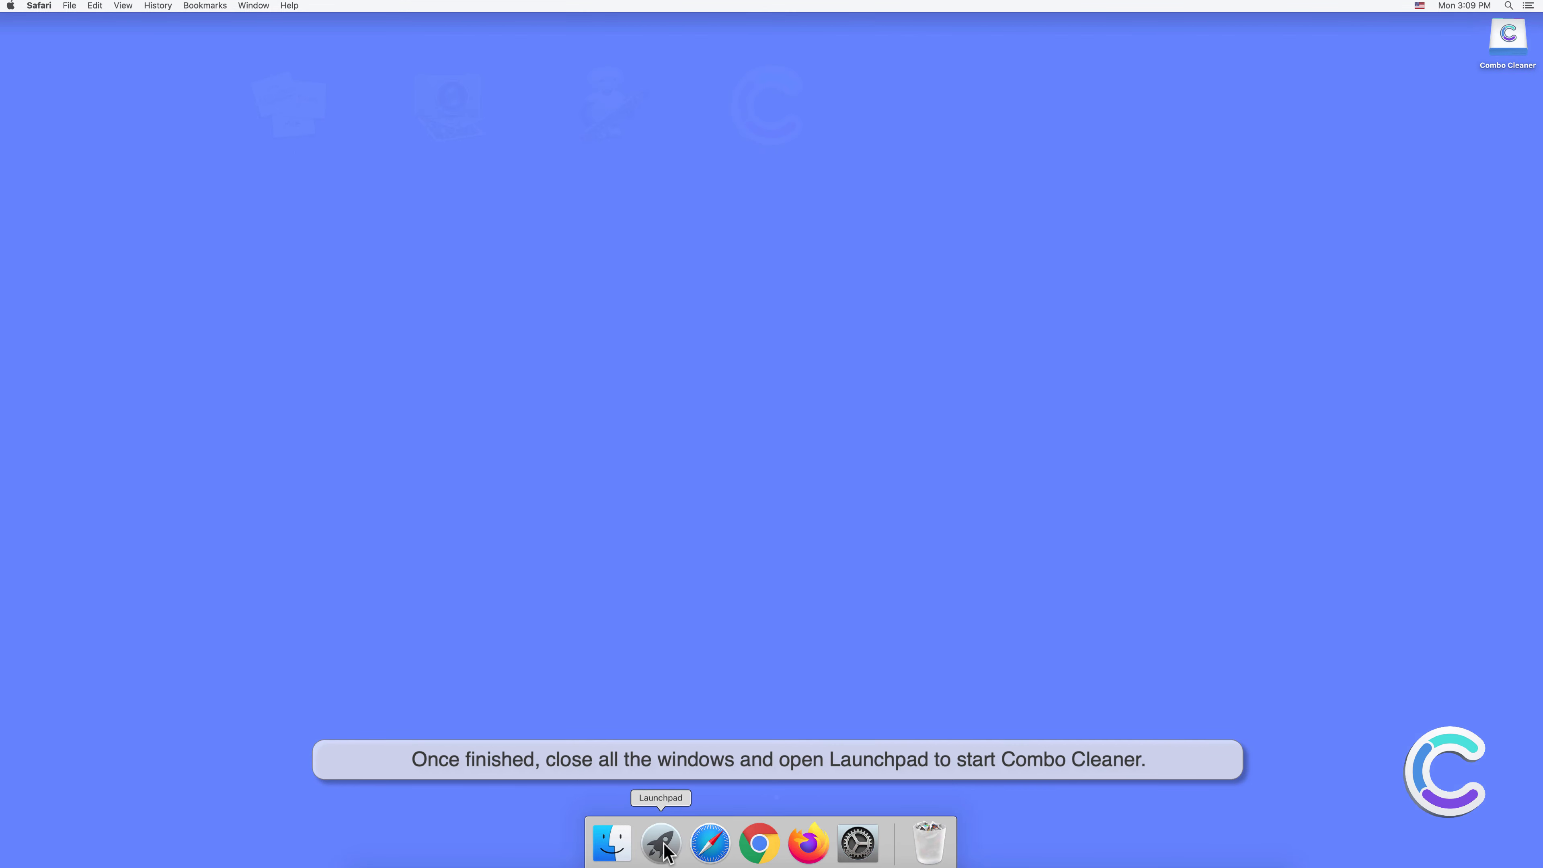
{"action": "left_click", "coordinate": [661, 844]}
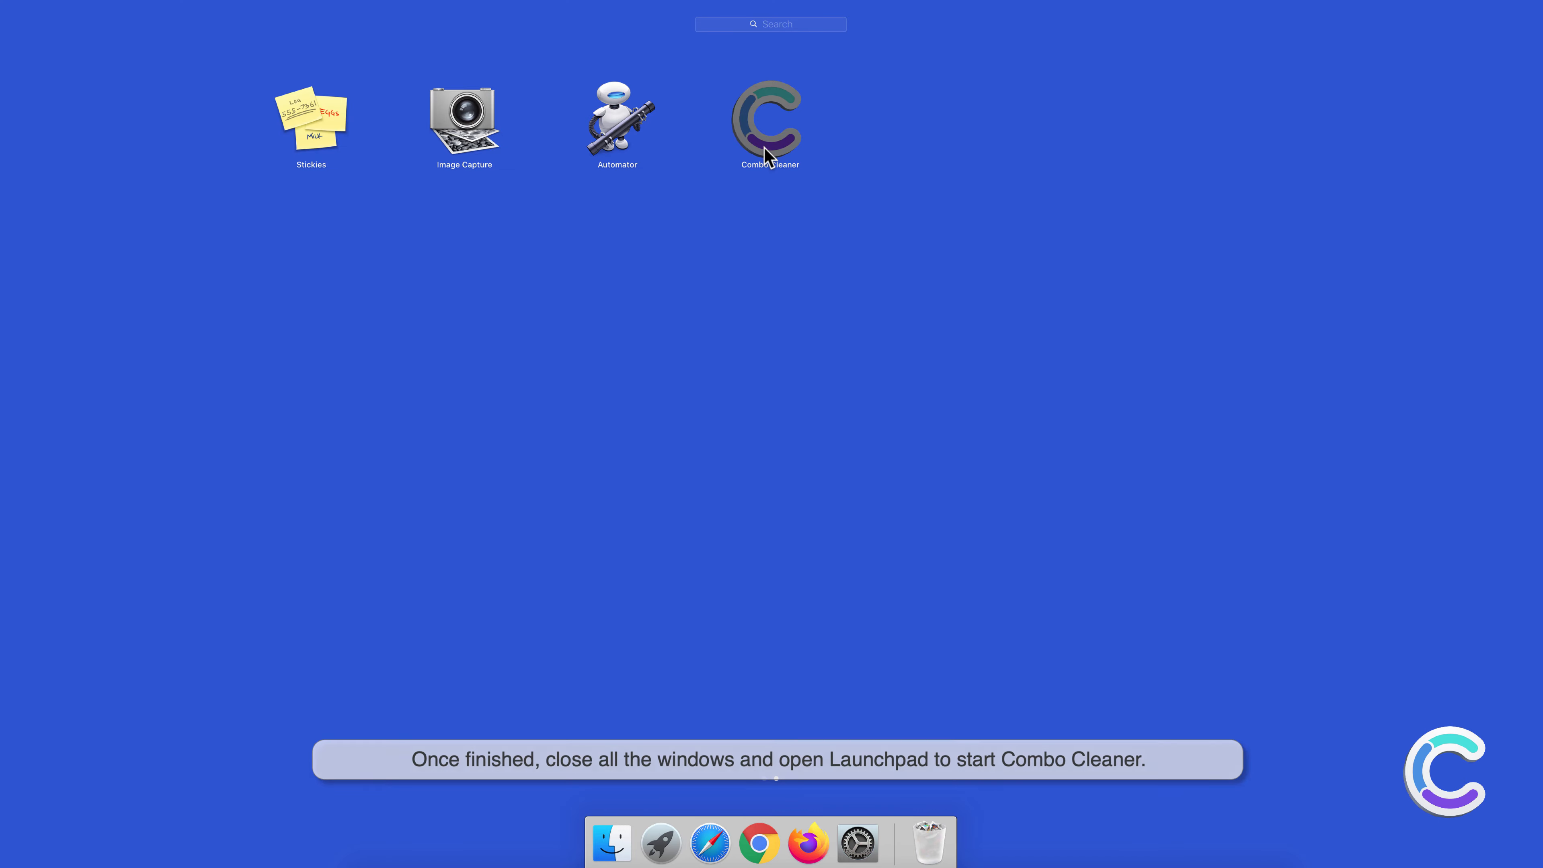
{"action": "double_click", "coordinate": [770, 118]}
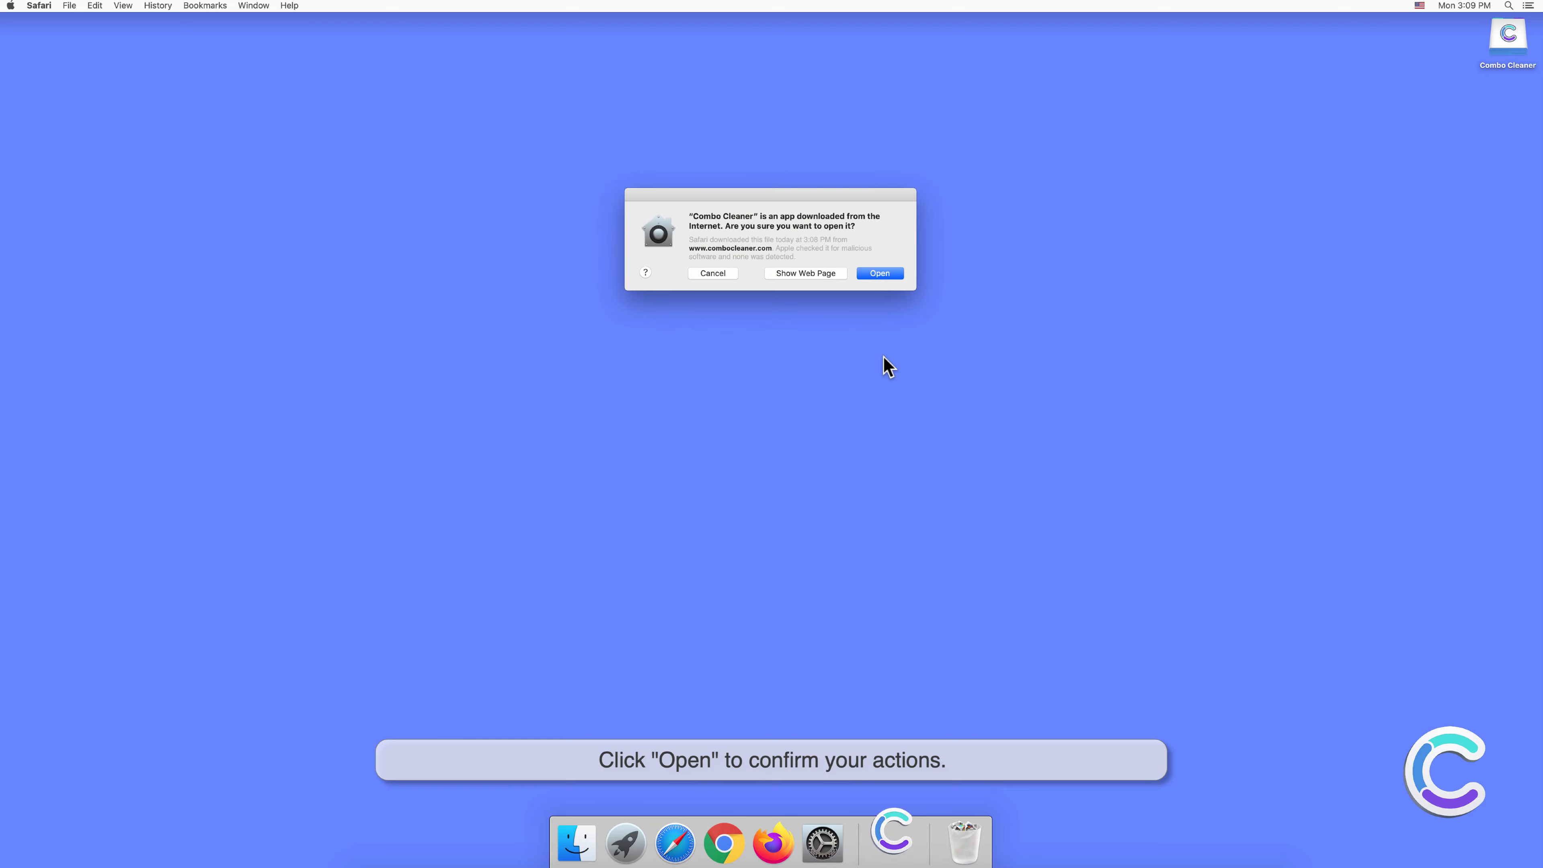
{"action": "left_click", "coordinate": [878, 273]}
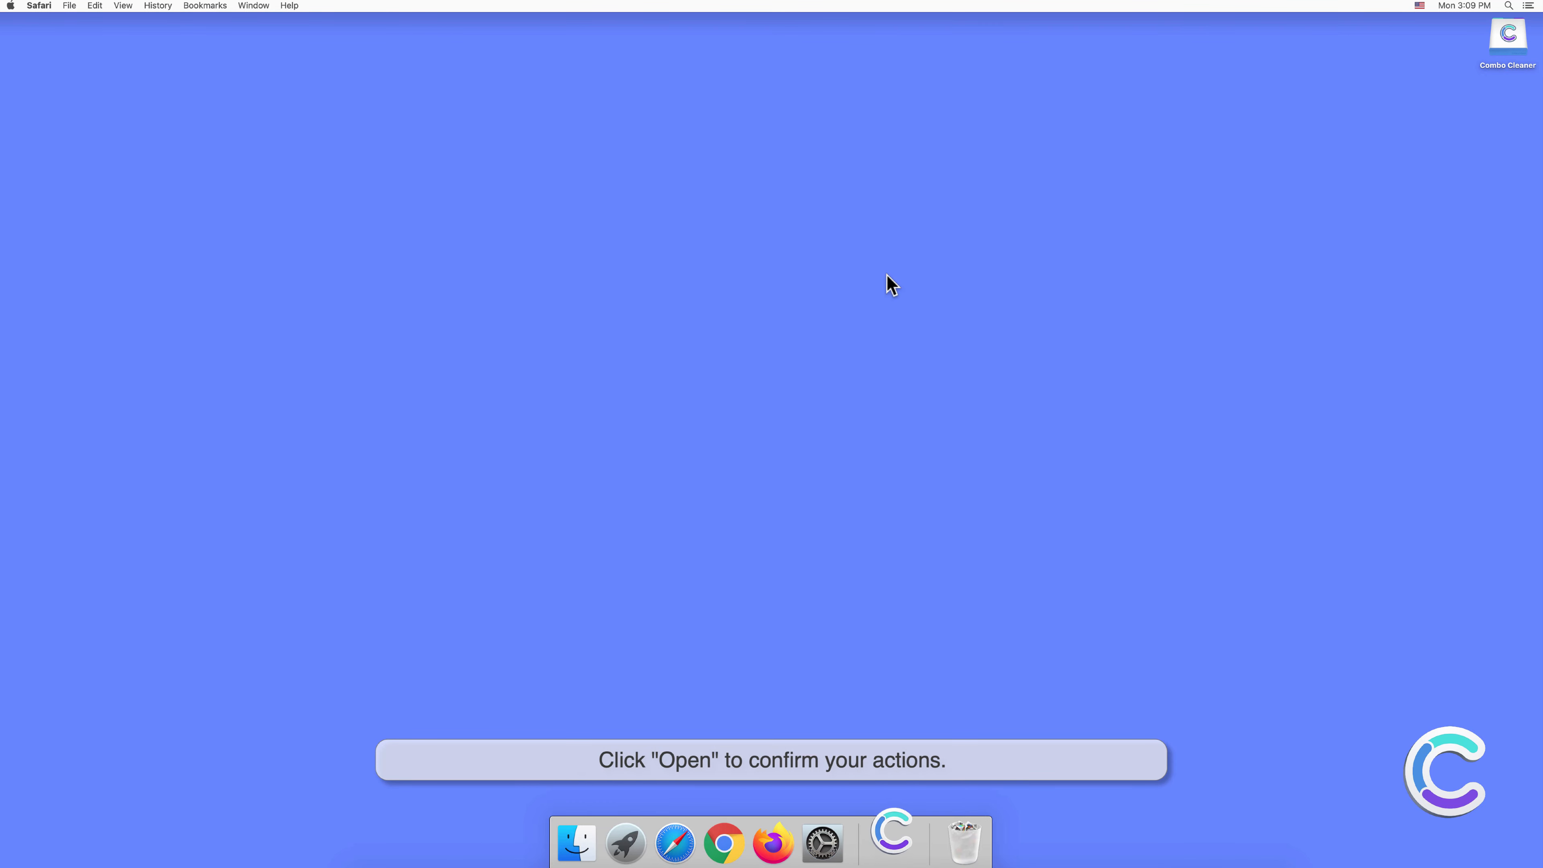
- In Combo Cleaner's Antivirus, start a Full Scan and wait for the detected threats list
{"action": "left_click", "coordinate": [891, 834]}
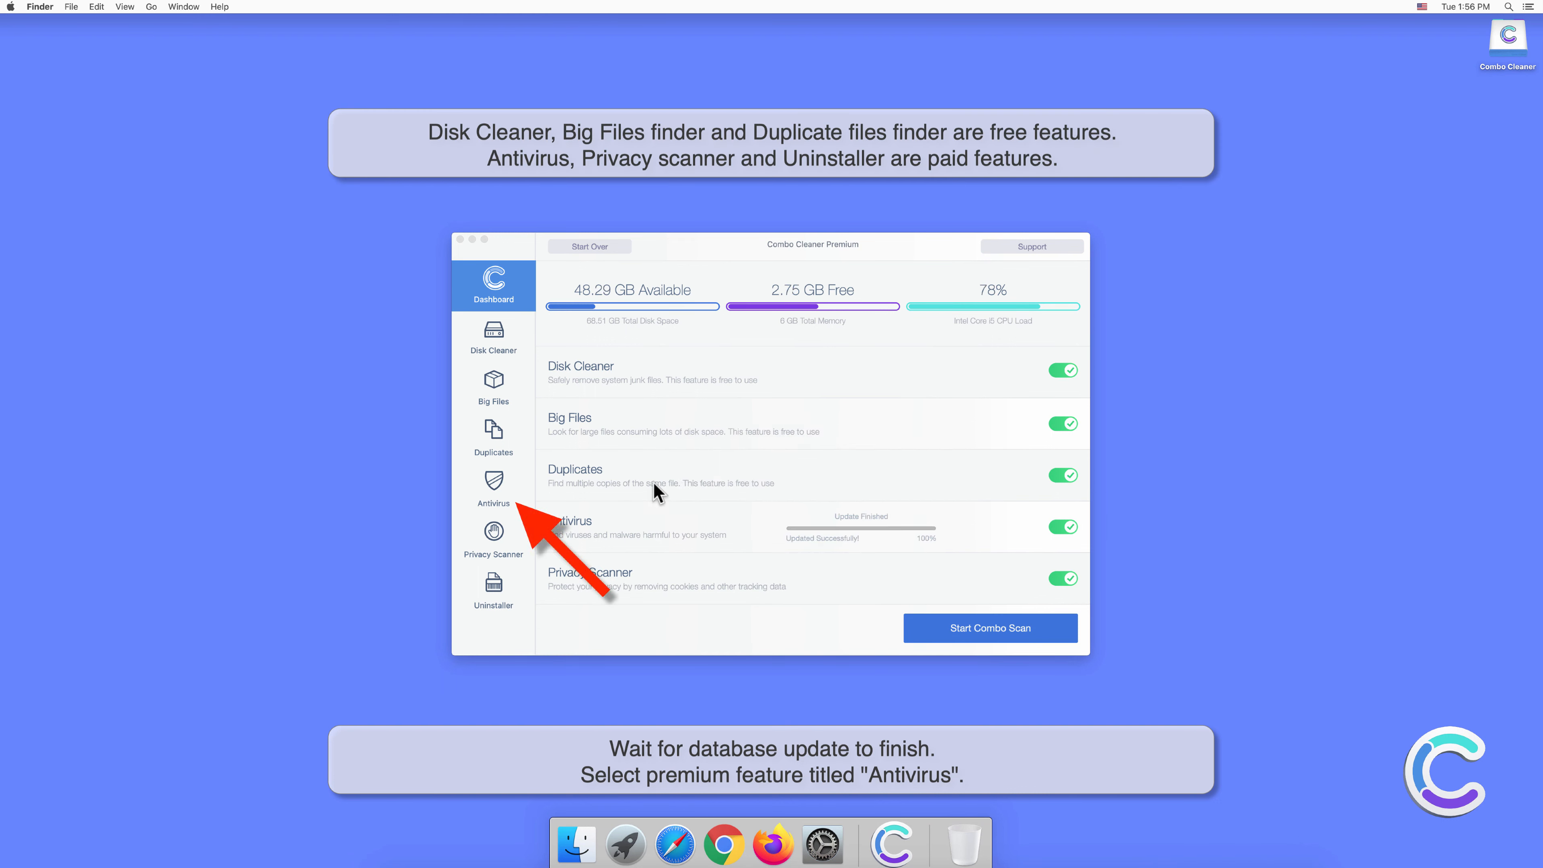
{"action": "left_click", "coordinate": [493, 490]}
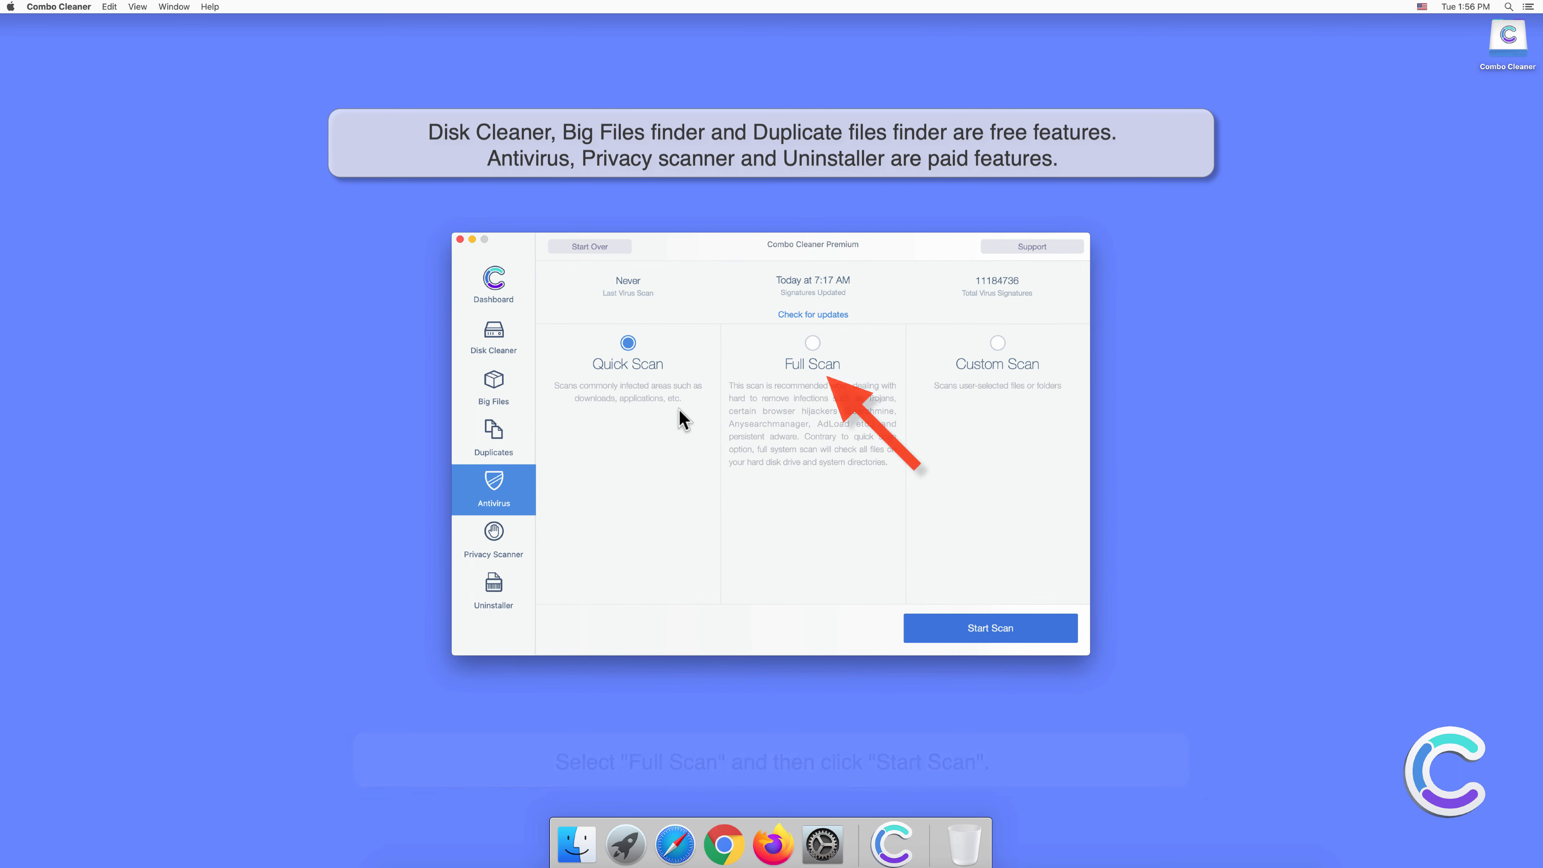
{"action": "left_click", "coordinate": [812, 342]}
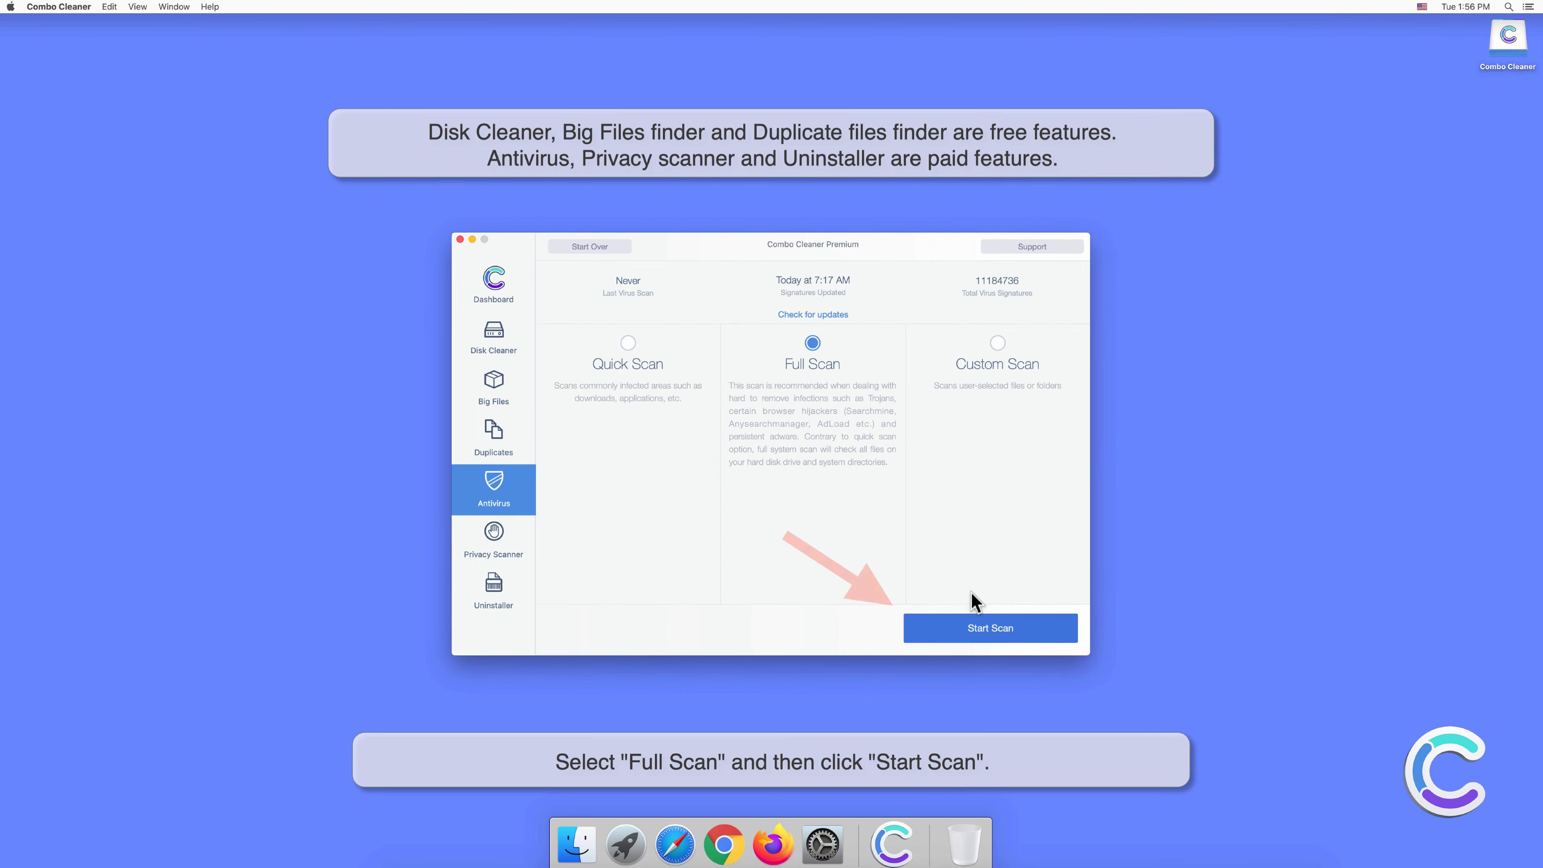
{"action": "left_click", "coordinate": [989, 628]}
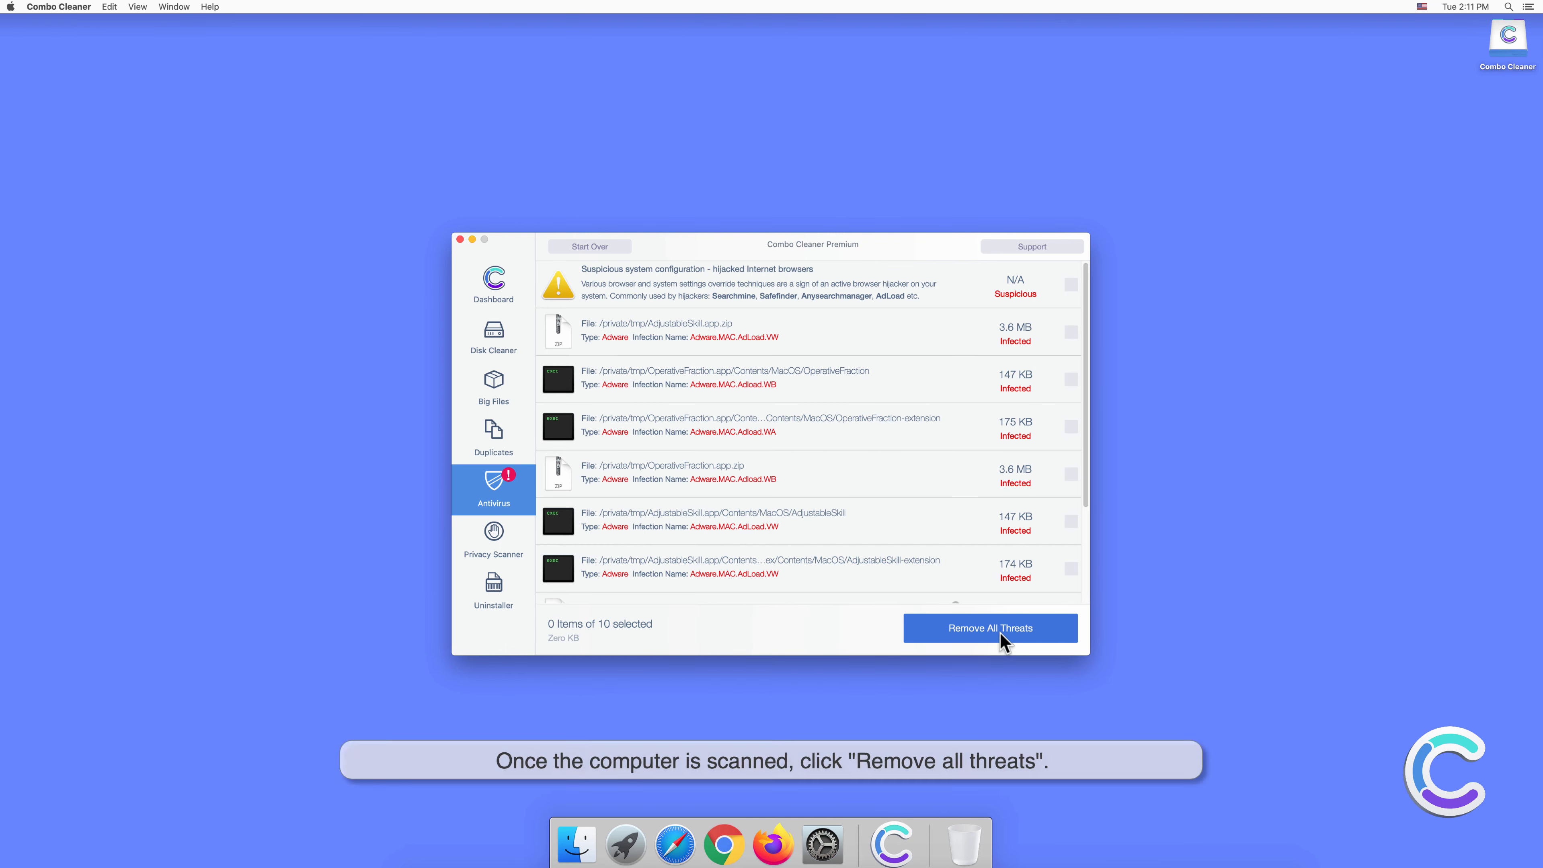
- Remove all detected threats and authenticate with the administrator password to clear the hijacked configuration
{"action": "left_click", "coordinate": [990, 628]}
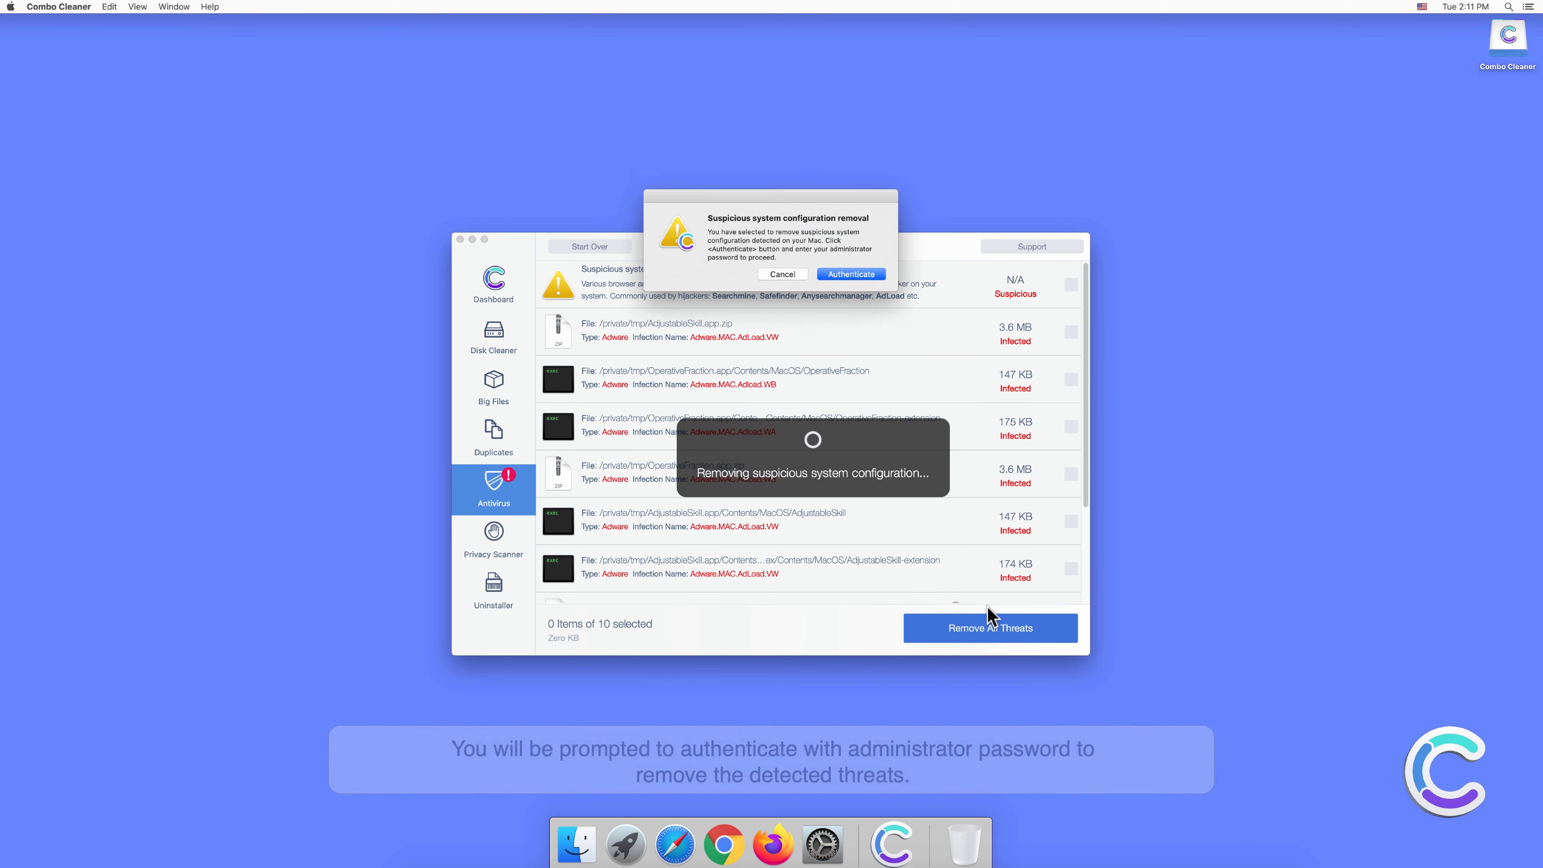
{"action": "left_click", "coordinate": [850, 274]}
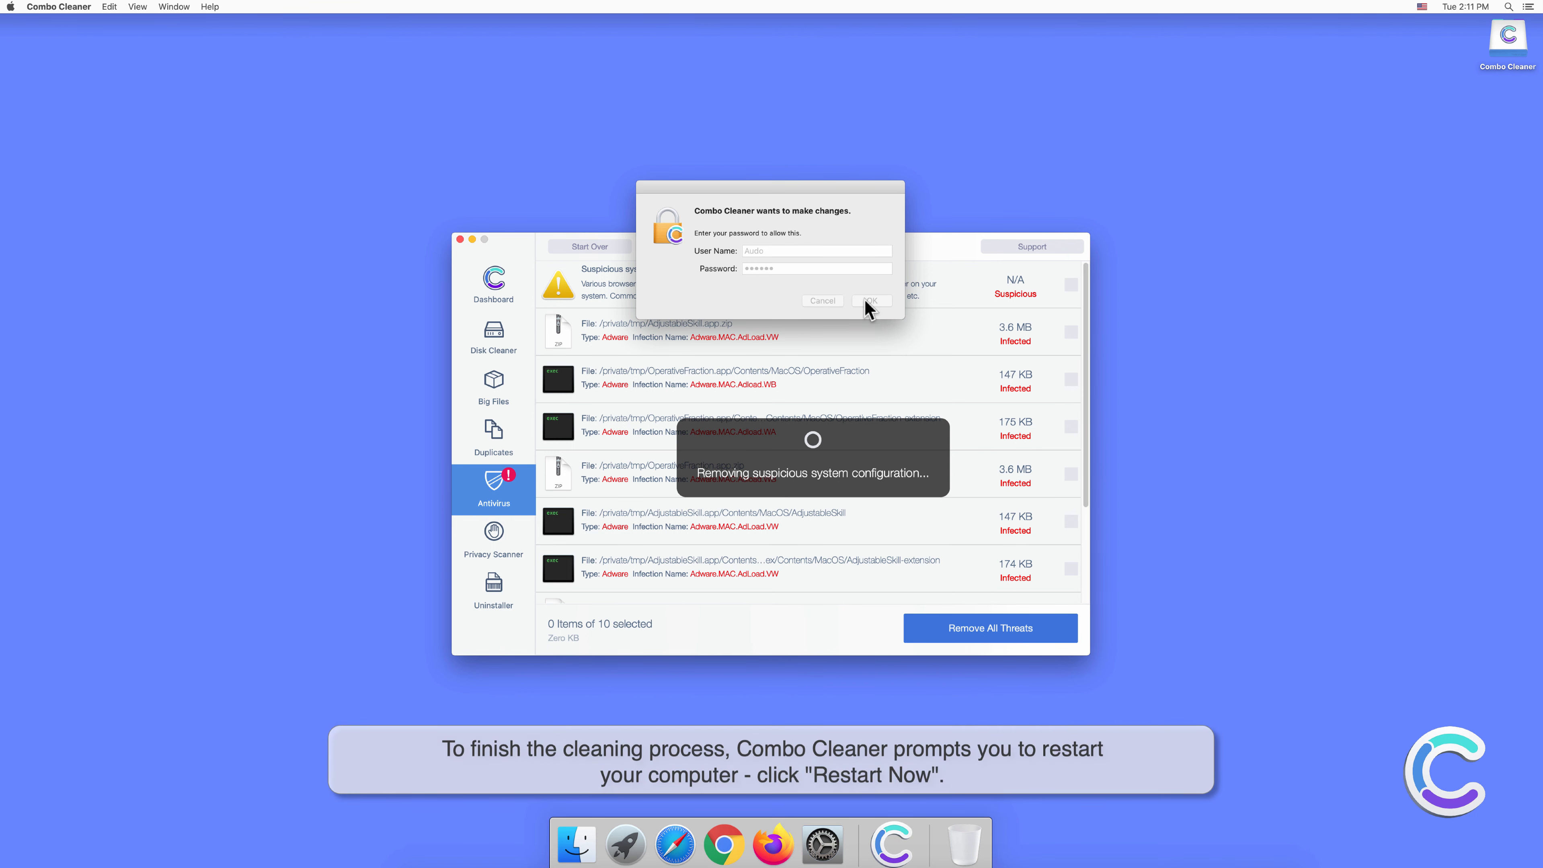
{"action": "left_click", "coordinate": [870, 300]}
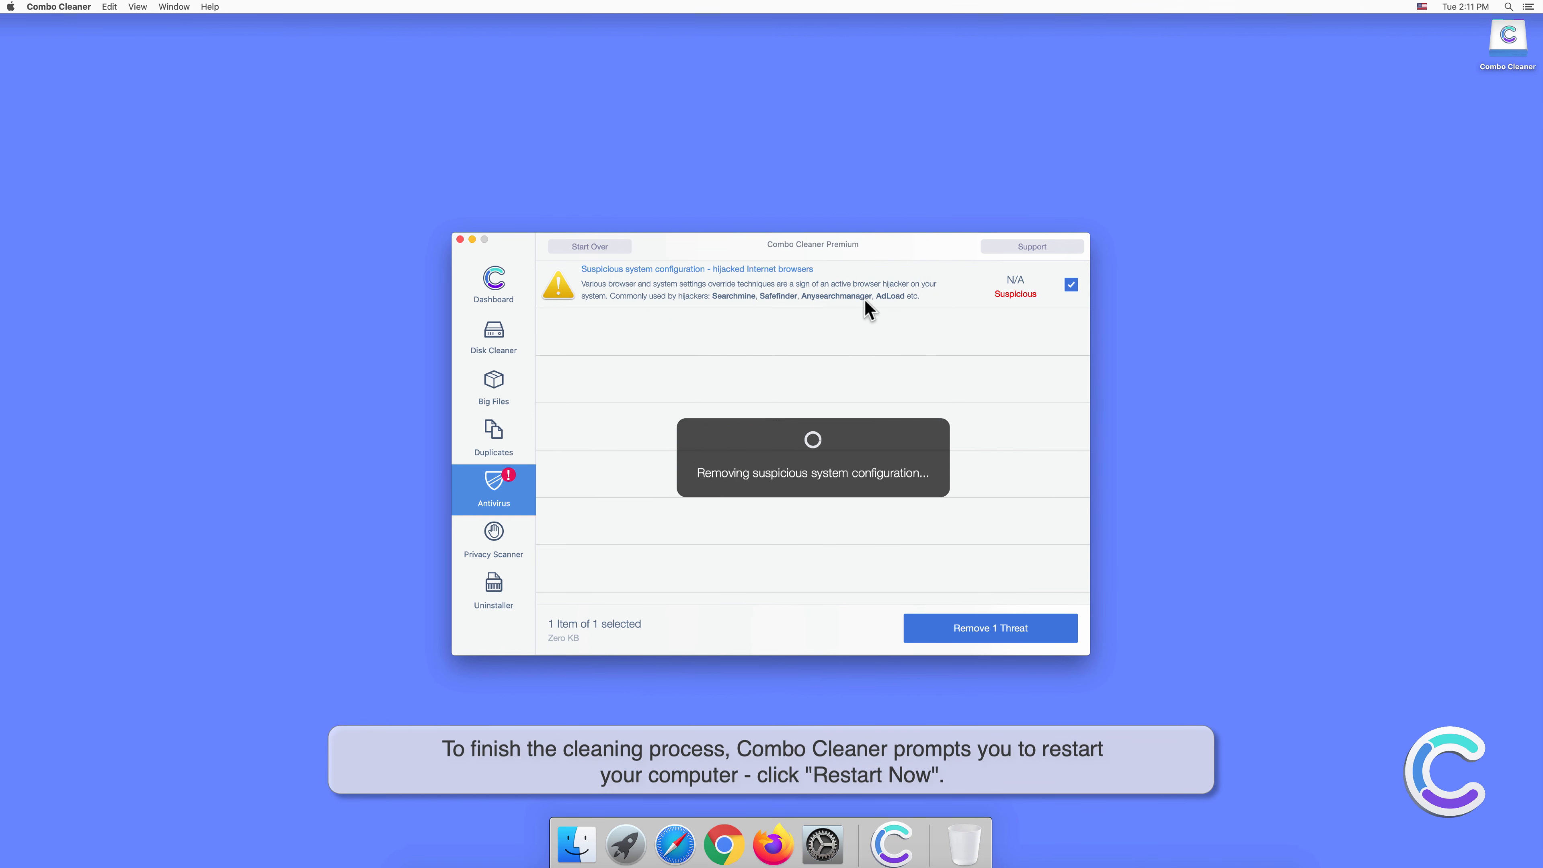